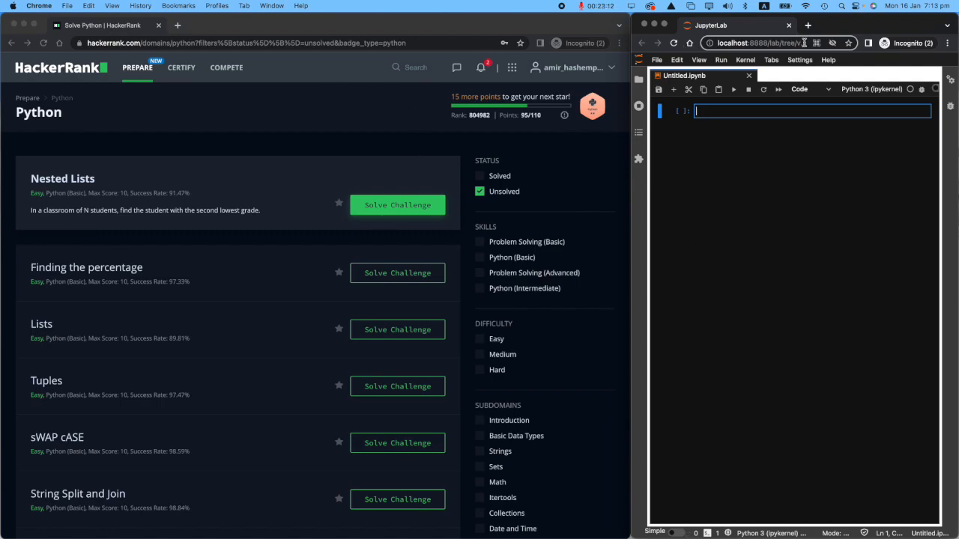
mouse_move(848, 243)
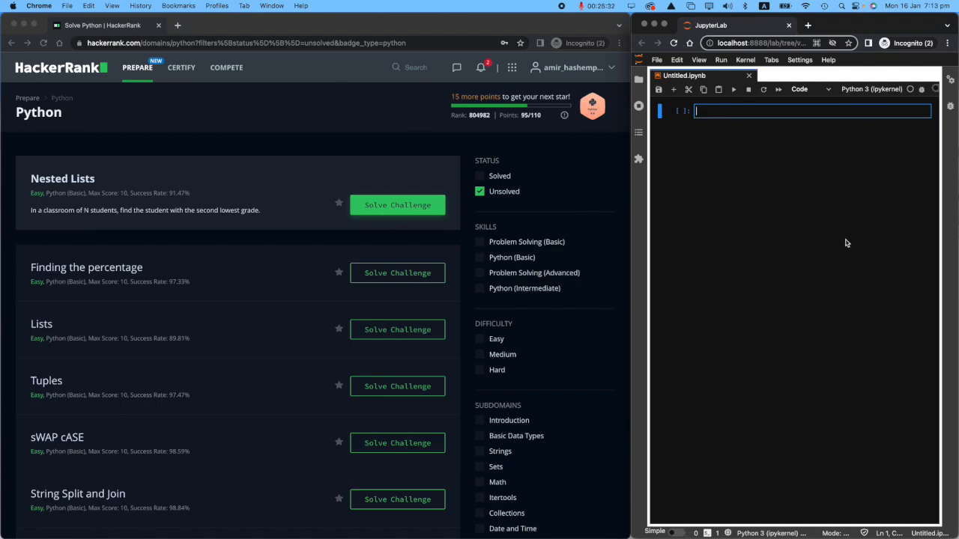
mouse_move(836, 244)
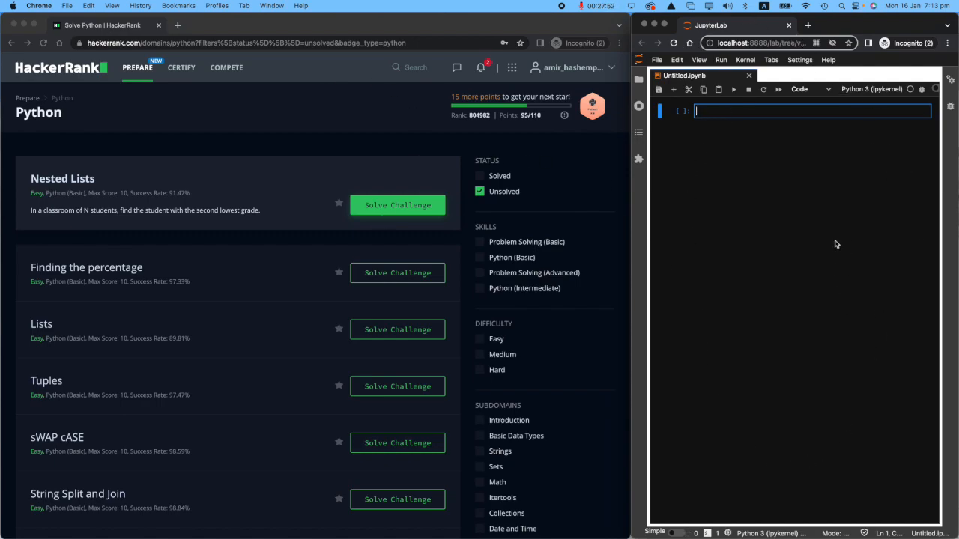
mouse_move(83, 201)
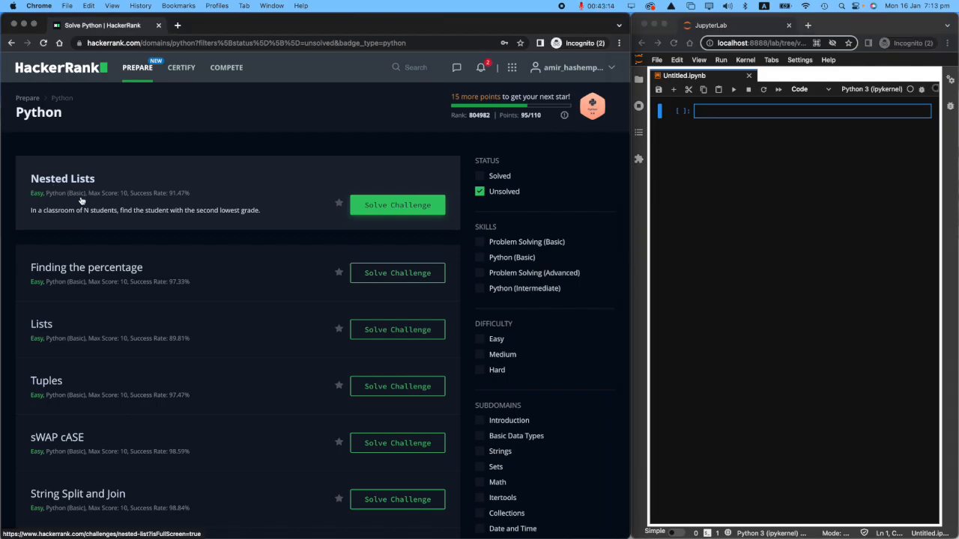
mouse_move(51, 216)
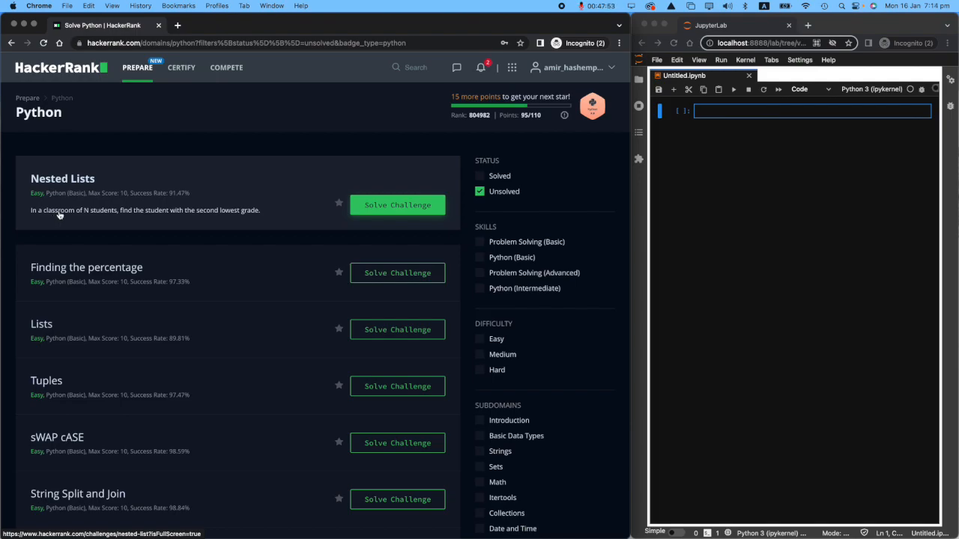
mouse_move(93, 234)
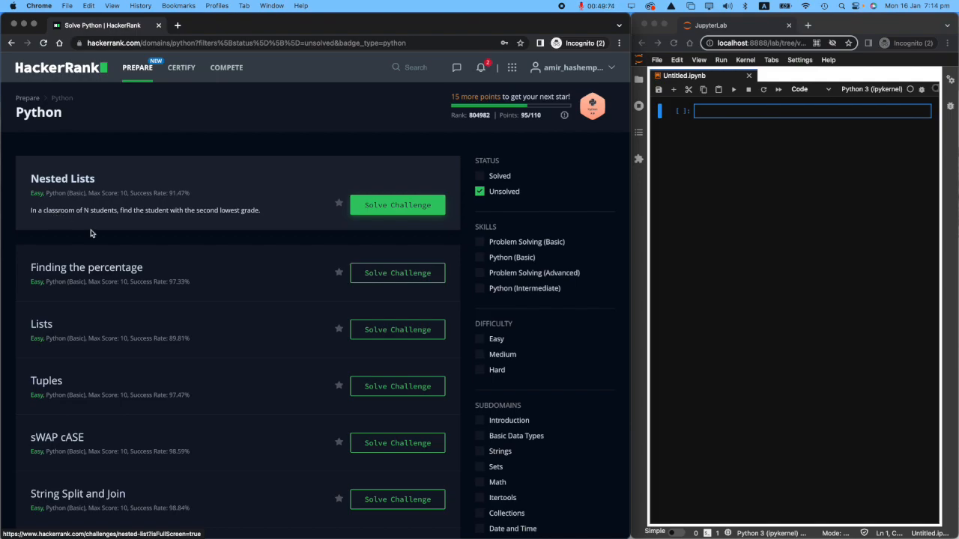
mouse_move(180, 207)
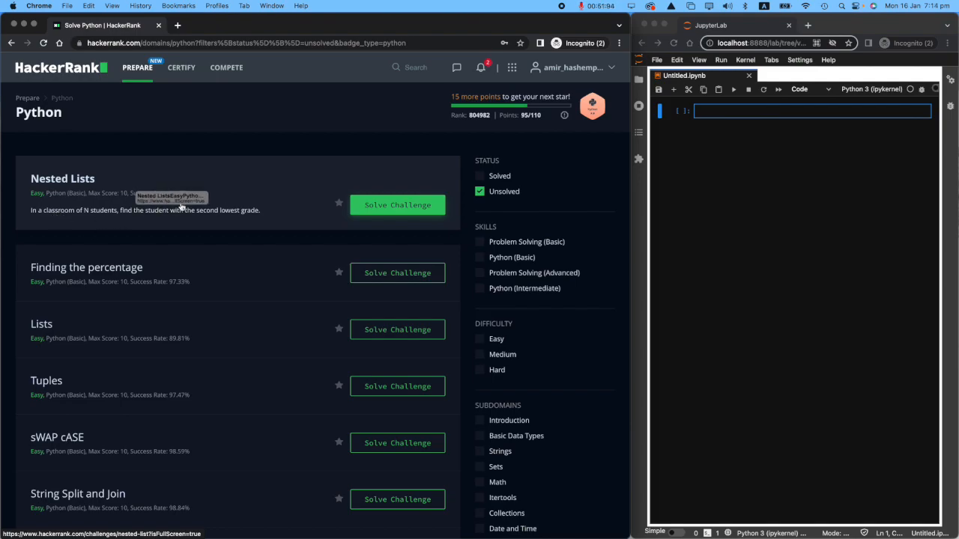
mouse_move(186, 201)
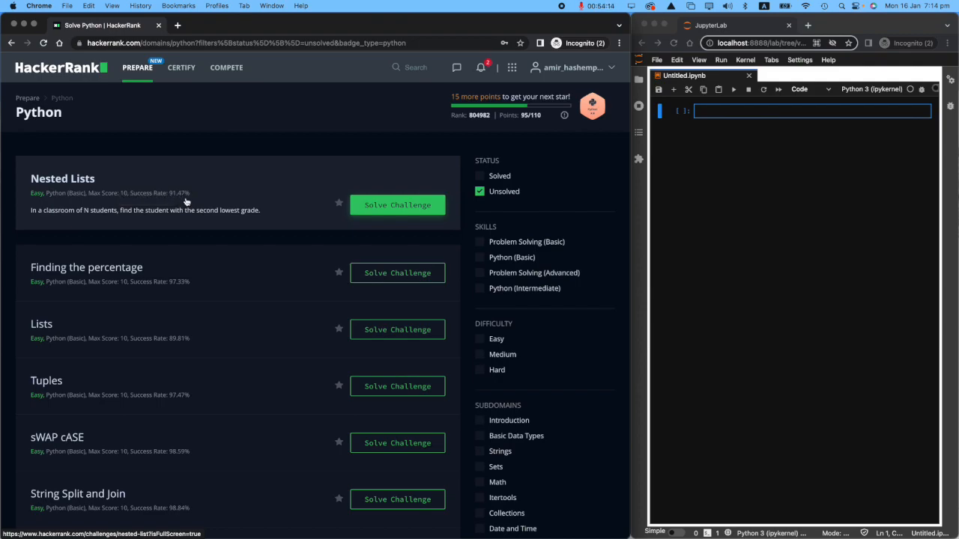
mouse_move(204, 210)
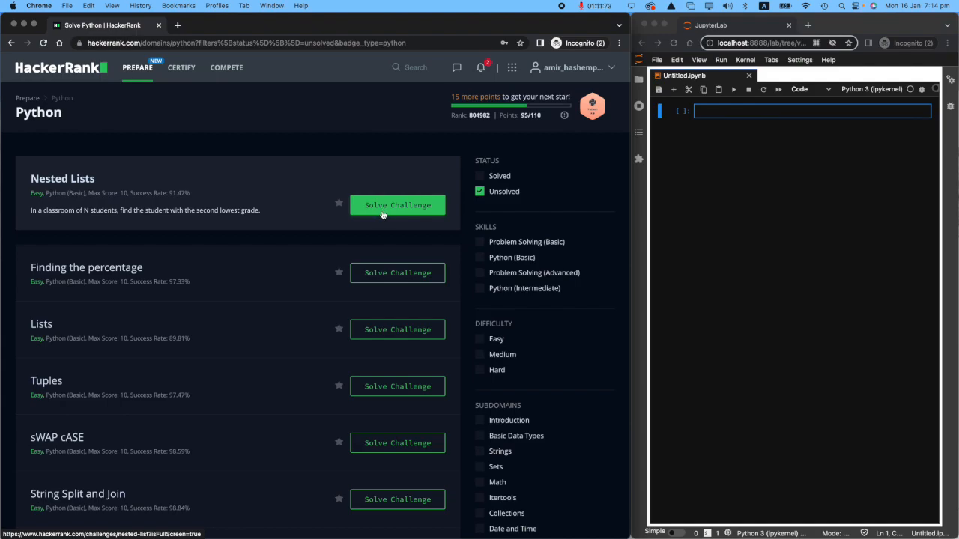
- Launch the Nested Lists challenge page, then place the cursor in the empty JupyterLab cell
click(398, 204)
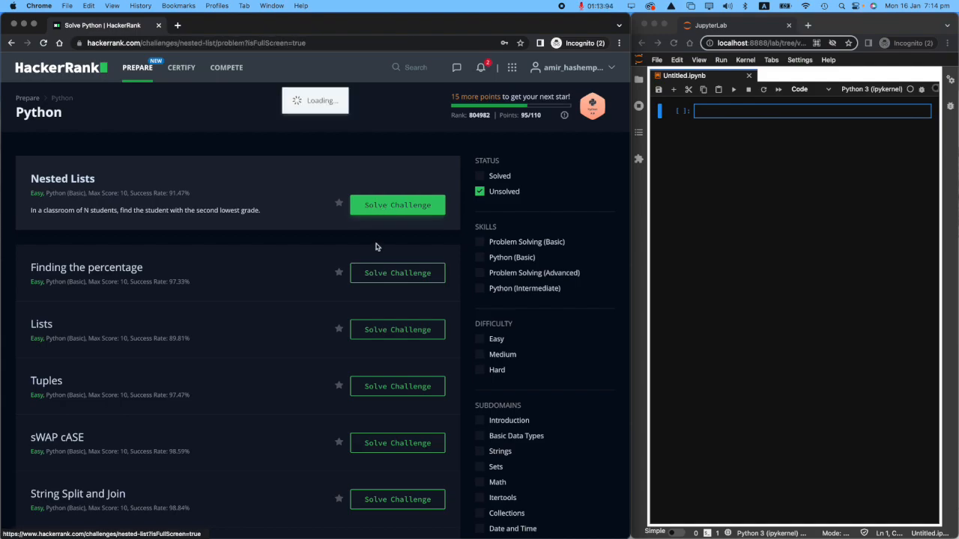
click(397, 204)
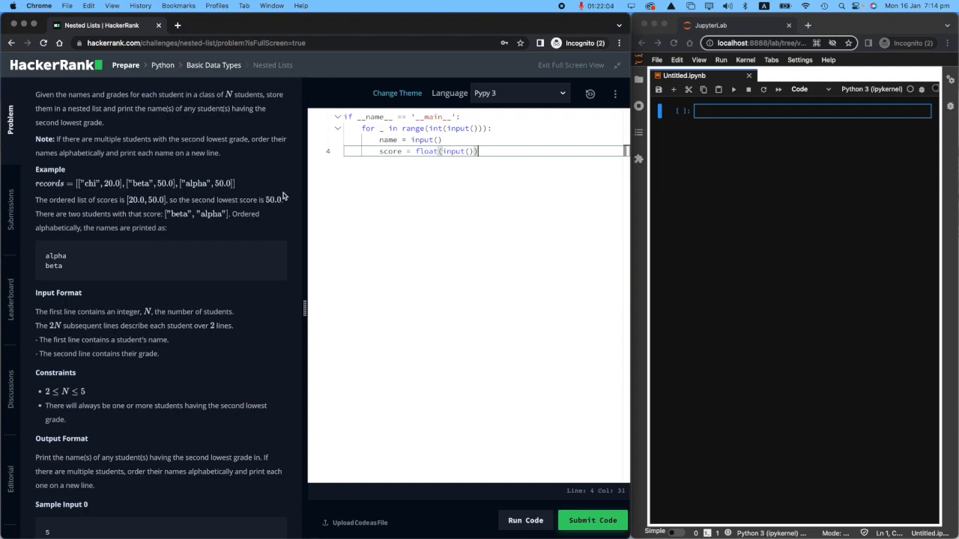
mouse_move(281, 159)
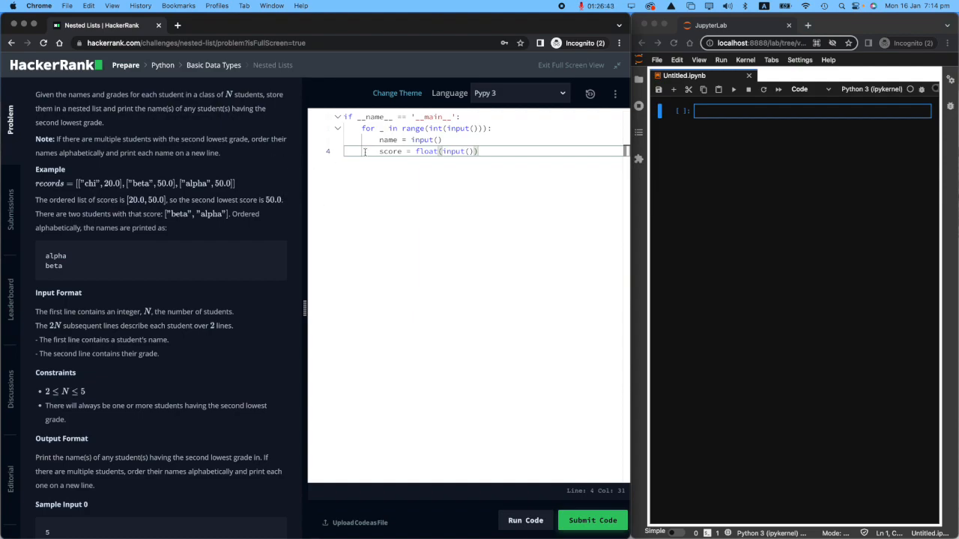
click(809, 111)
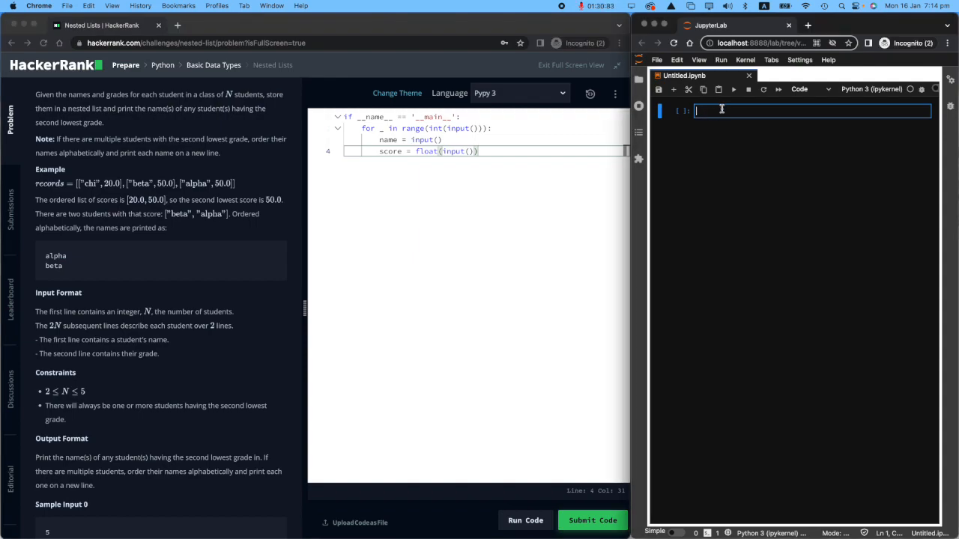
- Write my_list = [1,2,3,4,5] and my_list[0] in the cell and run it to print 1
text(my_list  = [)
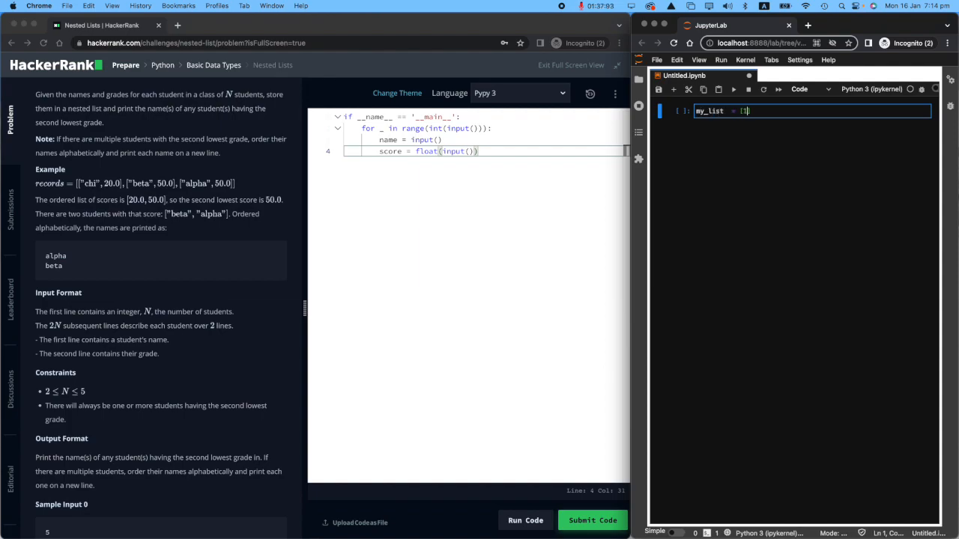
text(2,3,4,5])
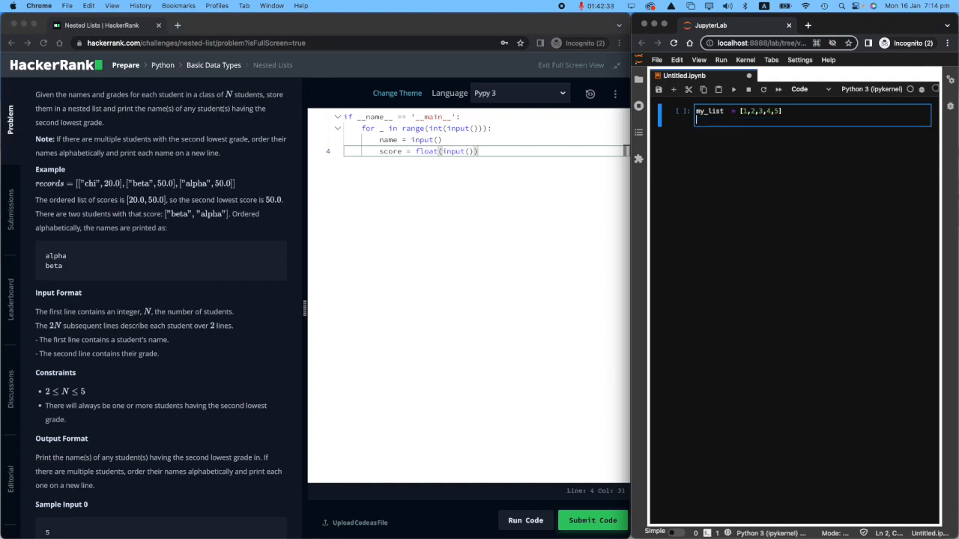
text(my_list)
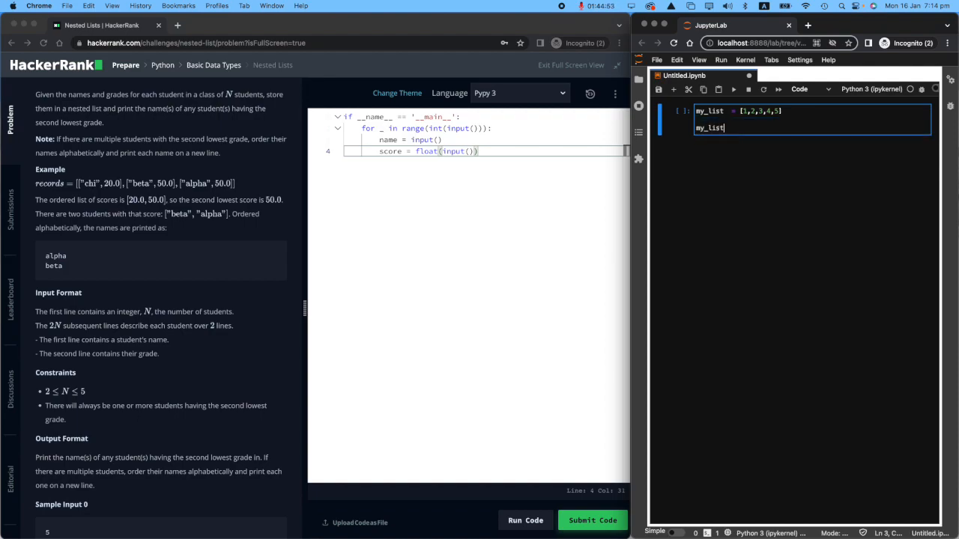
text([0])
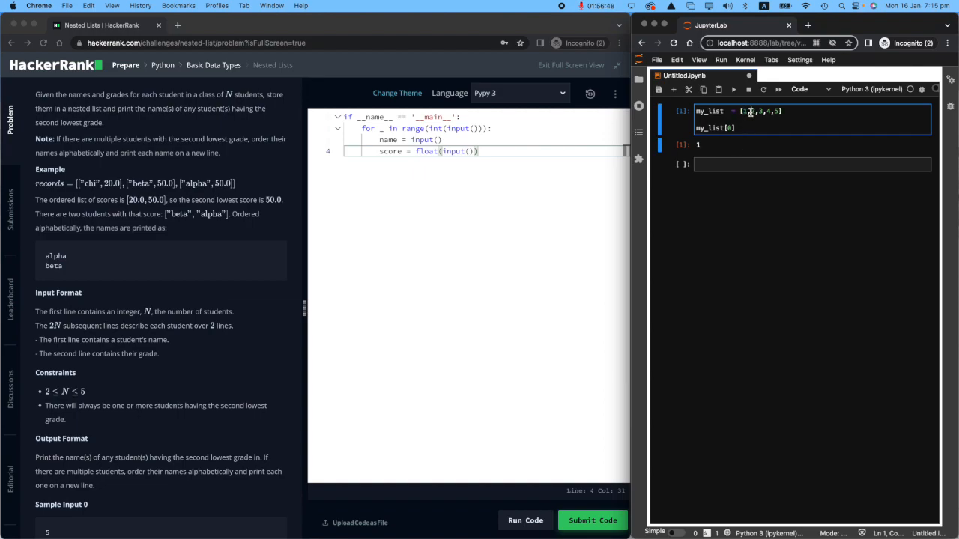
text(2)
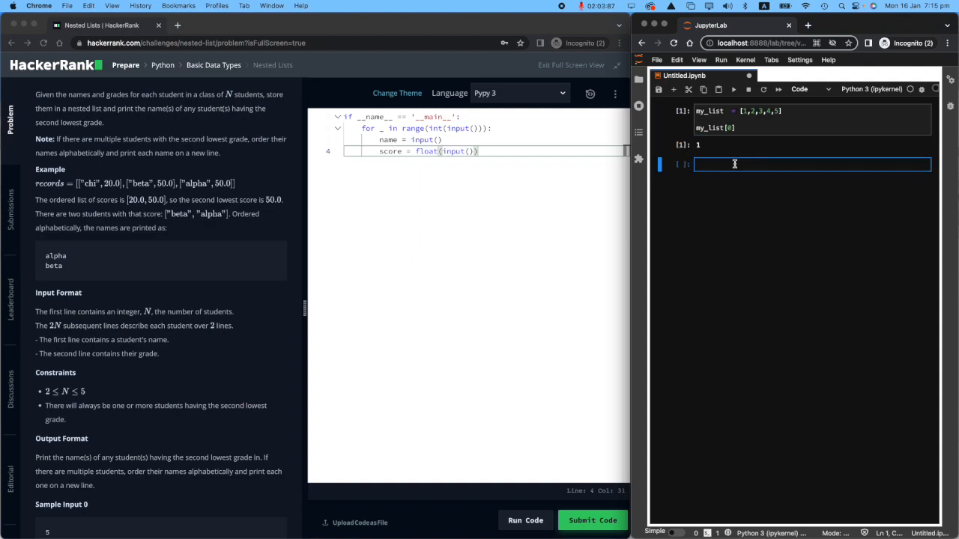
- Write my_nested_list = [[1,2], ['a','b','c'], ['Sam', 25]] with its three inner lists
text(mynested_list)
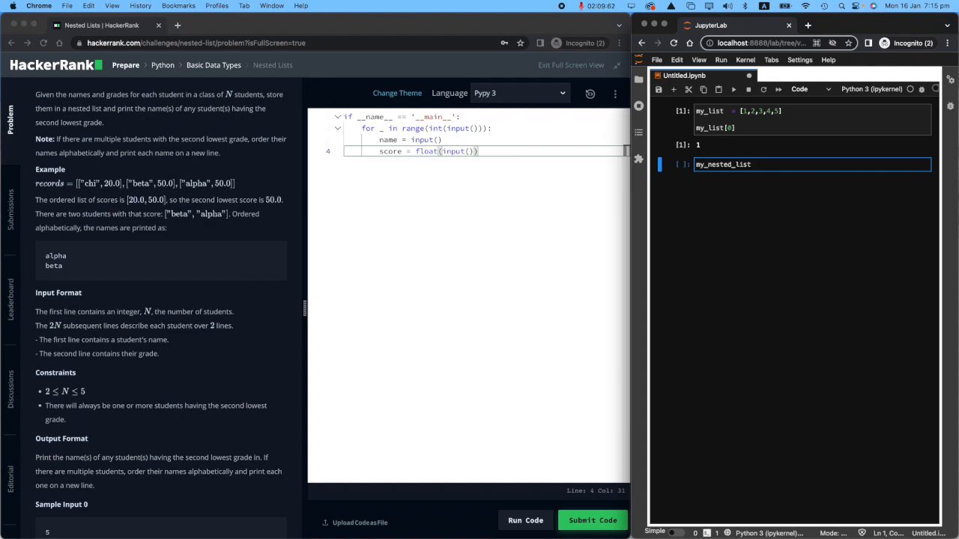
text(= [])
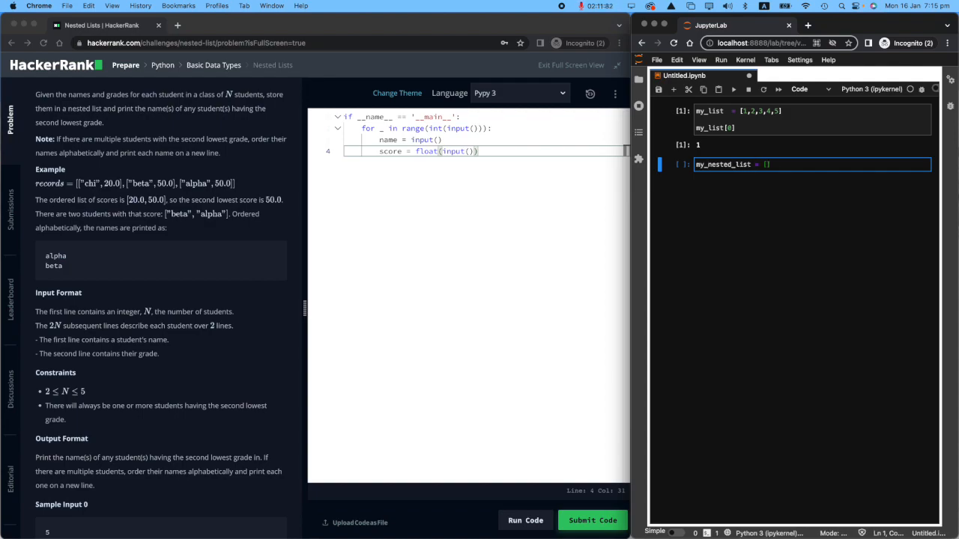
text([],)
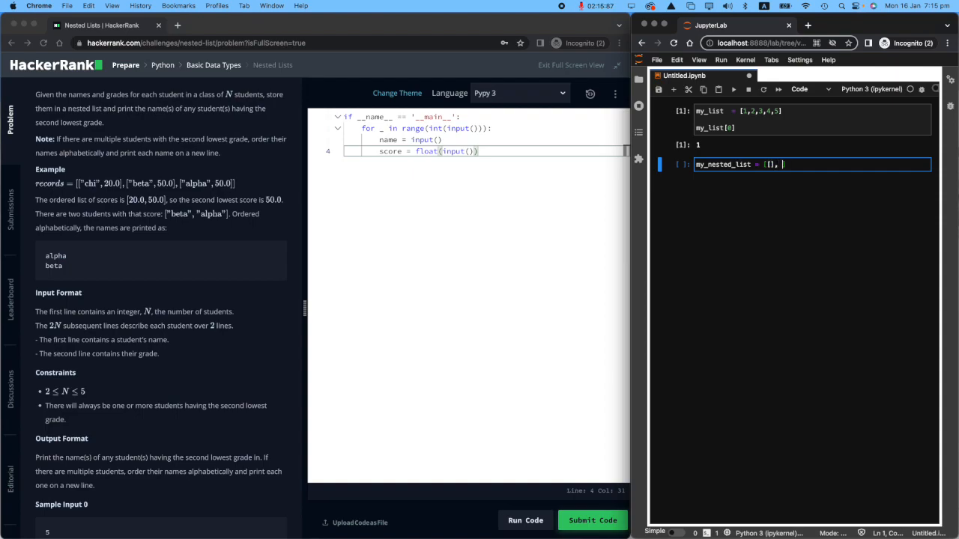
text([], []])
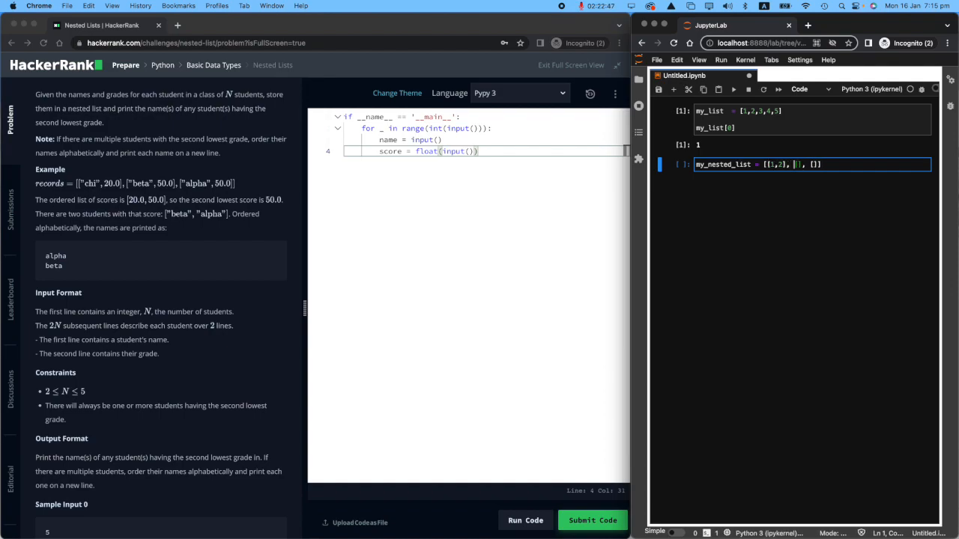
text('a')
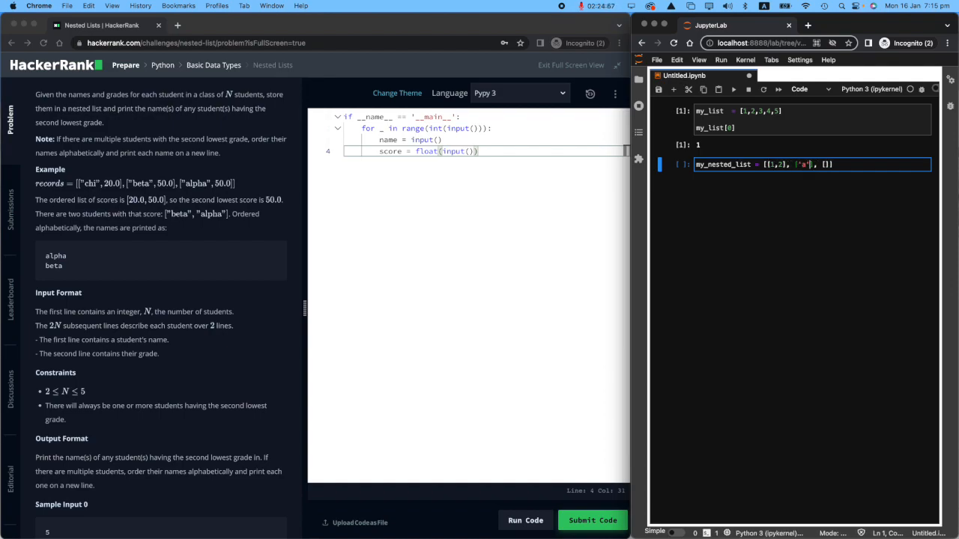
text(, 'b', 'c)
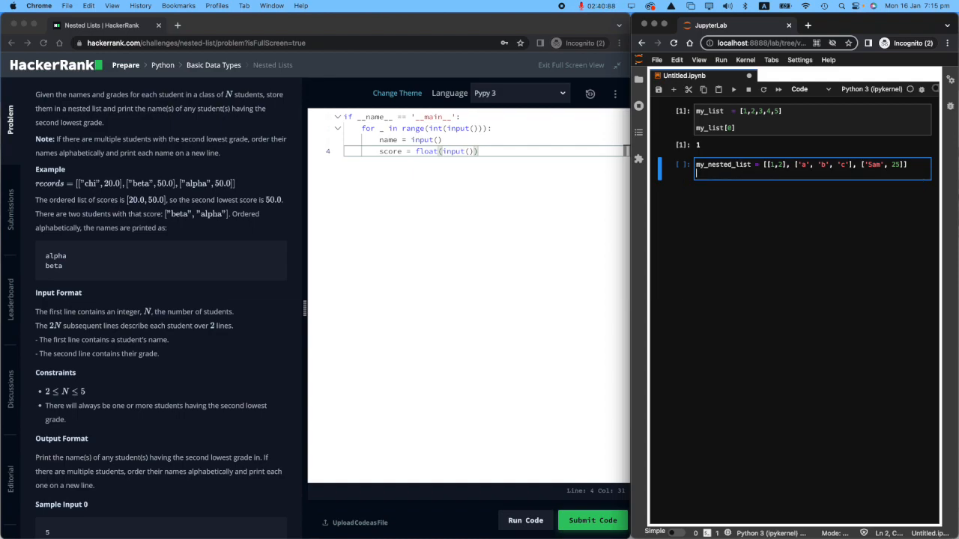
- Add a # comment line beneath the nested list and run the cell
text(#)
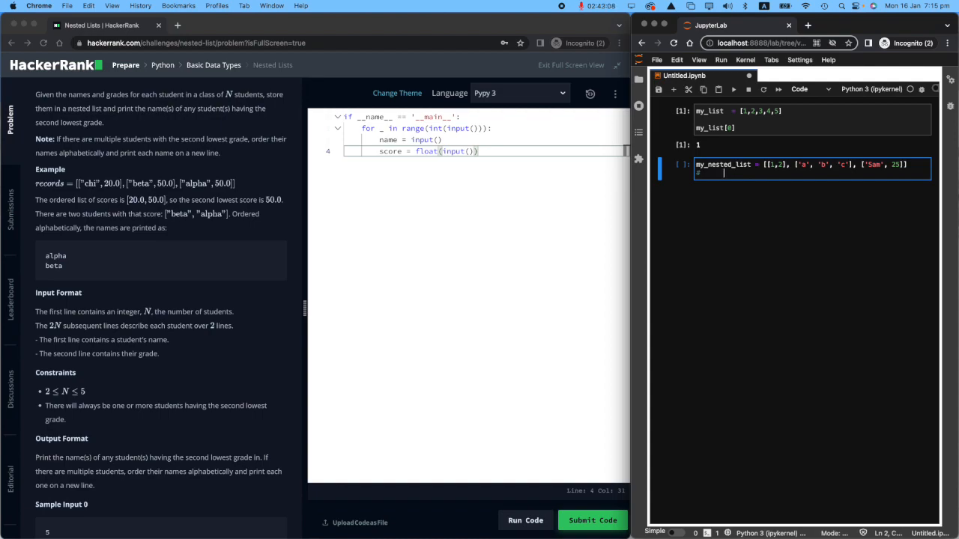
text(#)
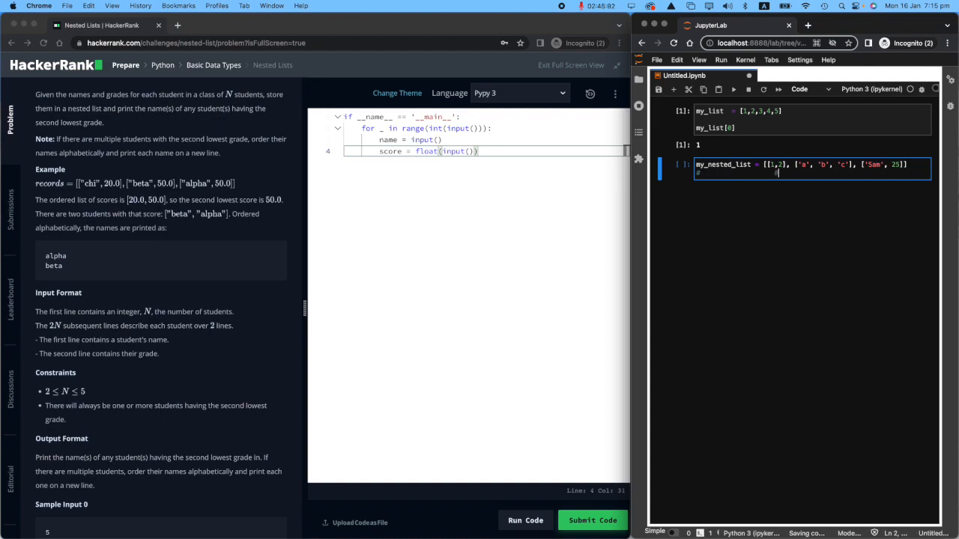
text(#.)
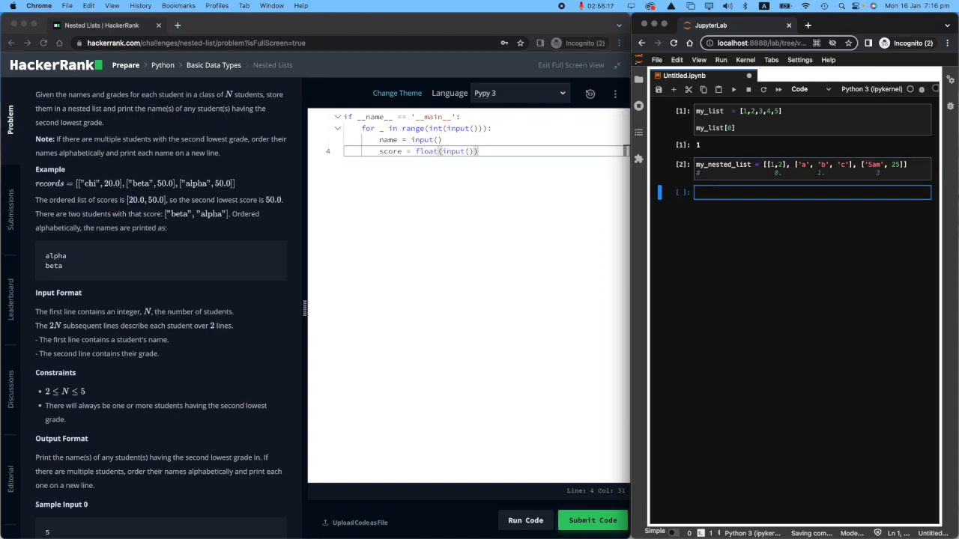
- Run my_nested_list[1] returning ['a','b','c'], then extend it to my_nested_list[1][1] returning 'b'
text(my_nested_)
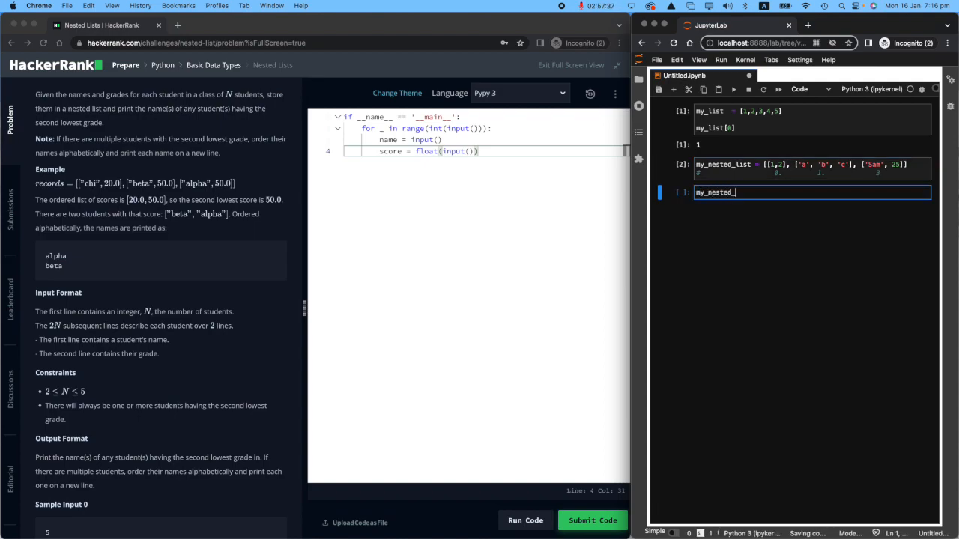
text([1])
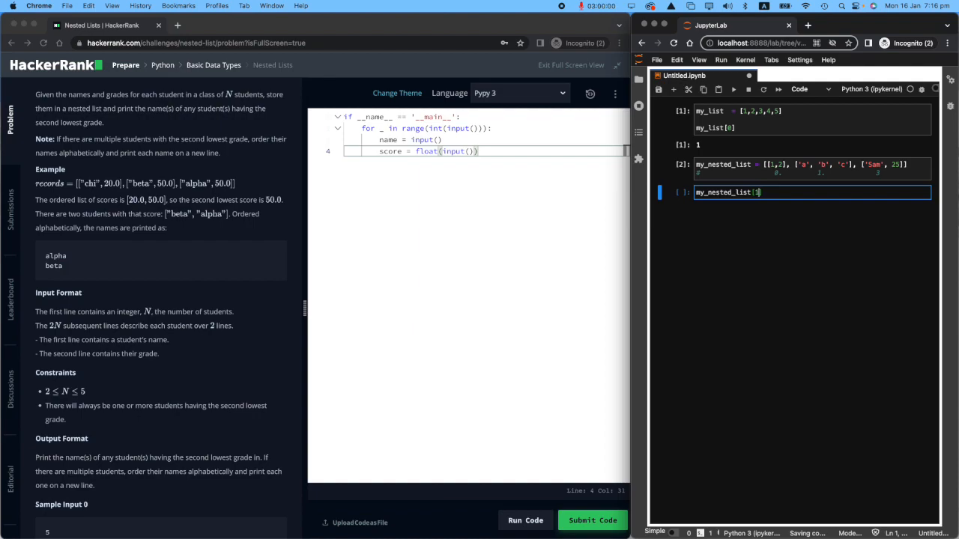
mouse_move(794, 164)
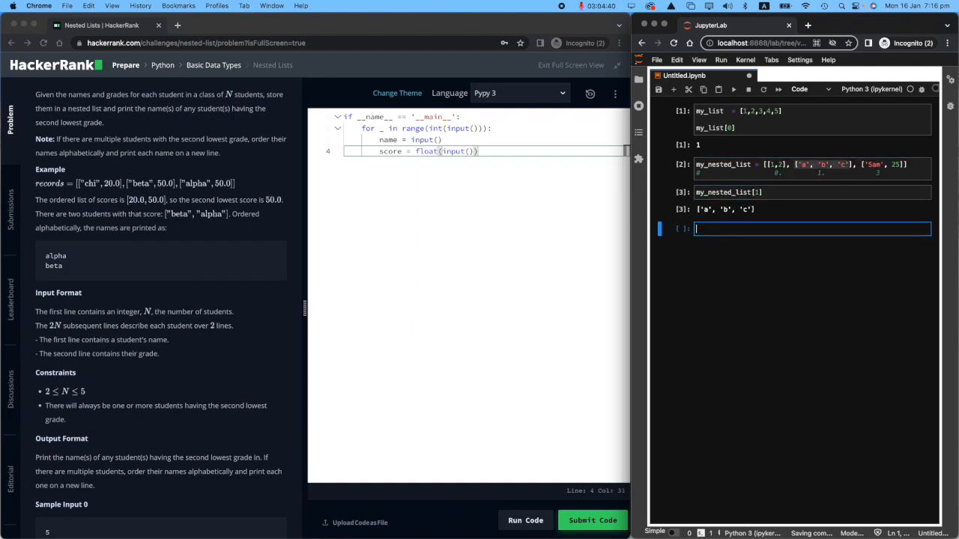
click(792, 191)
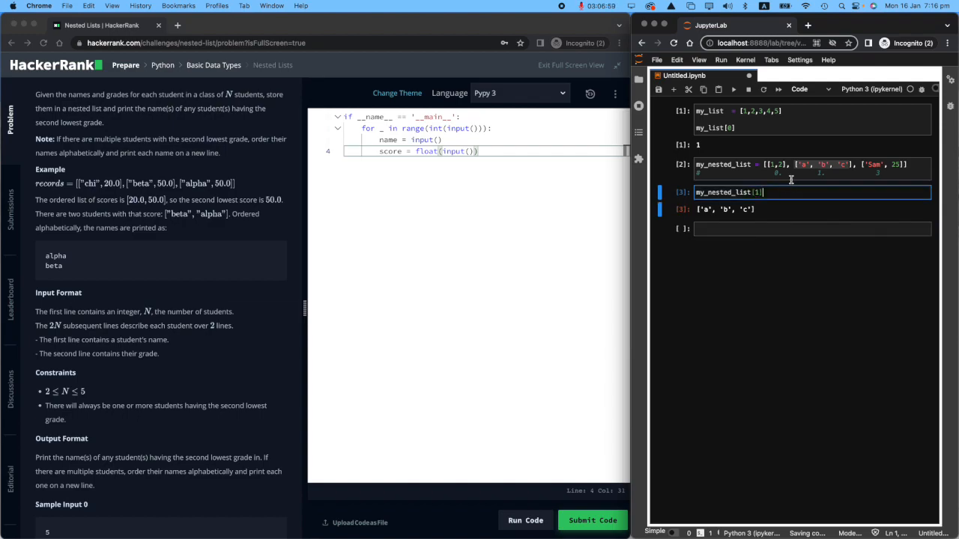
click(812, 165)
text([1])
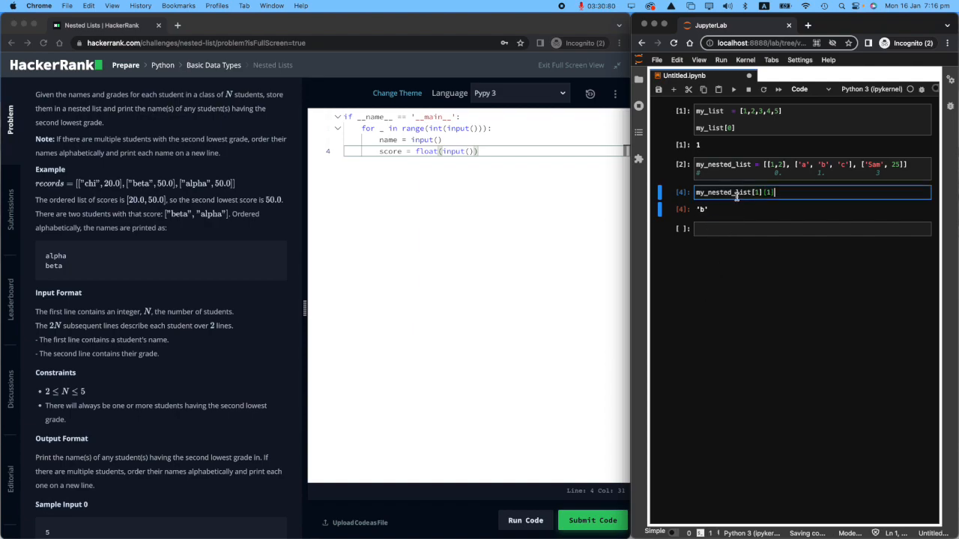
mouse_move(756, 221)
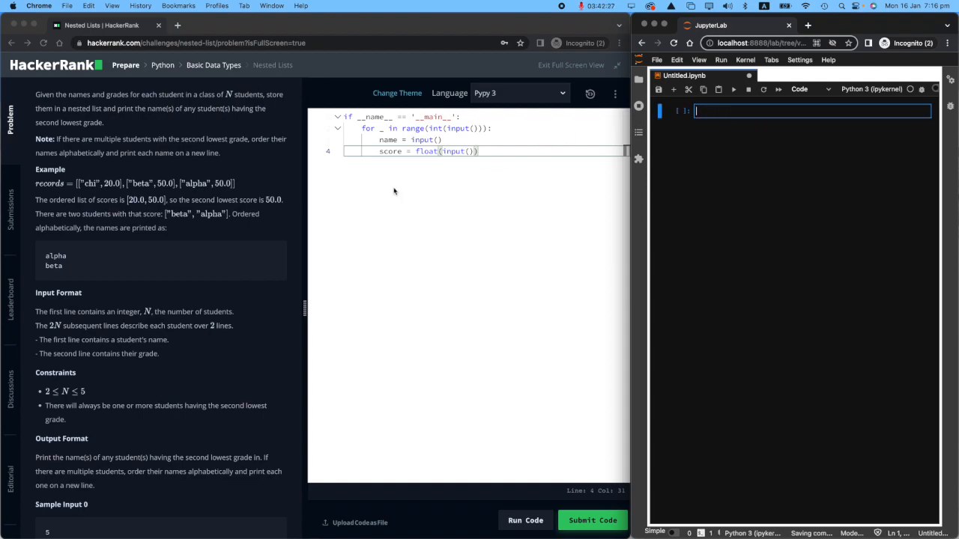
mouse_move(386, 206)
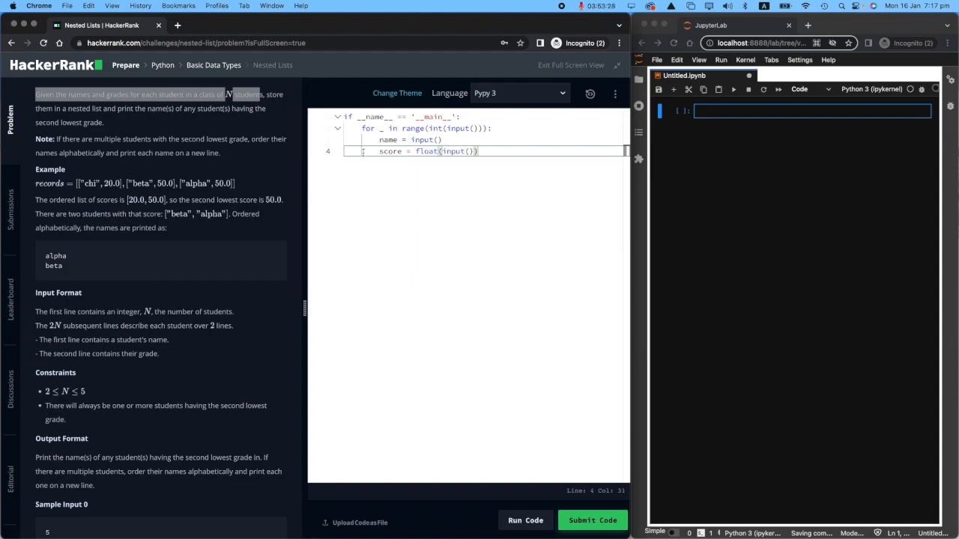
mouse_move(402, 159)
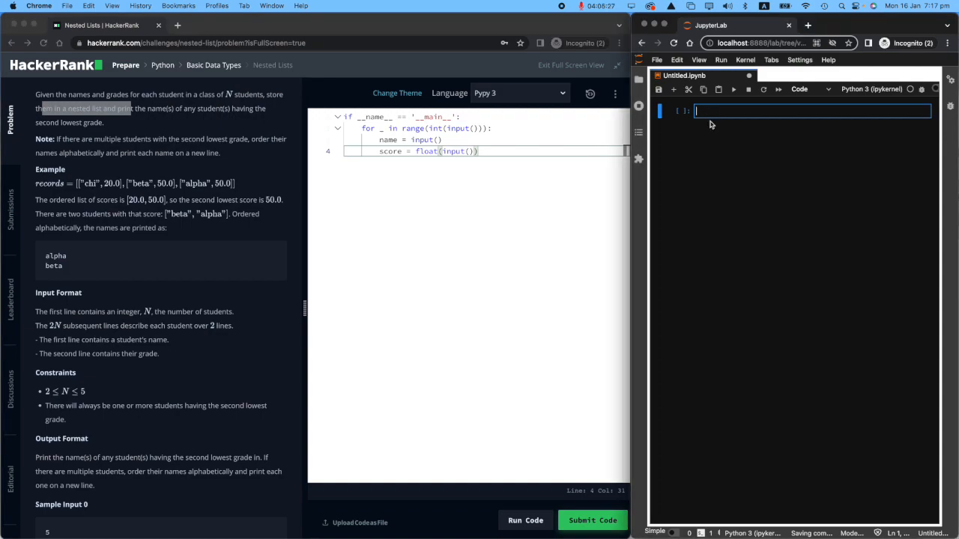
- Write the sample student list [['Sam', 4], ['Bill', 3]] in the cell
text(['Sam'])
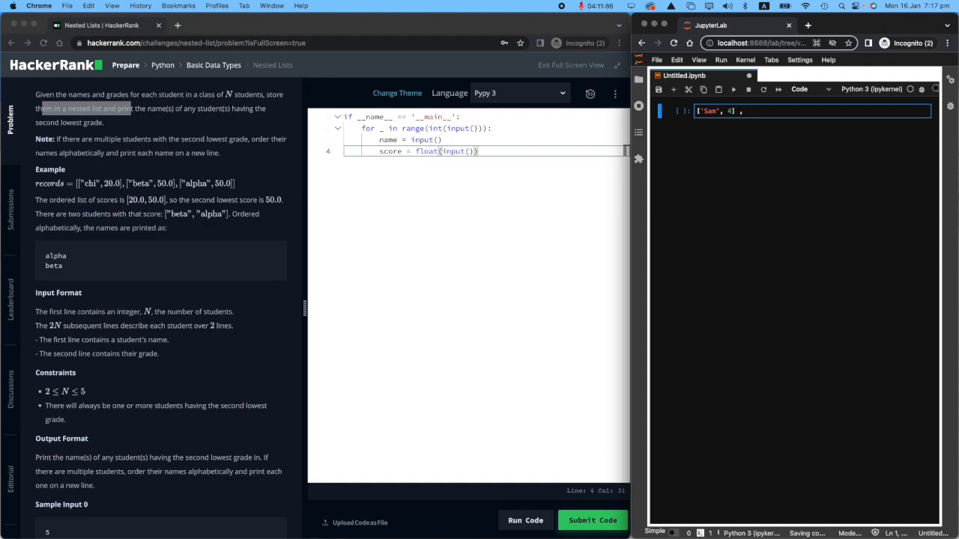
text(['Bill'])
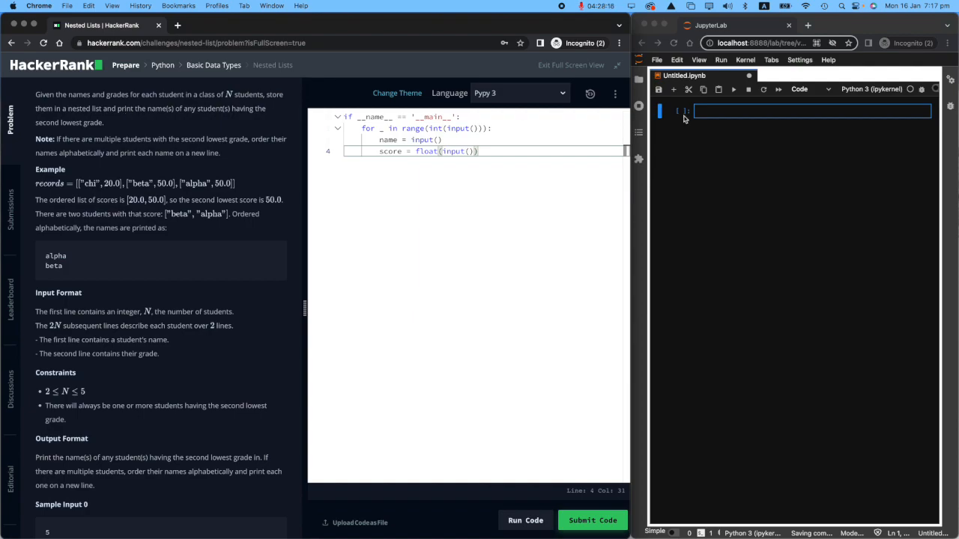
text([['Sam', 4], ['Bill', 3]])
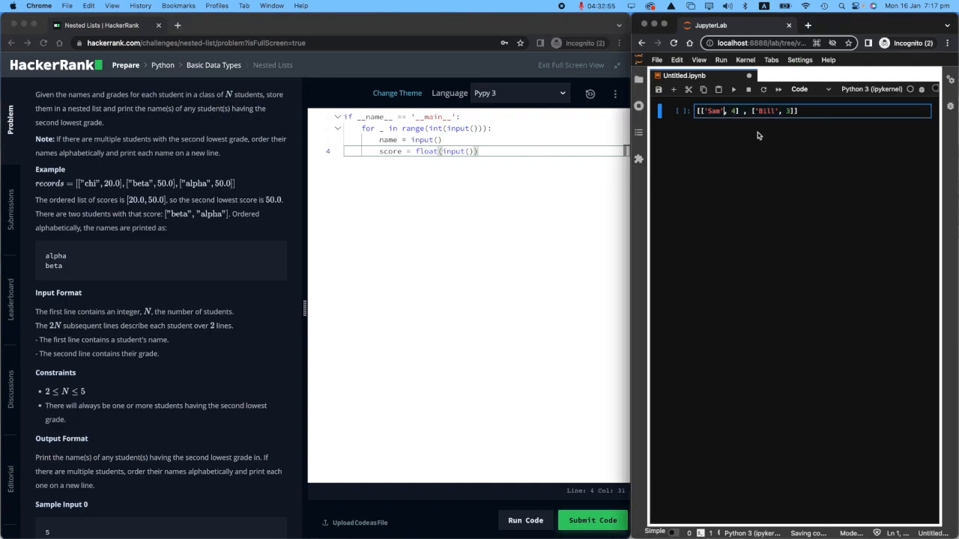
mouse_move(641, 149)
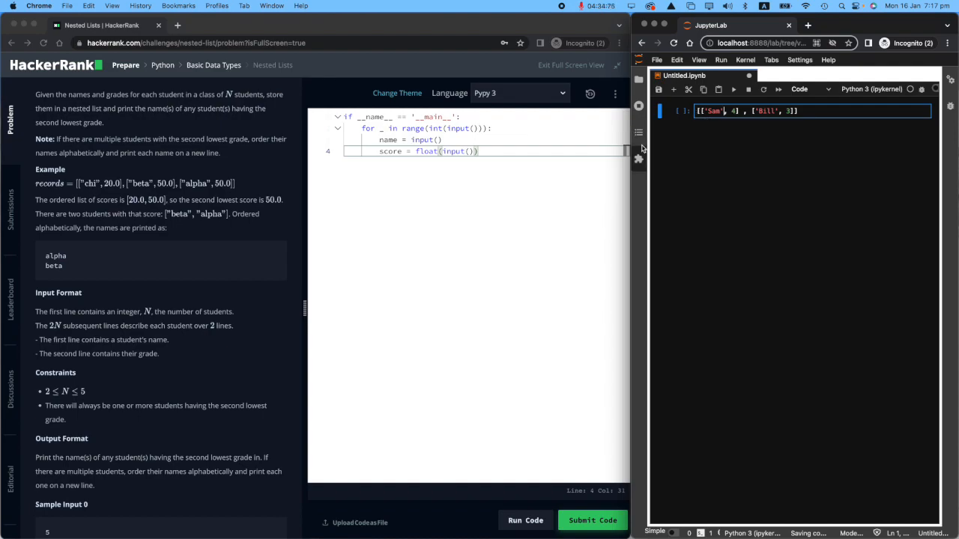
mouse_move(638, 158)
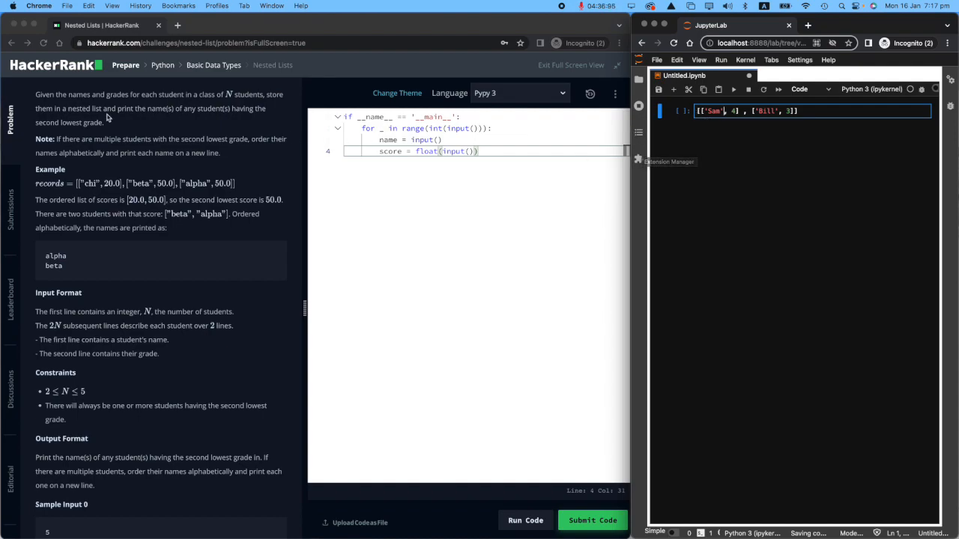
- Check the second-lowest-grade wording and add ['Jess', 2] to the student list
double_click(172, 107)
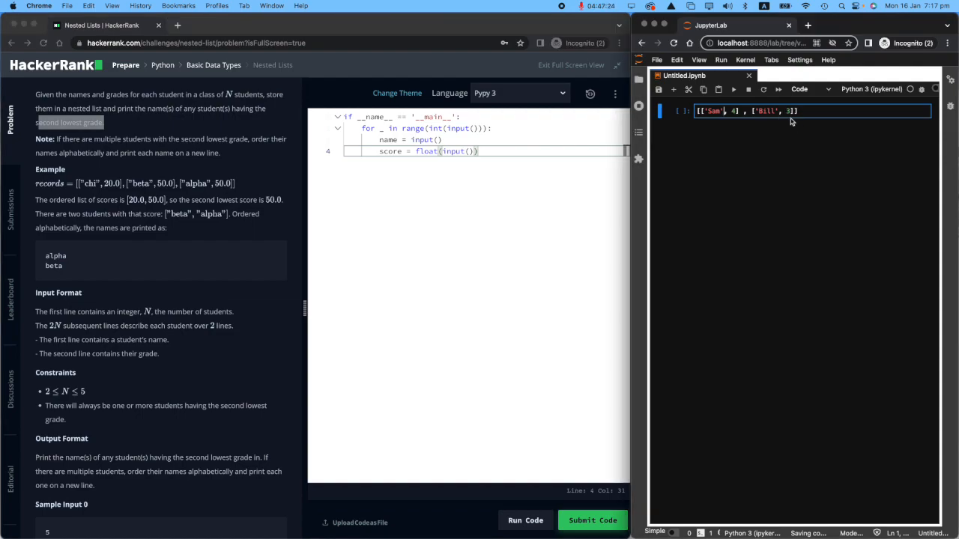
text(,)
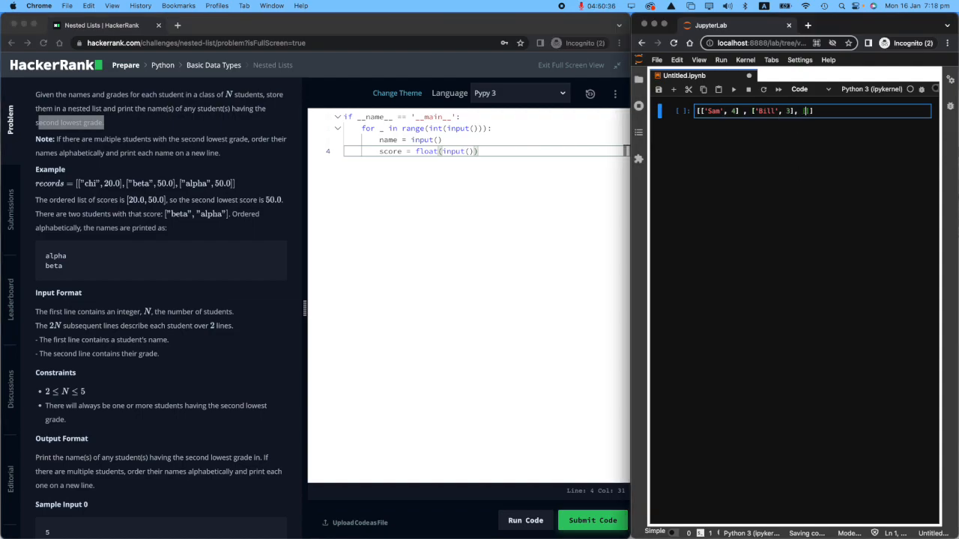
text(['Jess')
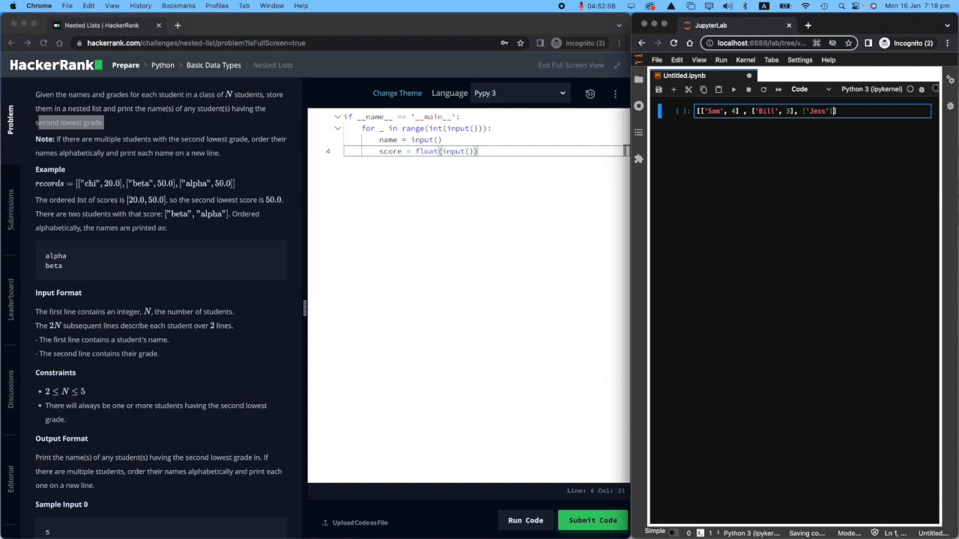
text(, 2])
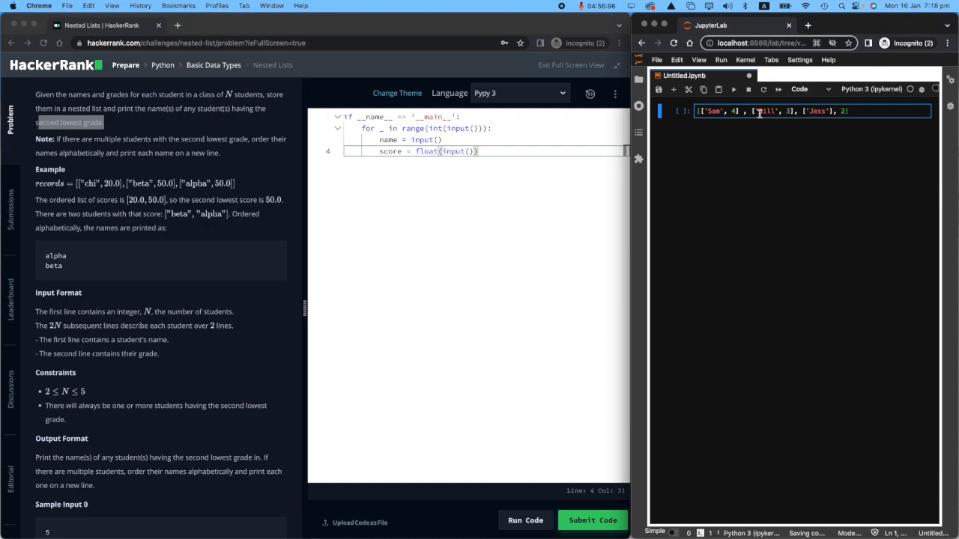
double_click(765, 111)
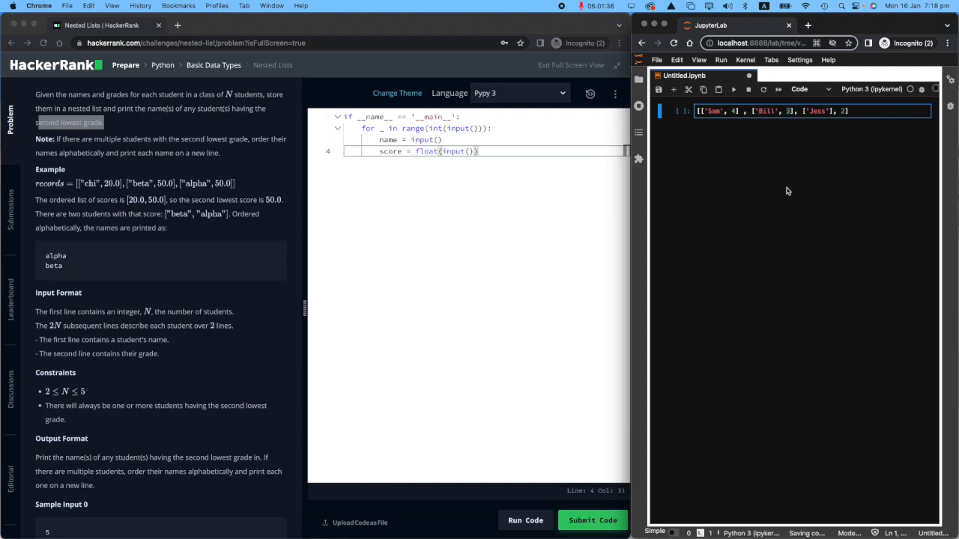
mouse_move(822, 163)
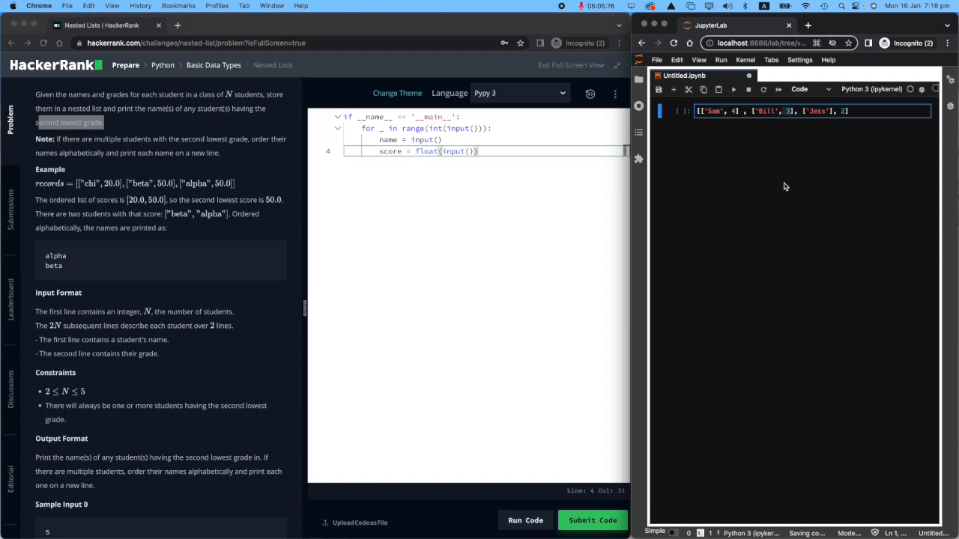
mouse_move(136, 147)
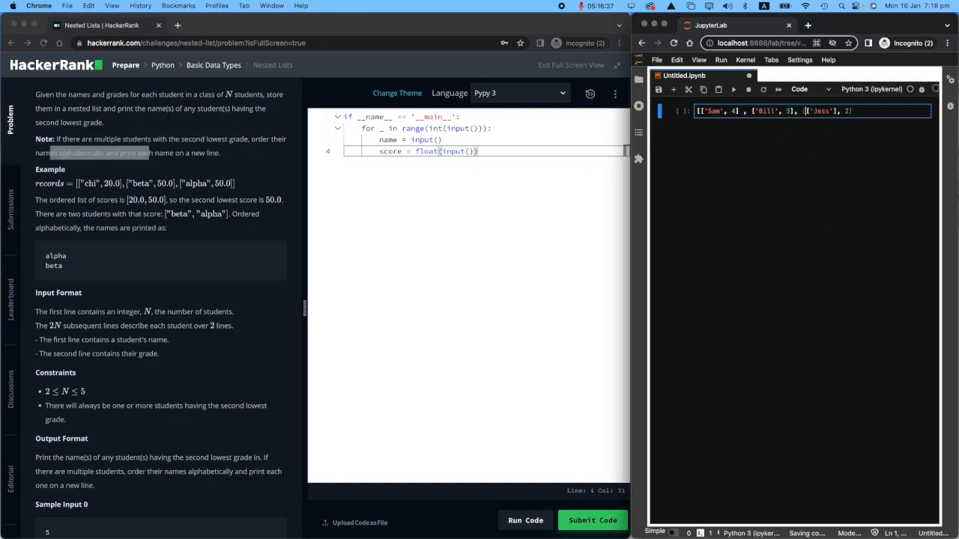
- Insert a ['Taylor', 3] pair into the sample student list
text(['Tay'])
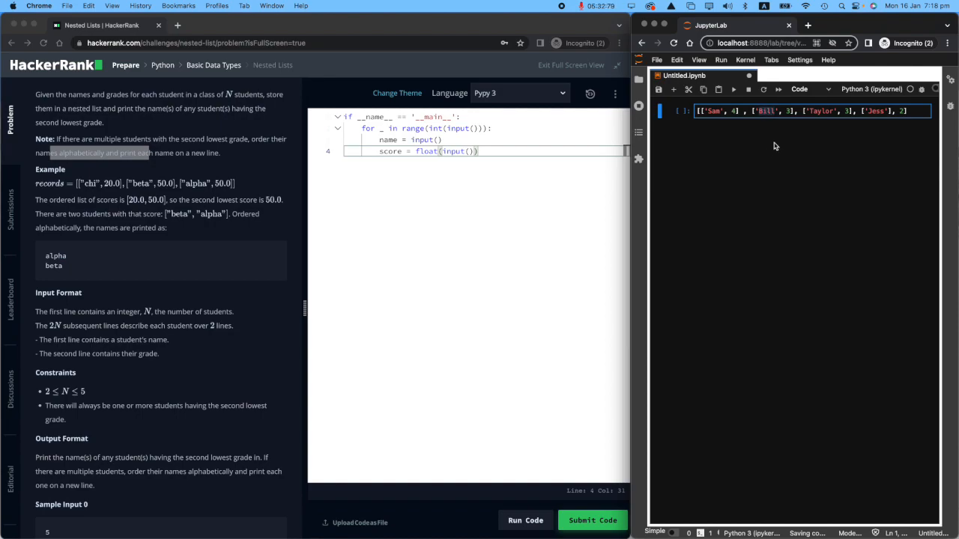
mouse_move(818, 210)
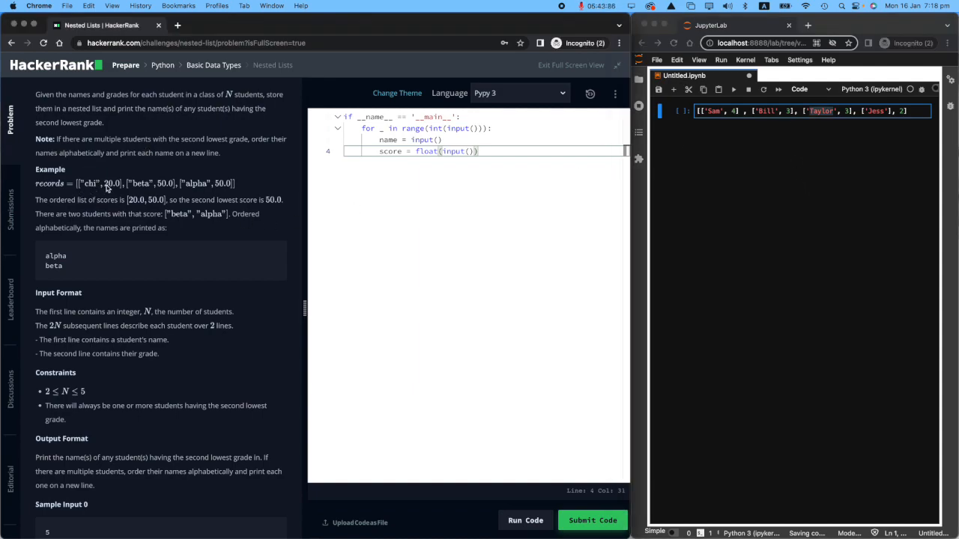
mouse_move(192, 192)
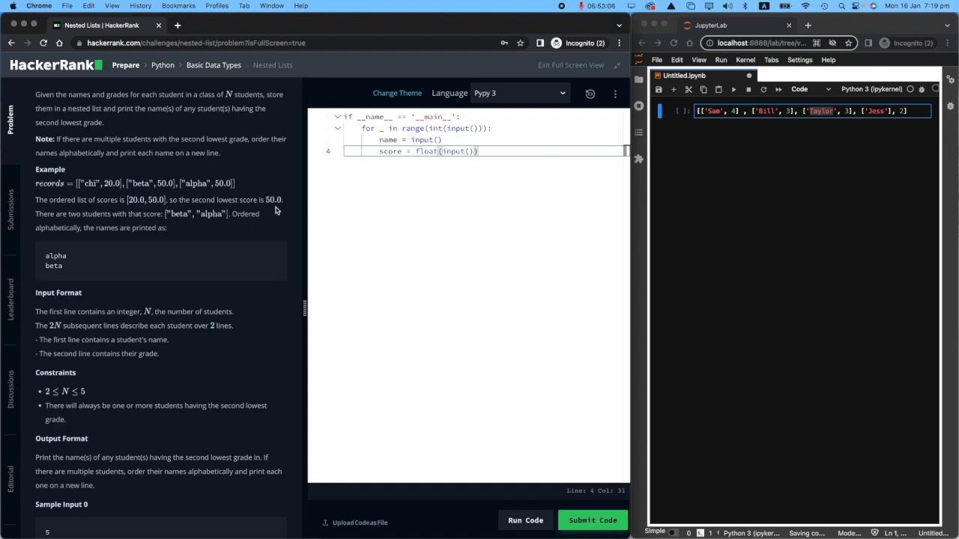
mouse_move(105, 222)
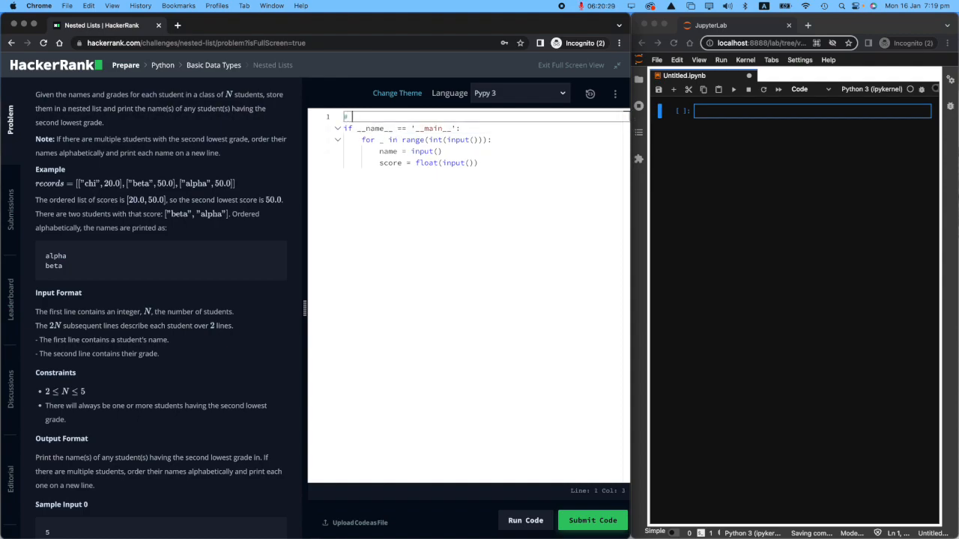
- Add an '# Execution' comment above the main block and a tools comment at the top
text(# Execution)
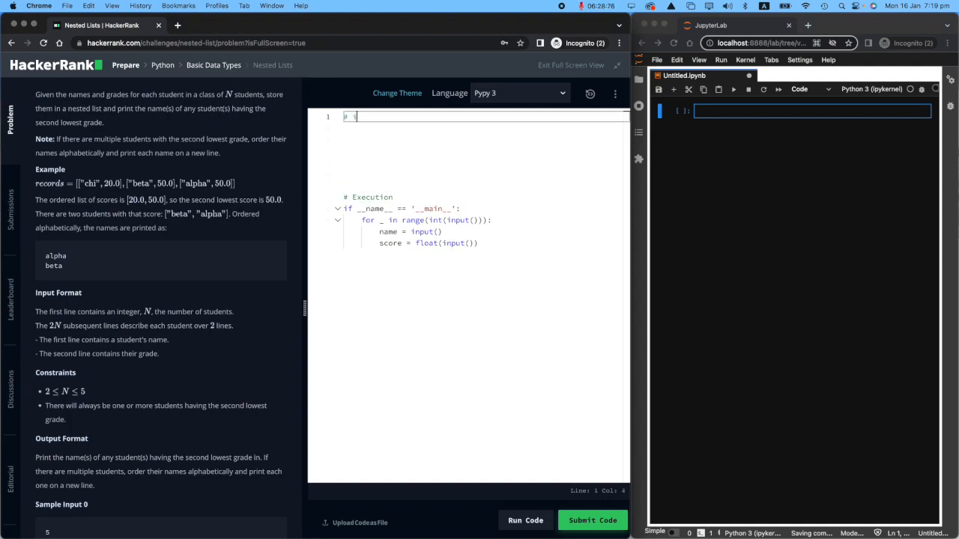
text(is where you p)
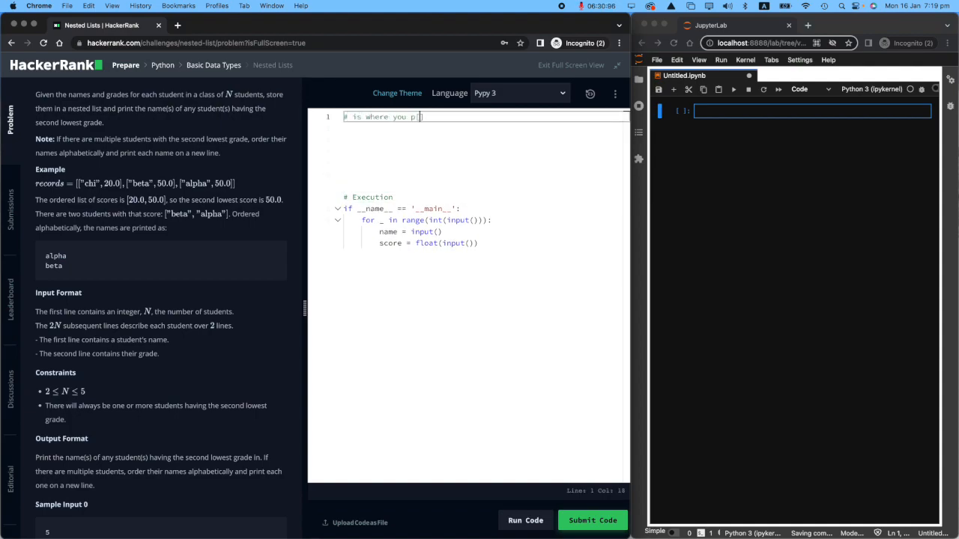
key(Backspace)
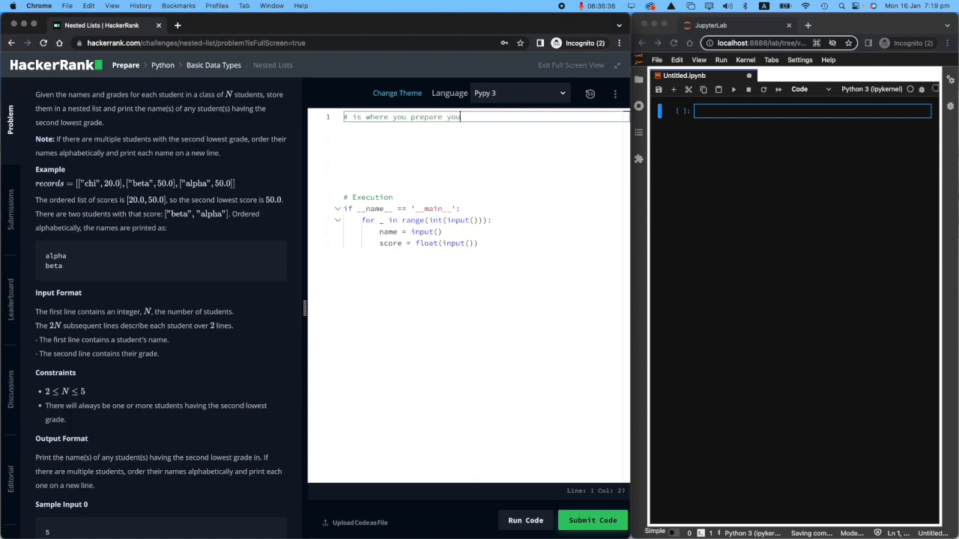
text(tools)
text(def)
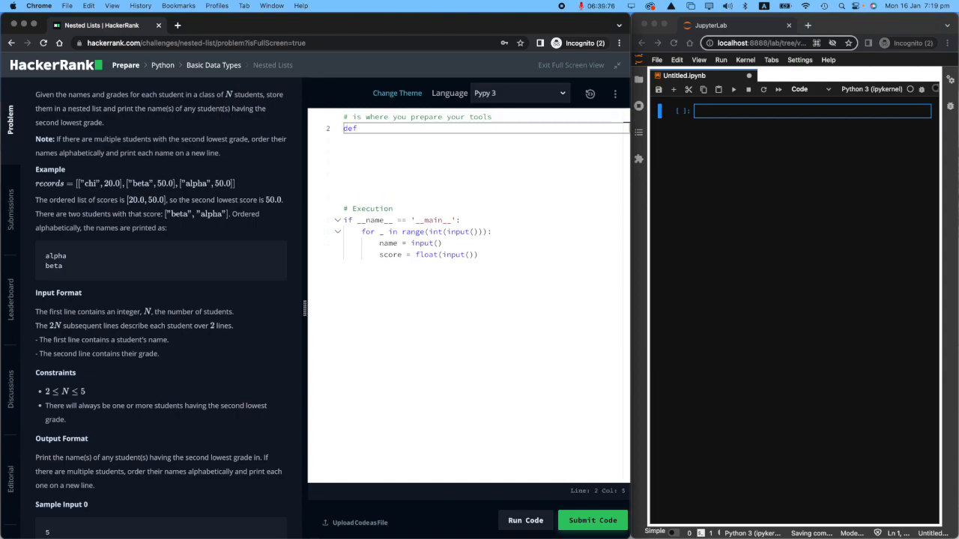
- Stub out def sort_students(): with a pass body under the tools comment
text(sort_students()
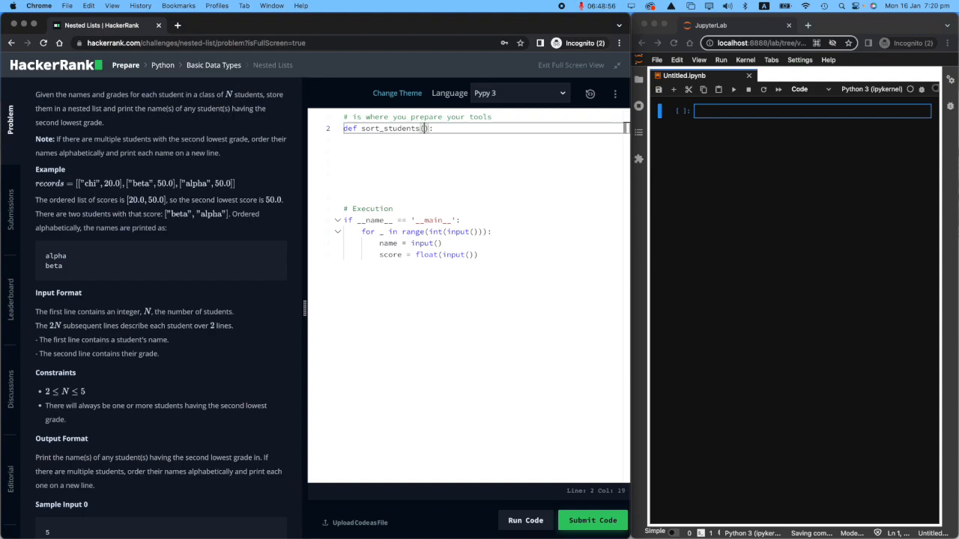
text():)
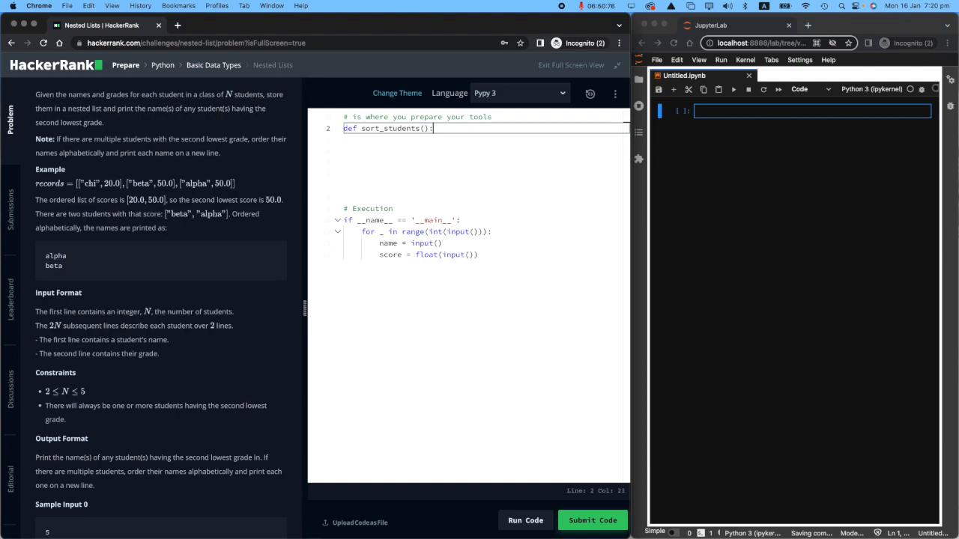
text(pass)
click(486, 231)
text(5)
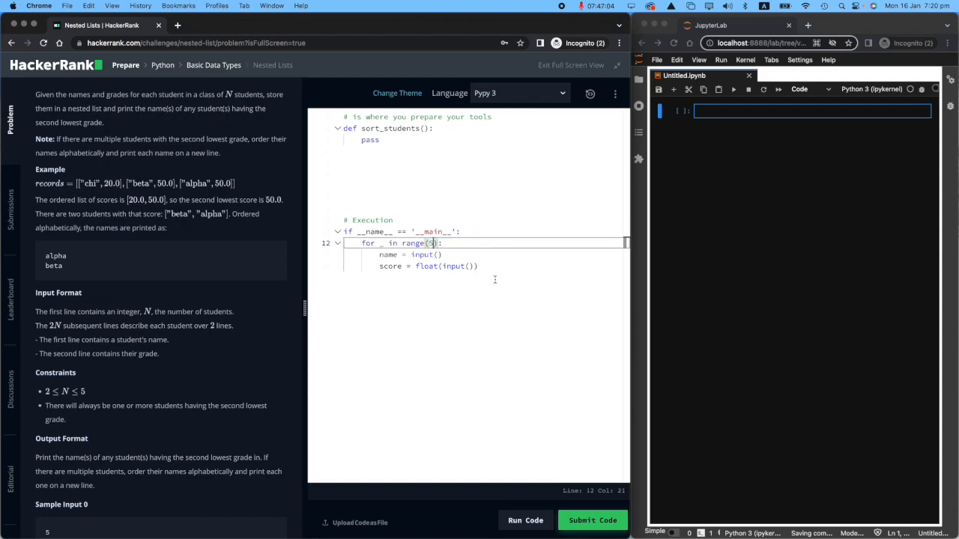
- Make the loop run over range(int(input())) and start a blank line above it
text(int(input()))
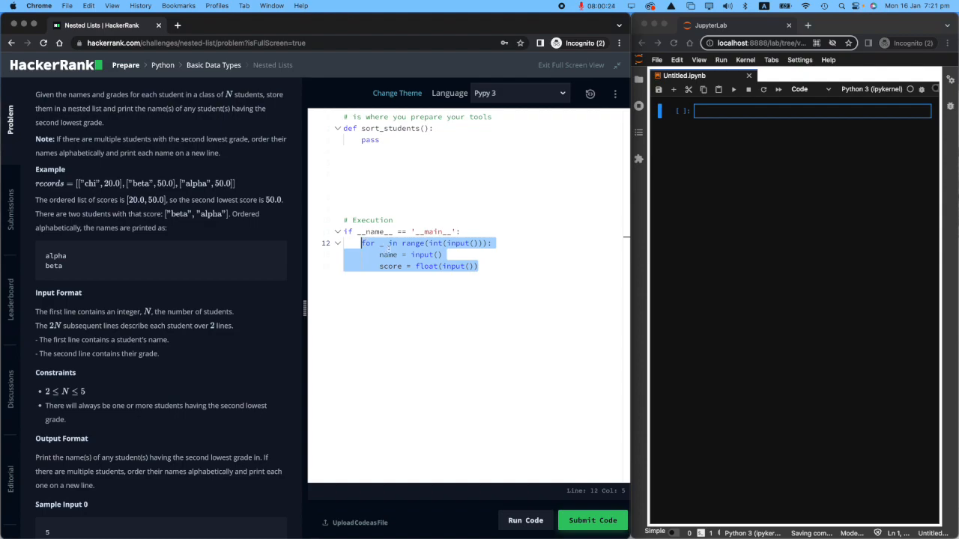
click(398, 255)
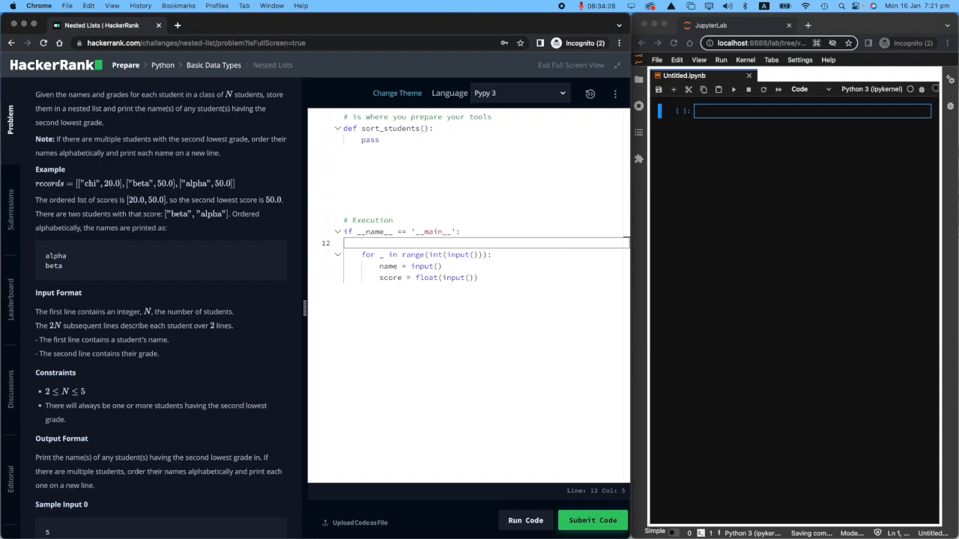
- Initialize names_scores = [] above the input loop
text(scores)
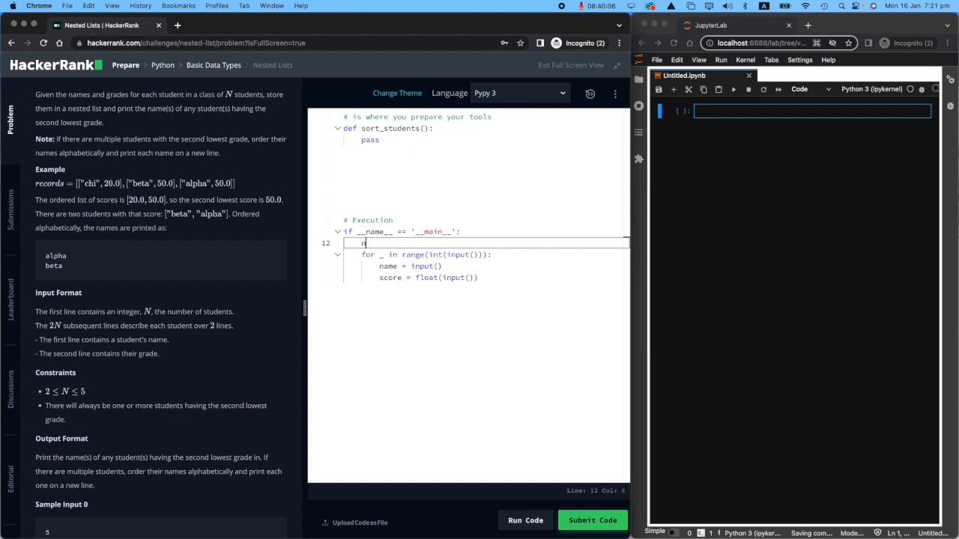
text(ames)
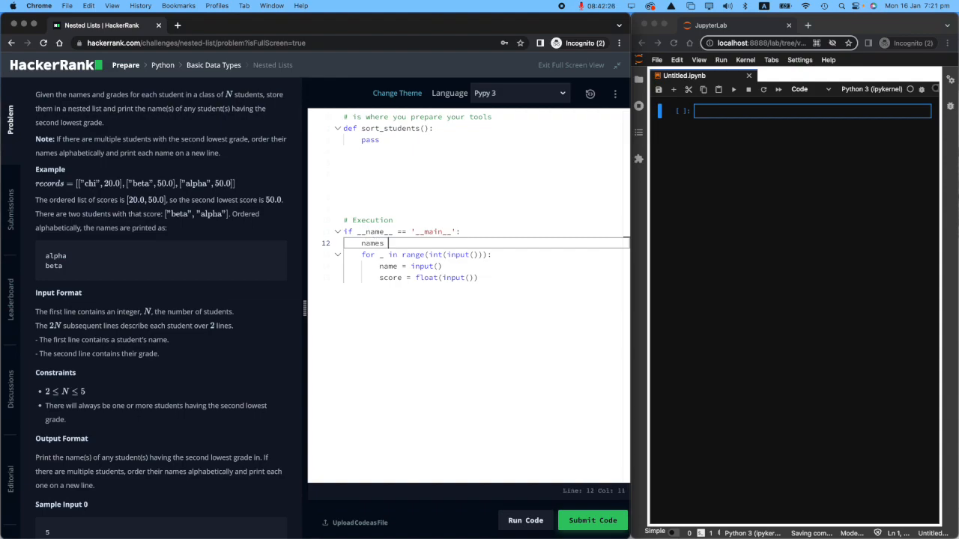
text(_scores = [)
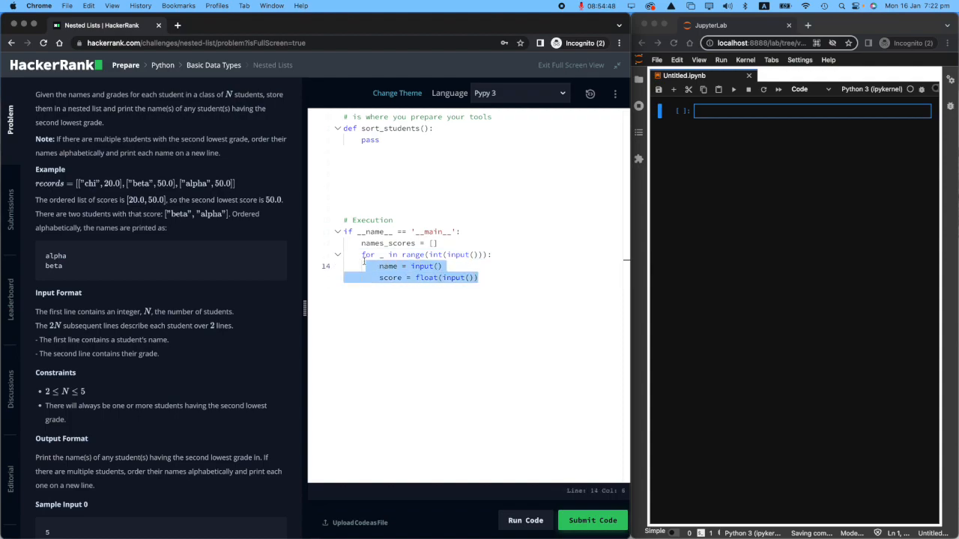
mouse_move(387, 243)
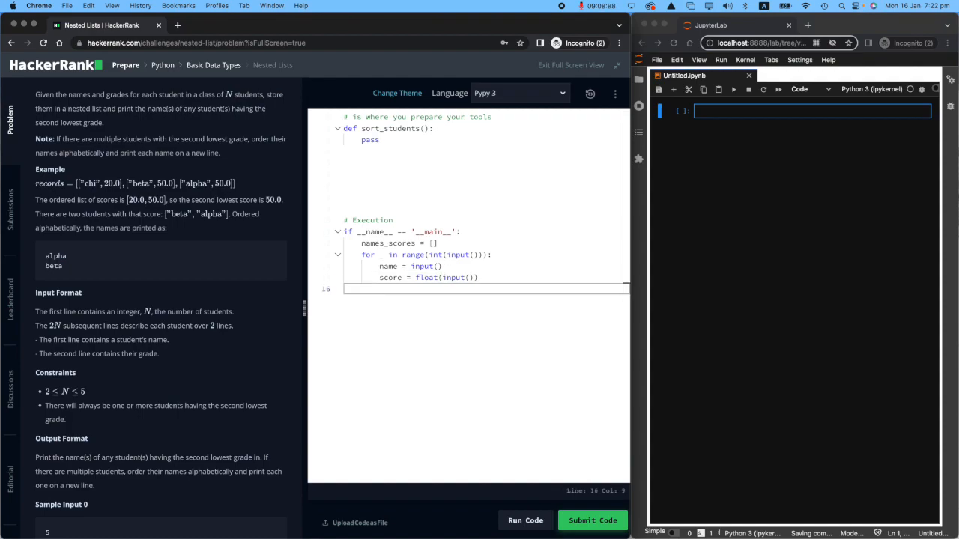
- Append [name, score] to names_scores as the loop's last line
text(names_score)
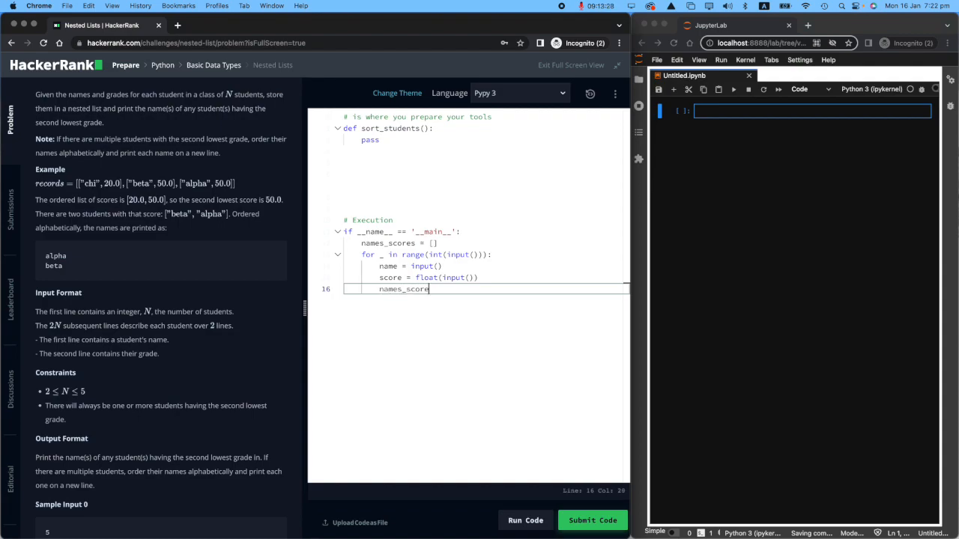
text(.append()
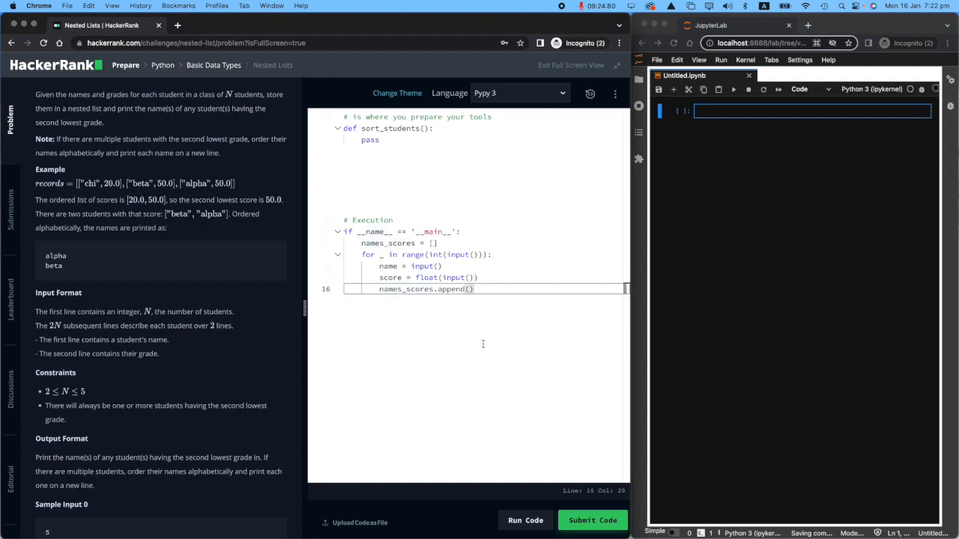
text([])
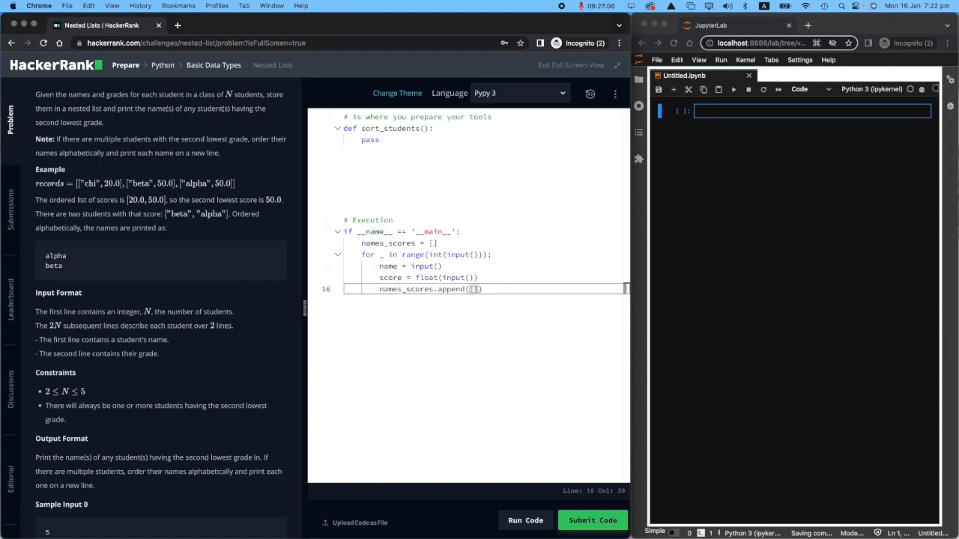
text(name, score)
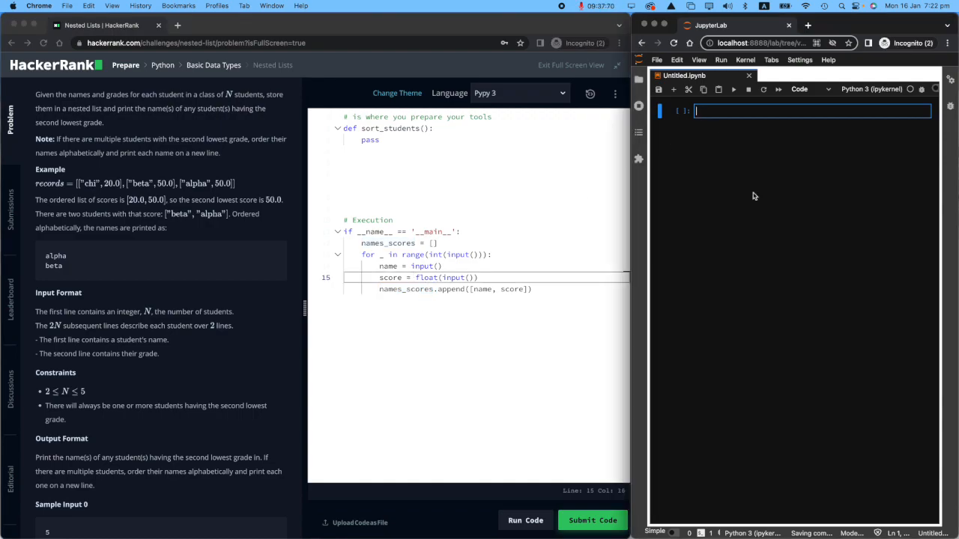
- Start a sample list in the notebook cell with the pair ['Sam', 5]
text(Sa,')
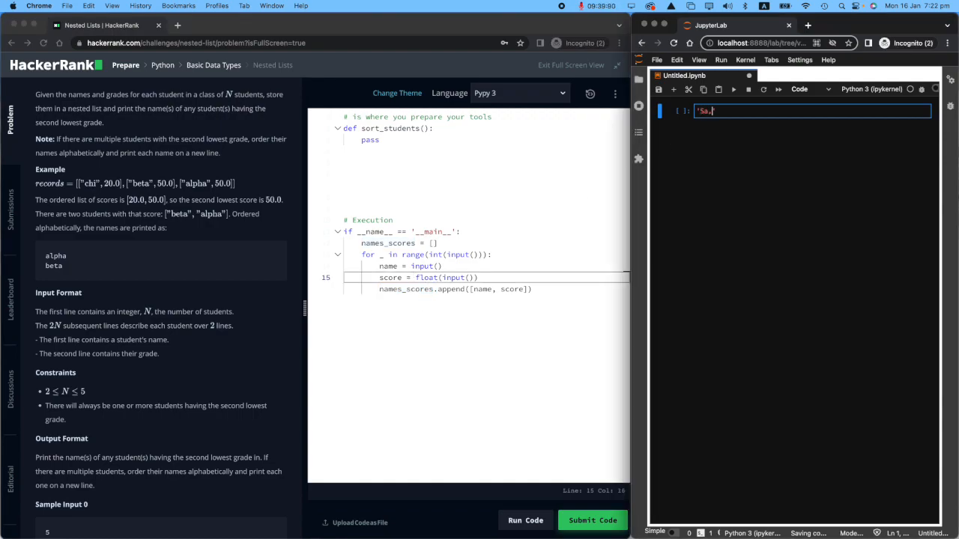
text(Sam)
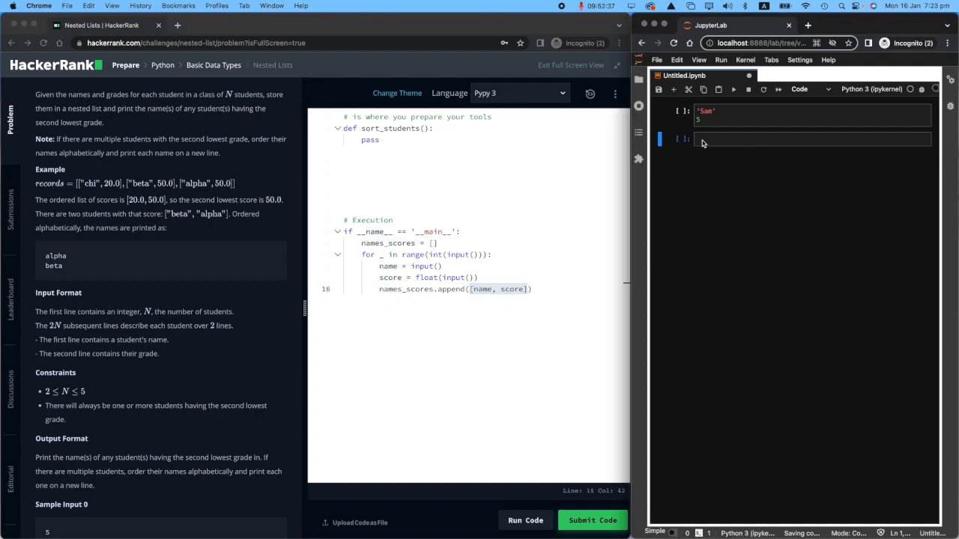
text(['Sam'])
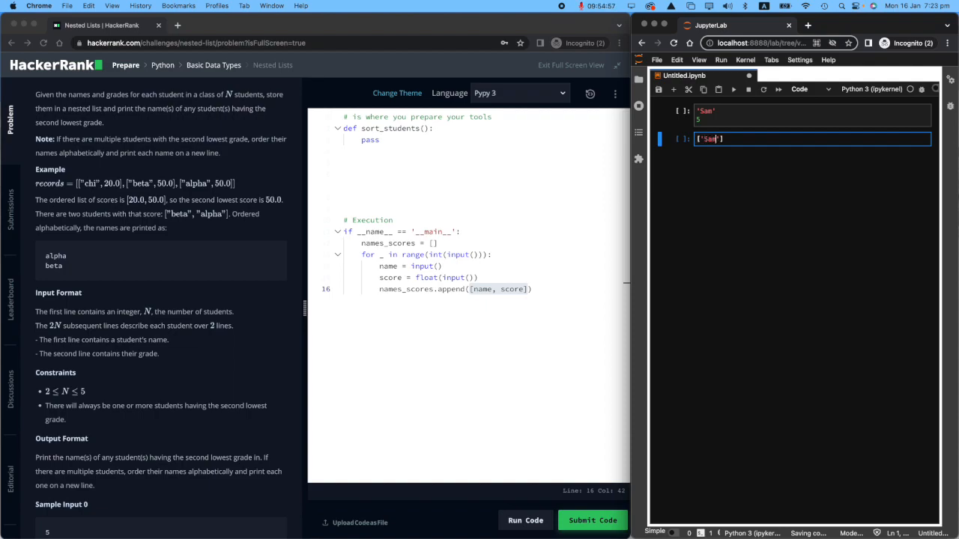
text(, 5)
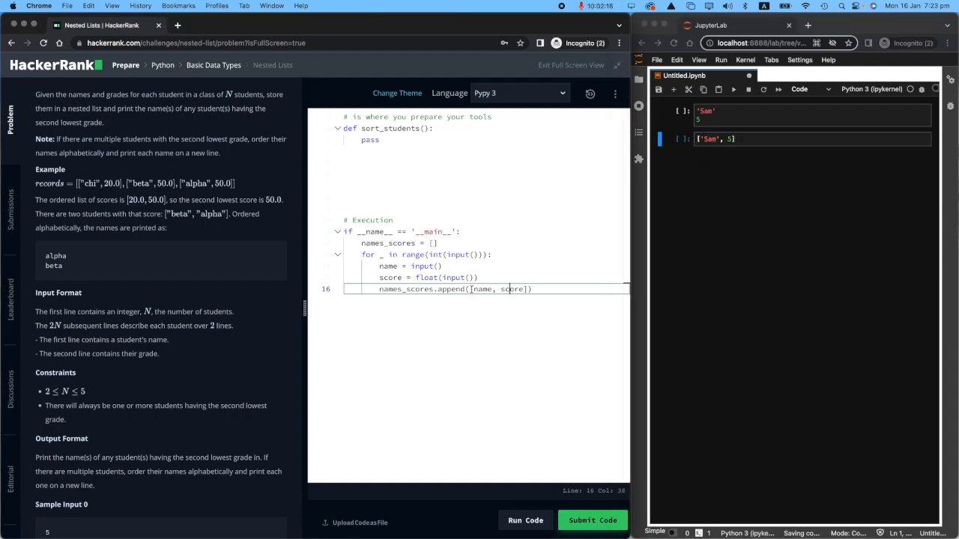
- Name it names_scores, copied from the editor, and add ['Bill', 4] before returning to the solution code
double_click(404, 289)
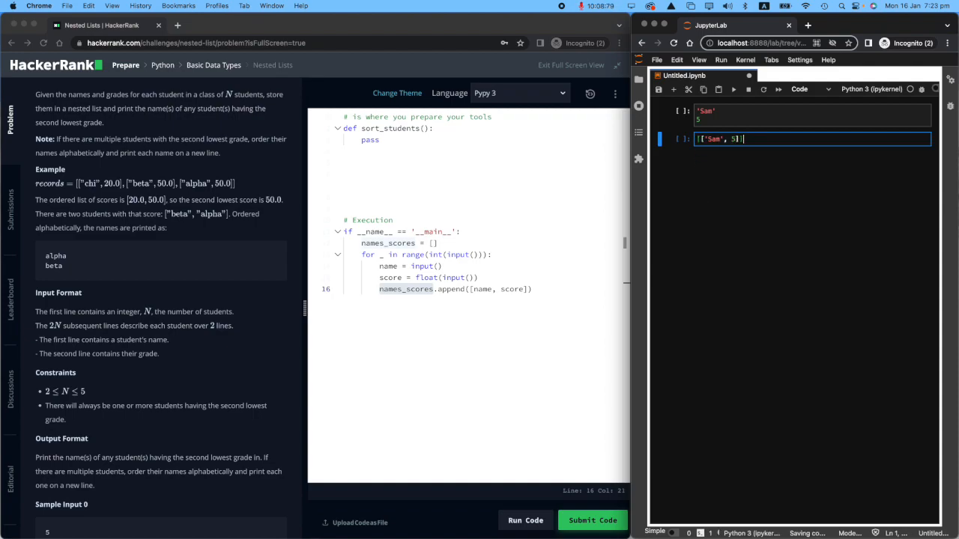
text(names_scores =)
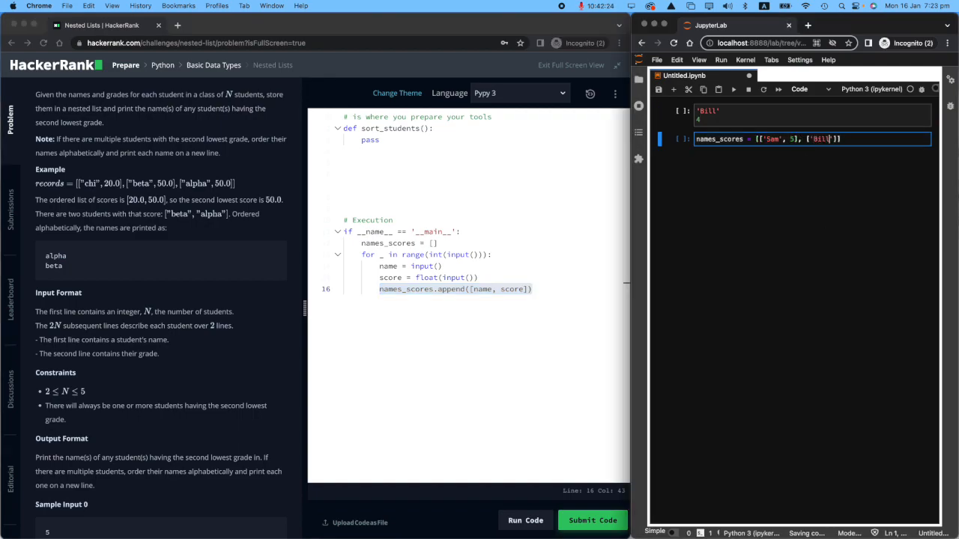
text(, 4)
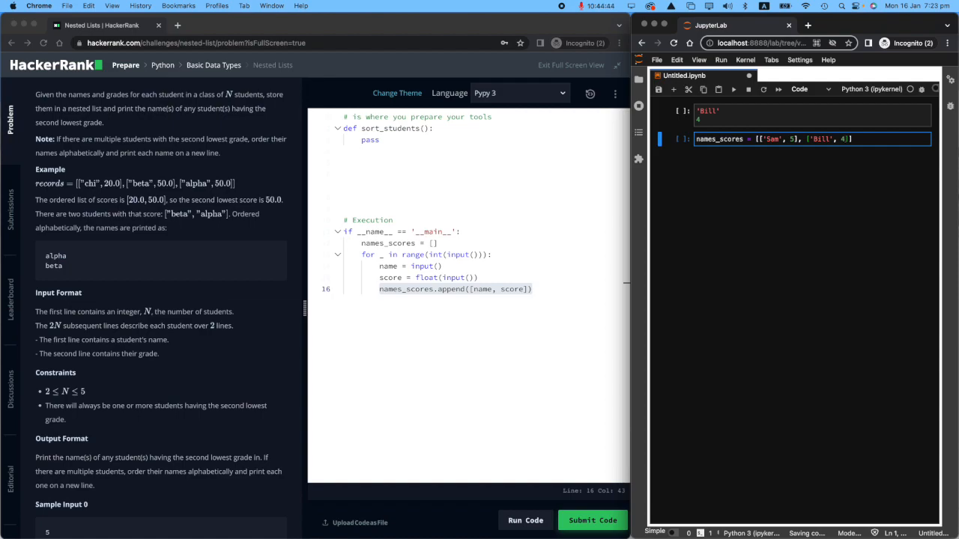
click(533, 289)
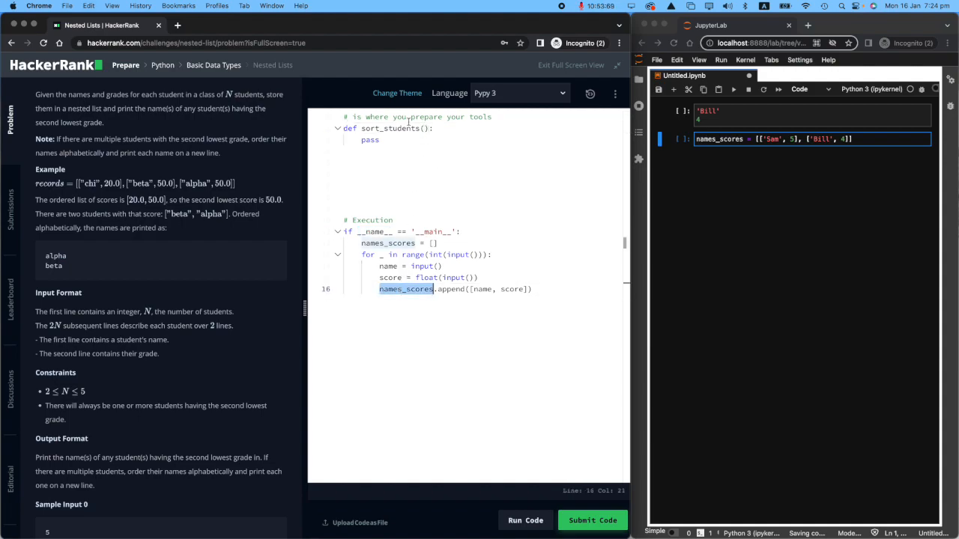
- Add names_scores as the sort_students parameter and a '# Use your tools!!' comment after the loop
text(names_scores)
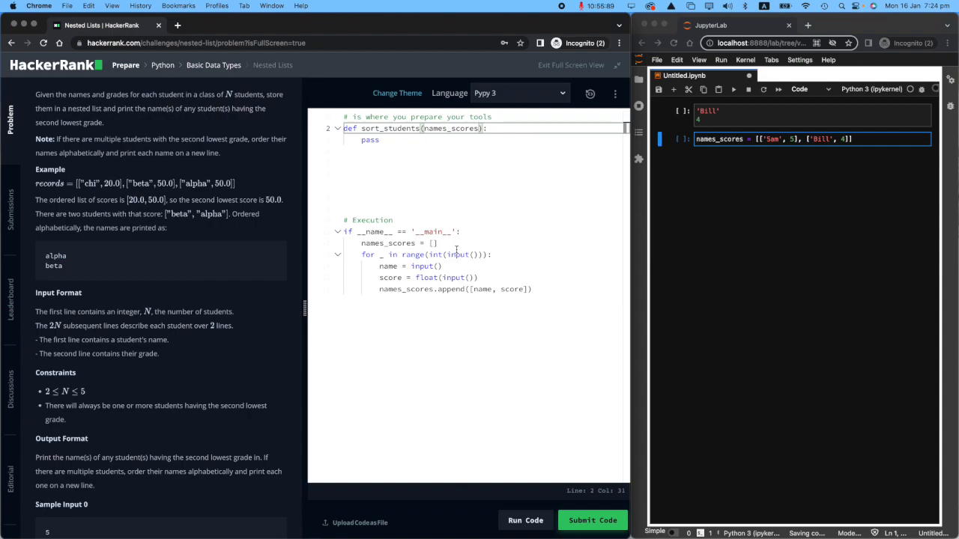
mouse_move(433, 177)
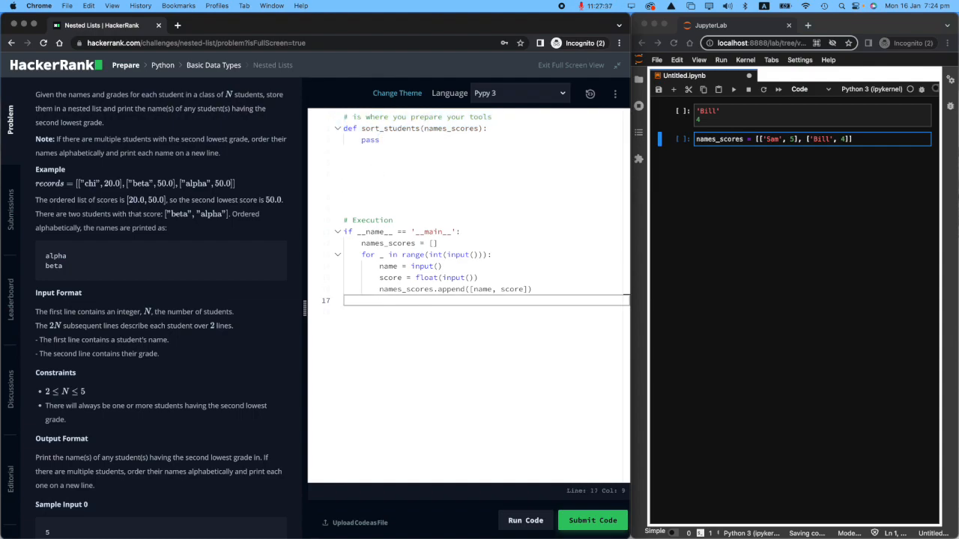
text(# Use ypurt)
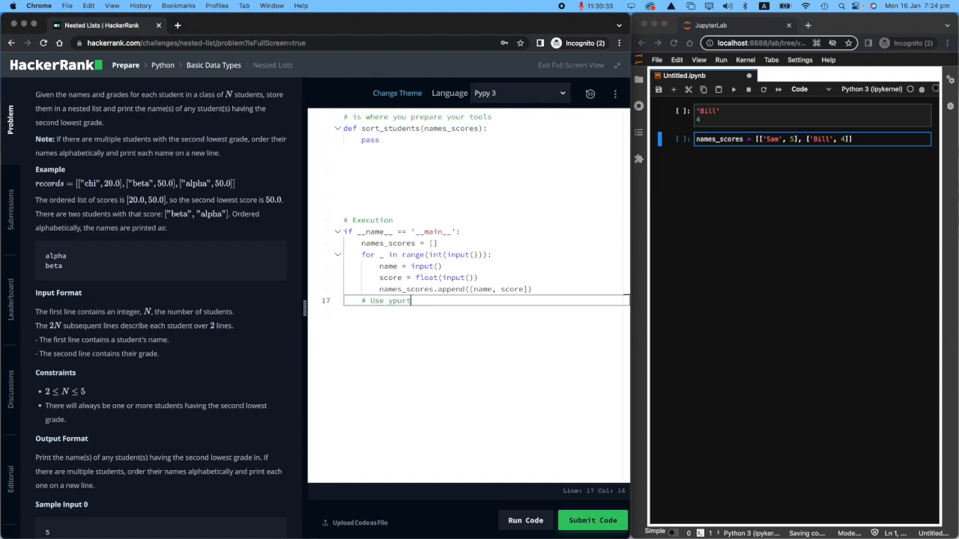
text(ools!!!)
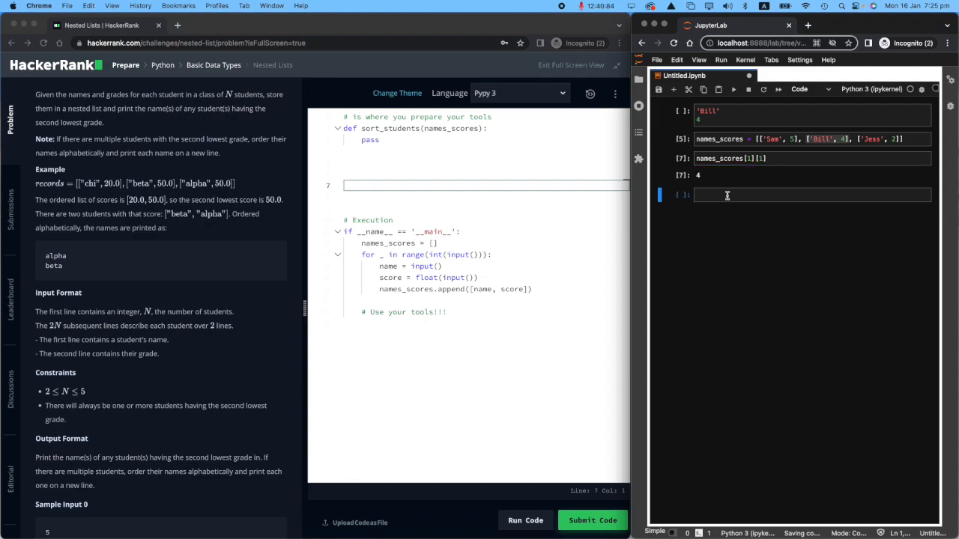
- Write 'for student in names_scores:' printing each pair, giving Sam 5, Bill 4 and Jess 2
text(for stud)
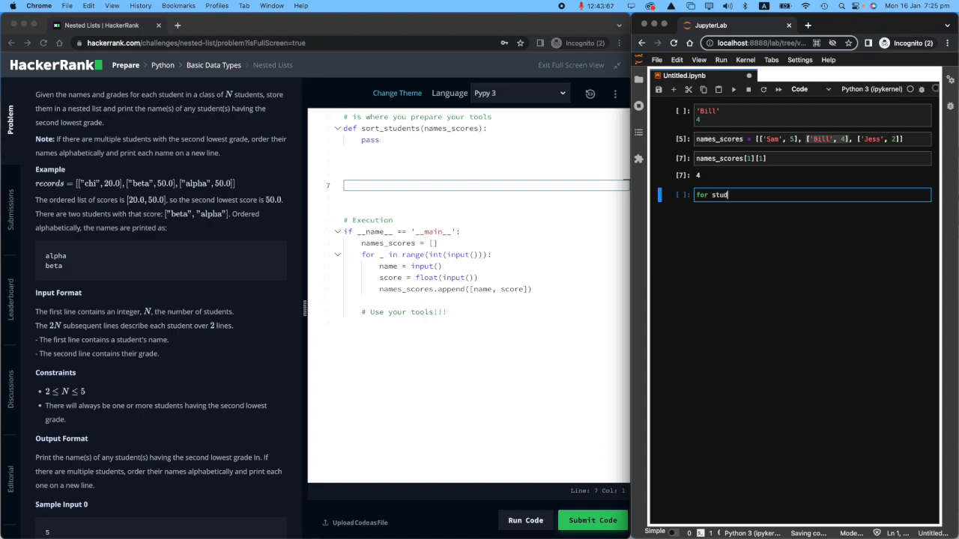
text(ent in)
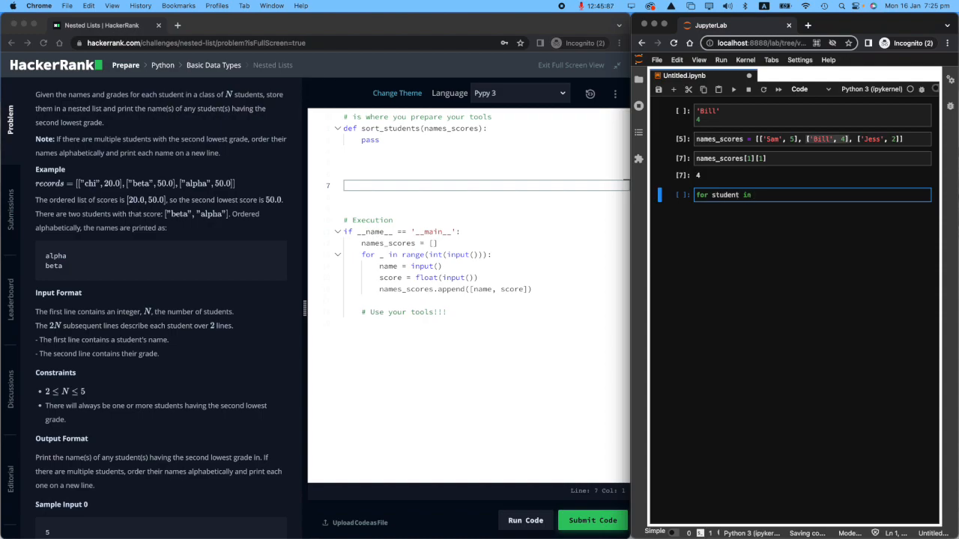
text(names_scores:)
text(print(student))
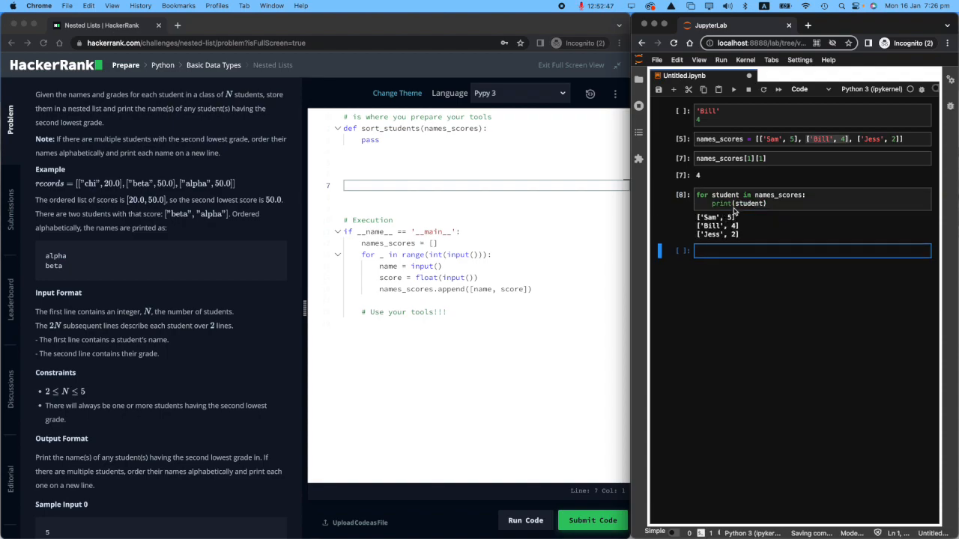
- Append each student[1] to a scores list and print it, giving [5, 4, 2]
double_click(720, 225)
text([1])
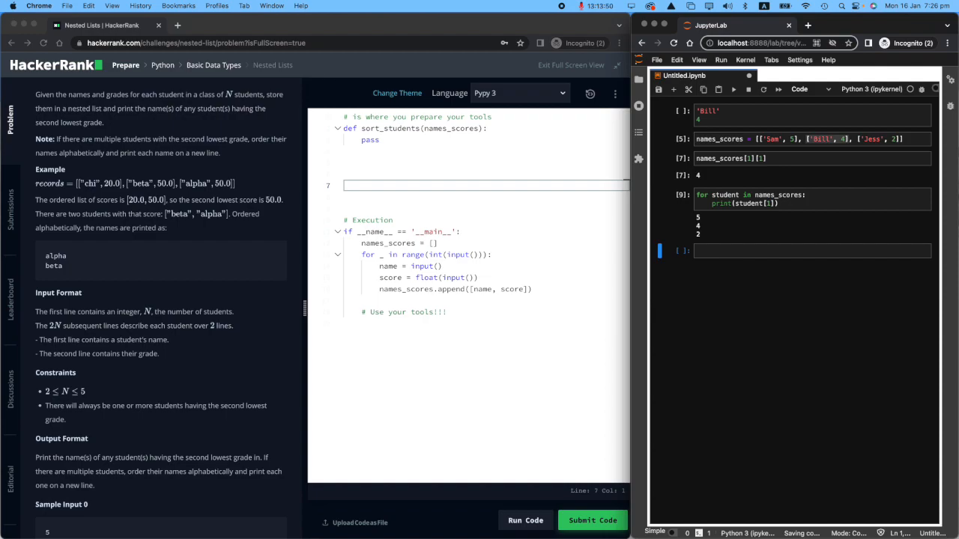
mouse_move(766, 281)
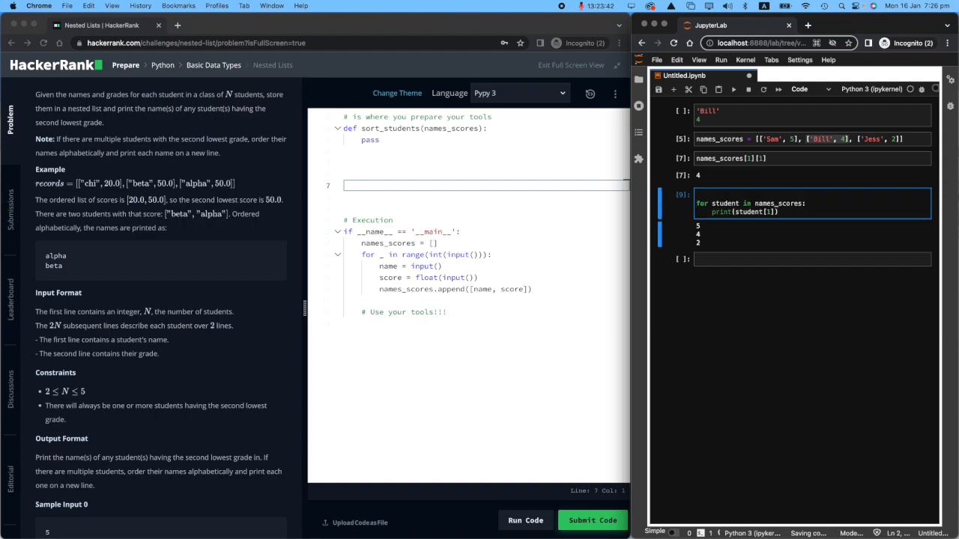
text(scores = [)
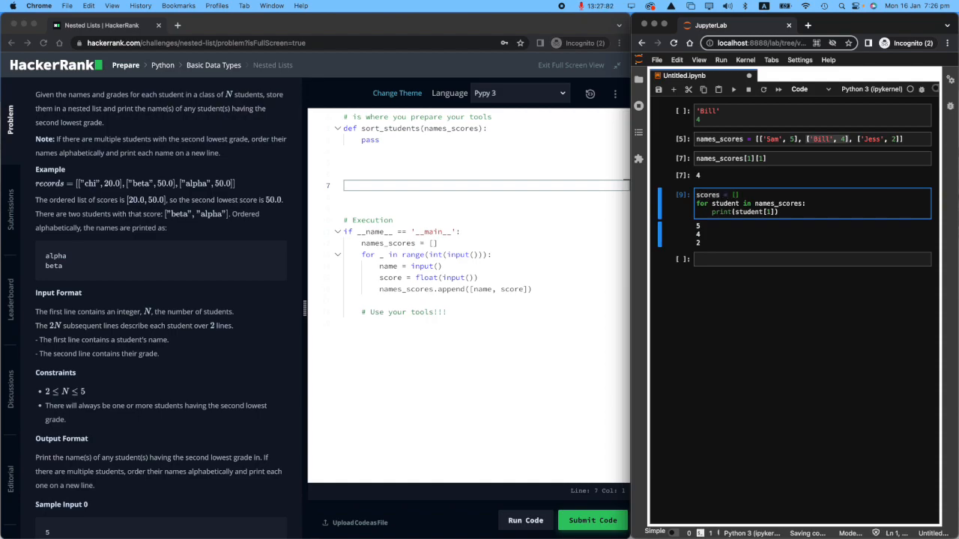
mouse_move(688, 228)
text(scores.append()
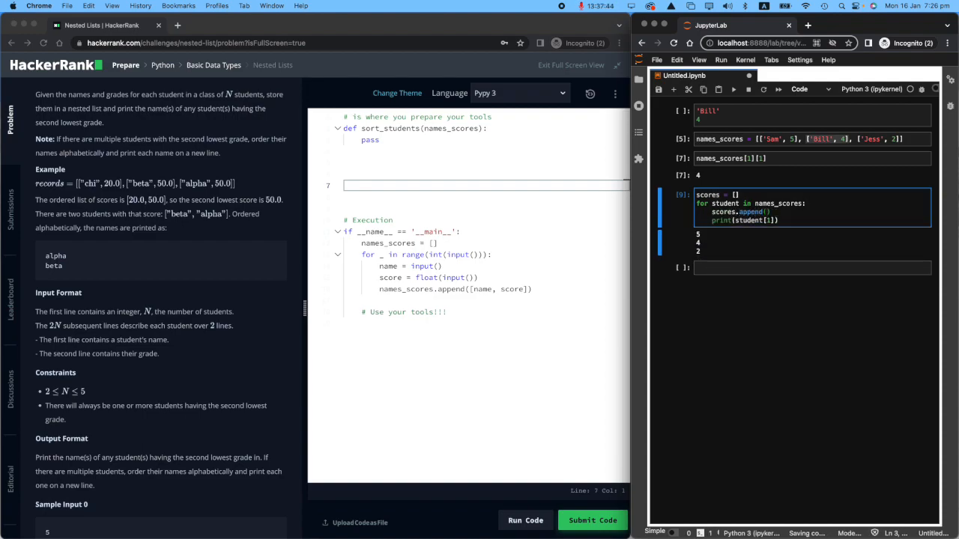
text(student[1])
text(cores)
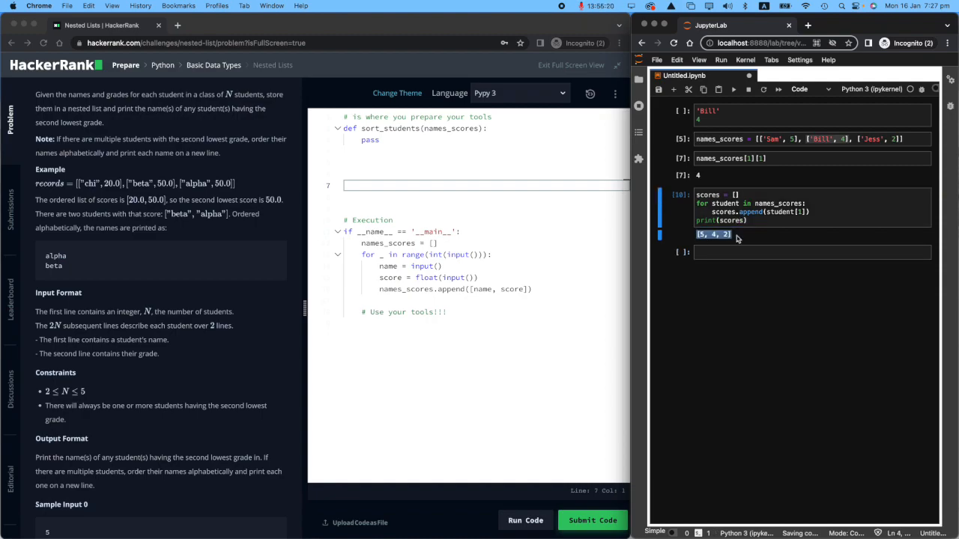
click(884, 138)
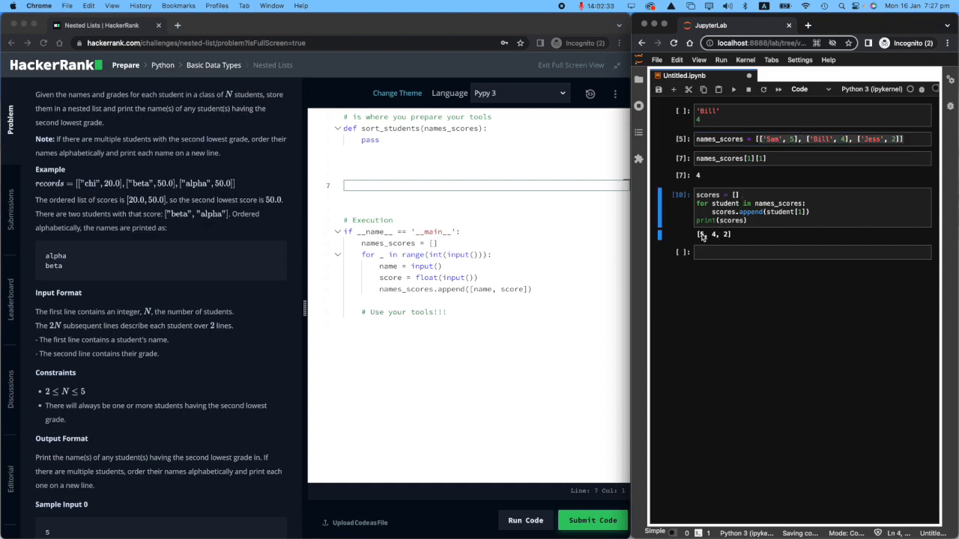
double_click(713, 234)
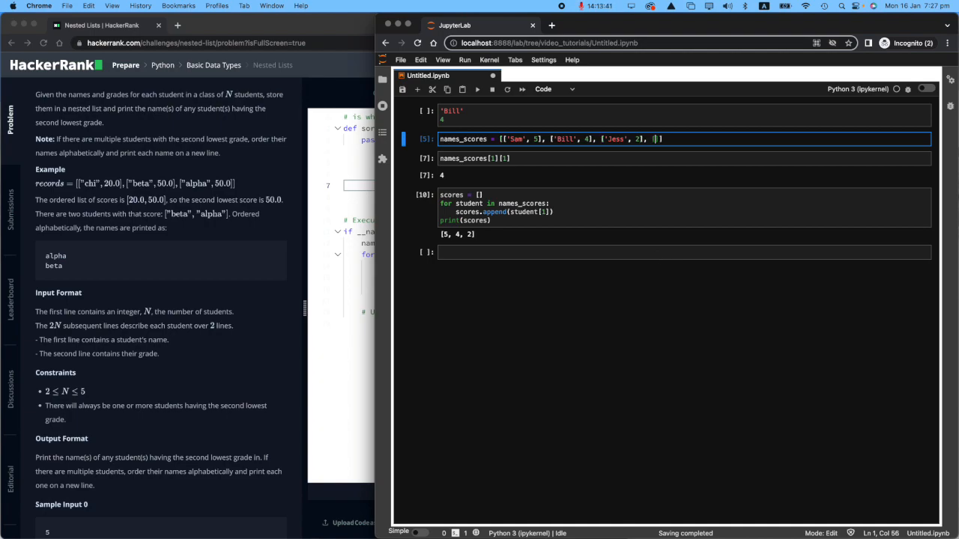
- Extend names_scores with Bill, Taylor, Sam and Jill entries so sorted(scores) gives [2, 2, 3, 3, 4, 4, 5]
text(Bill'])
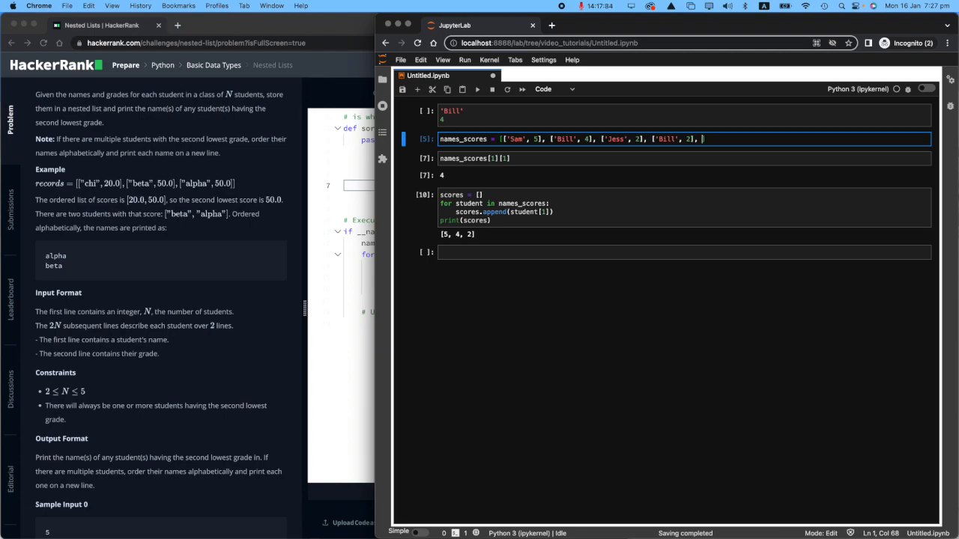
text(['')
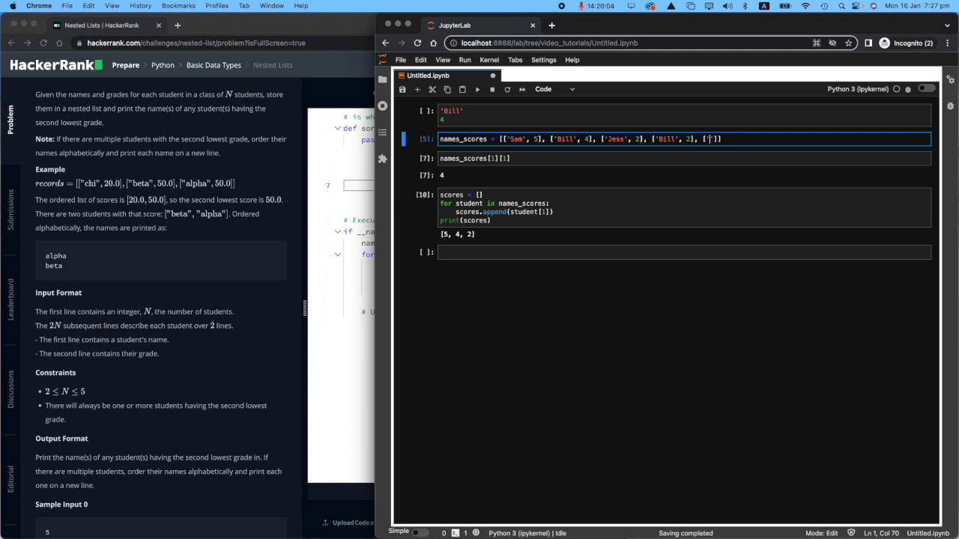
text(Taylor)
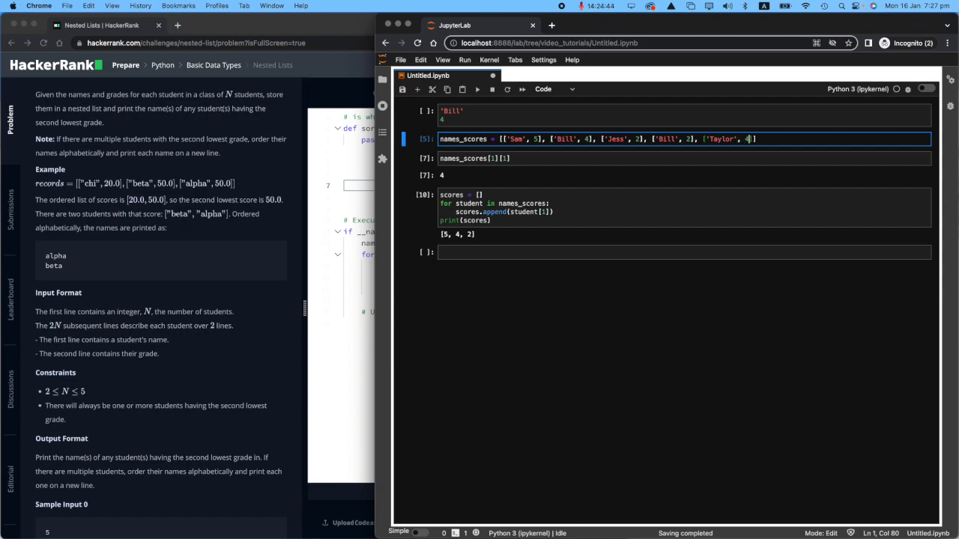
text(], '')
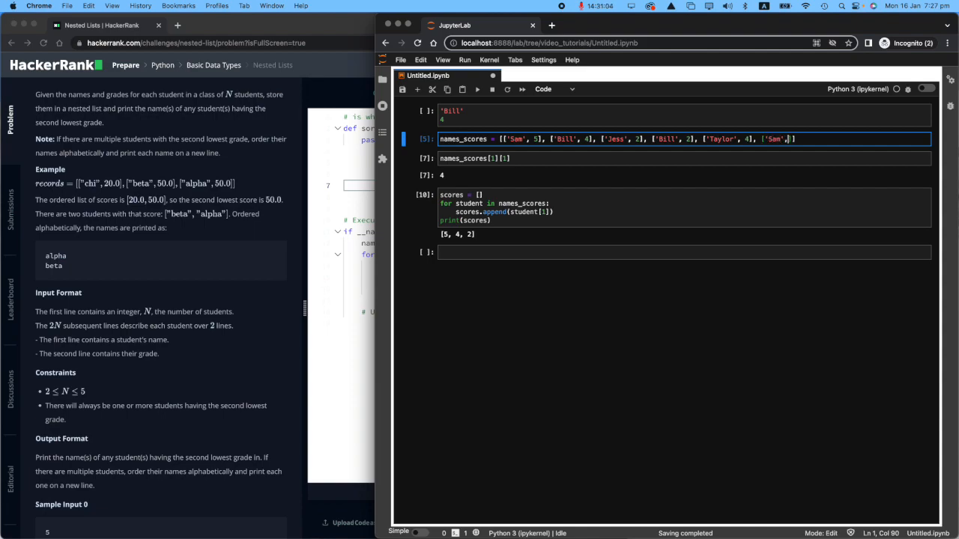
text(3], ['Jill', 3)
click(685, 252)
text(sorted(scores))
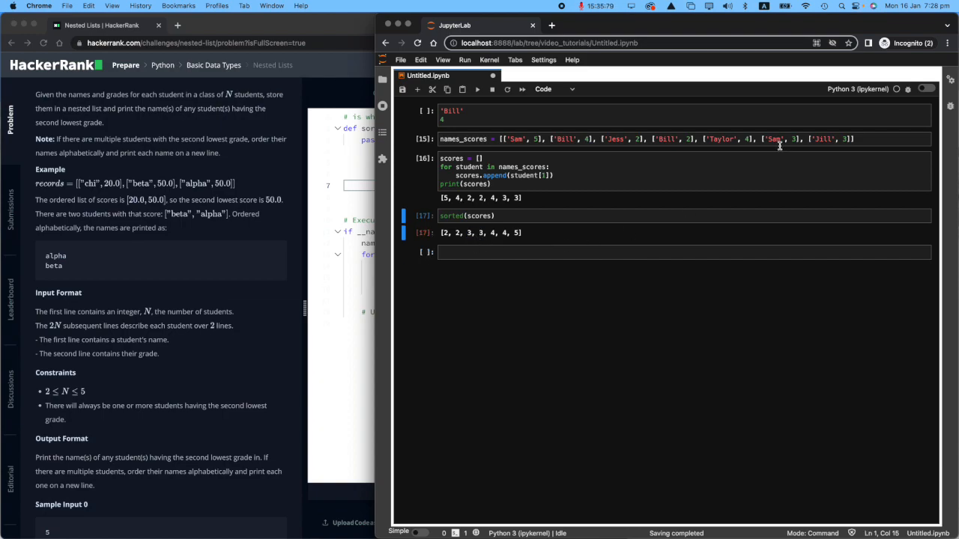
click(773, 138)
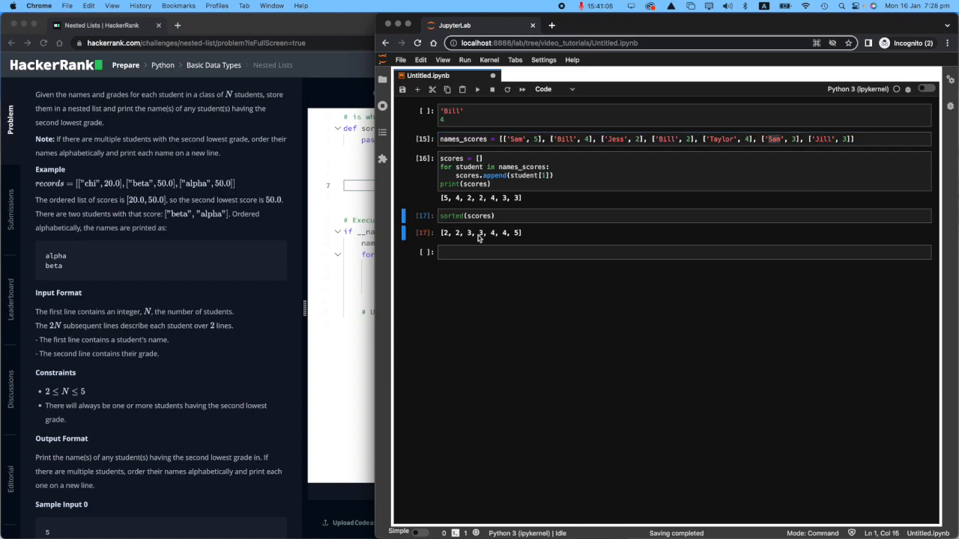
click(503, 185)
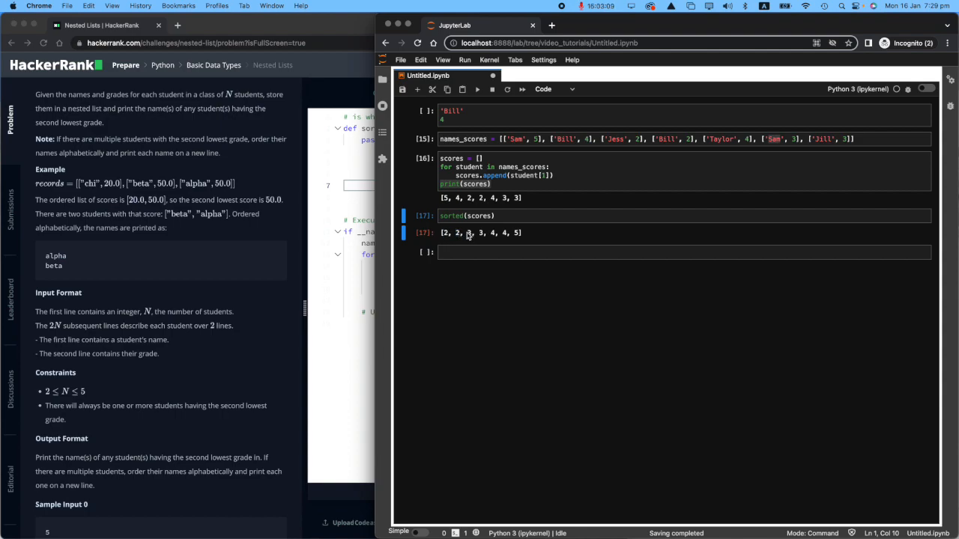
click(480, 216)
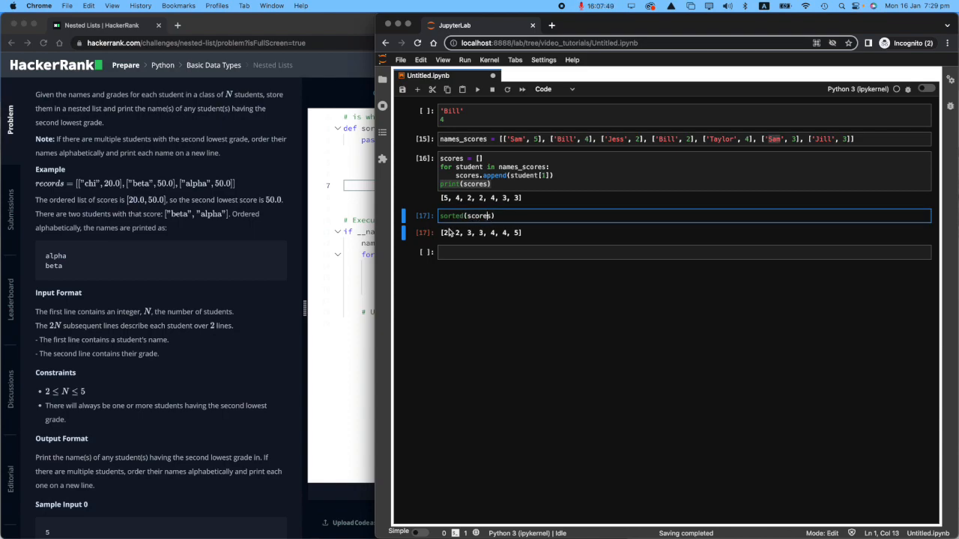
- Wrap scores in set() inside sorted() as sorted_scores, returning [2, 3, 4, 5]
double_click(446, 234)
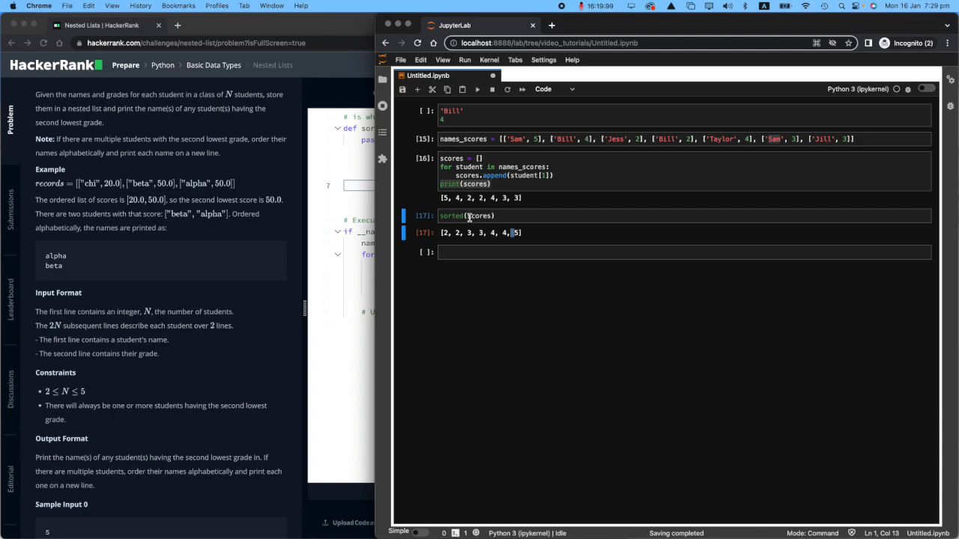
click(478, 215)
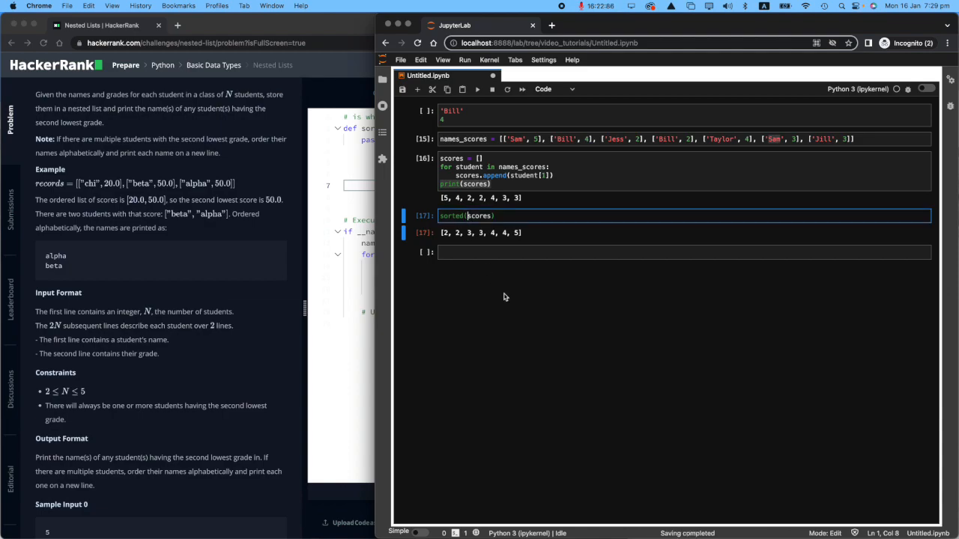
text(set(s)
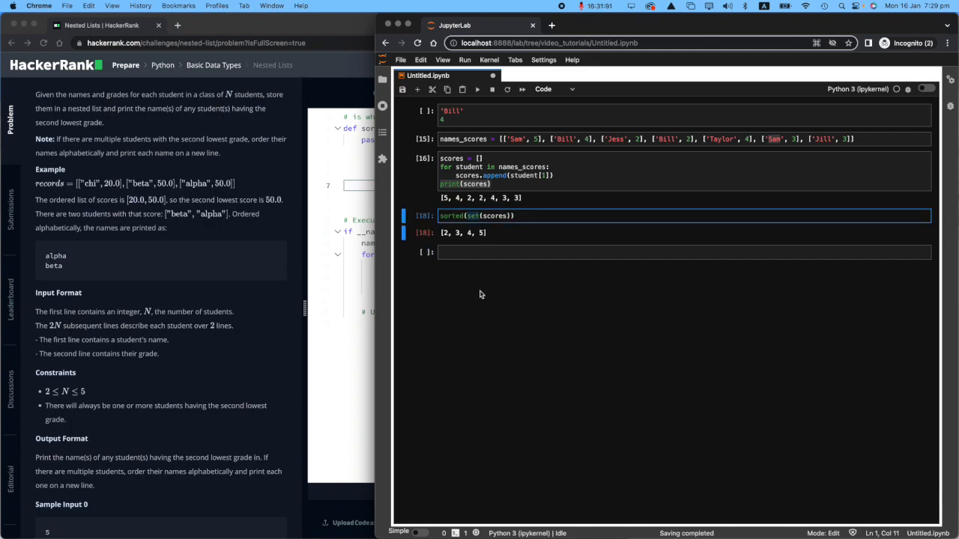
mouse_move(483, 300)
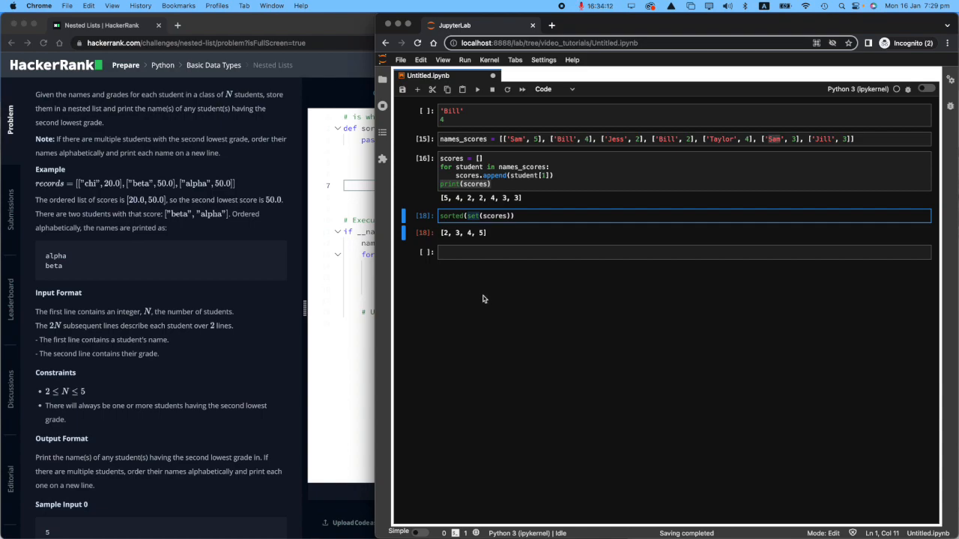
mouse_move(464, 284)
text(sorted_scores = )
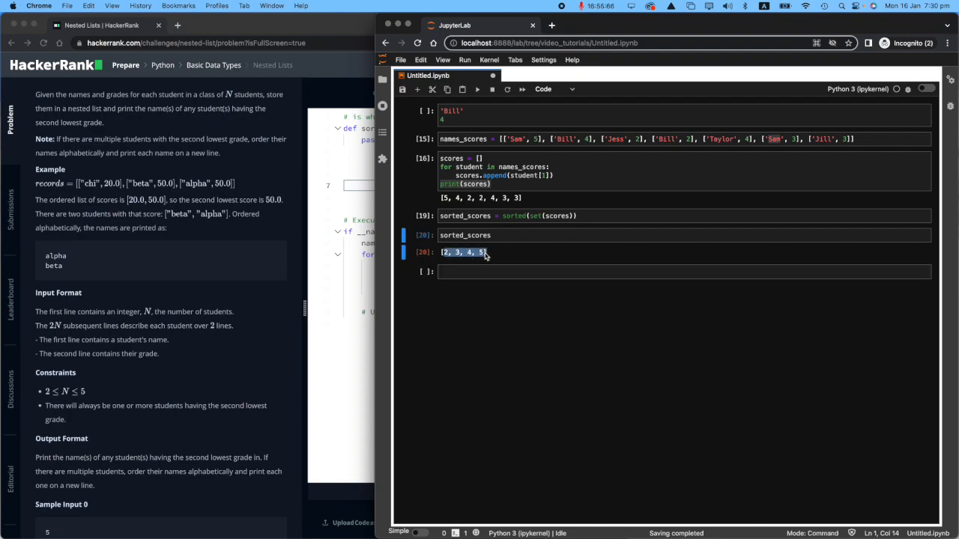
mouse_move(485, 261)
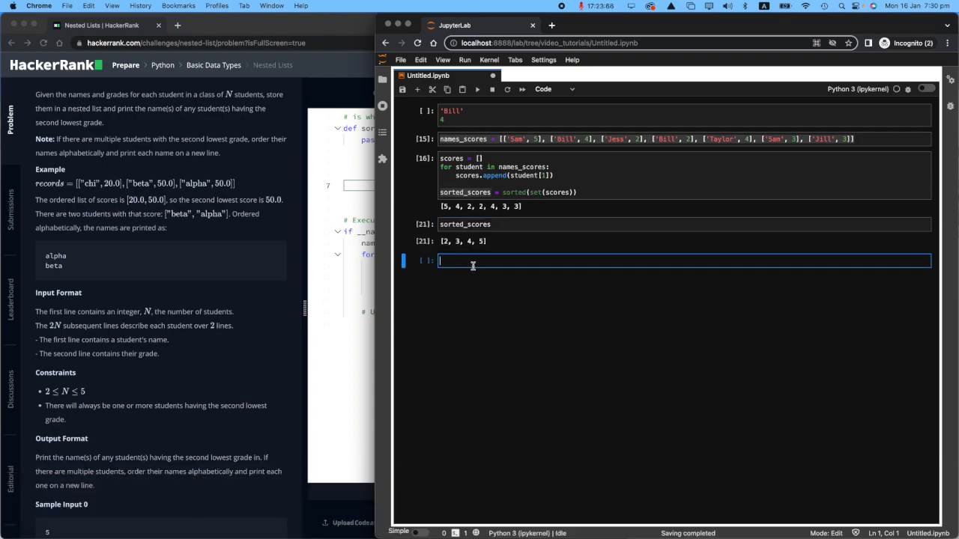
mouse_move(481, 276)
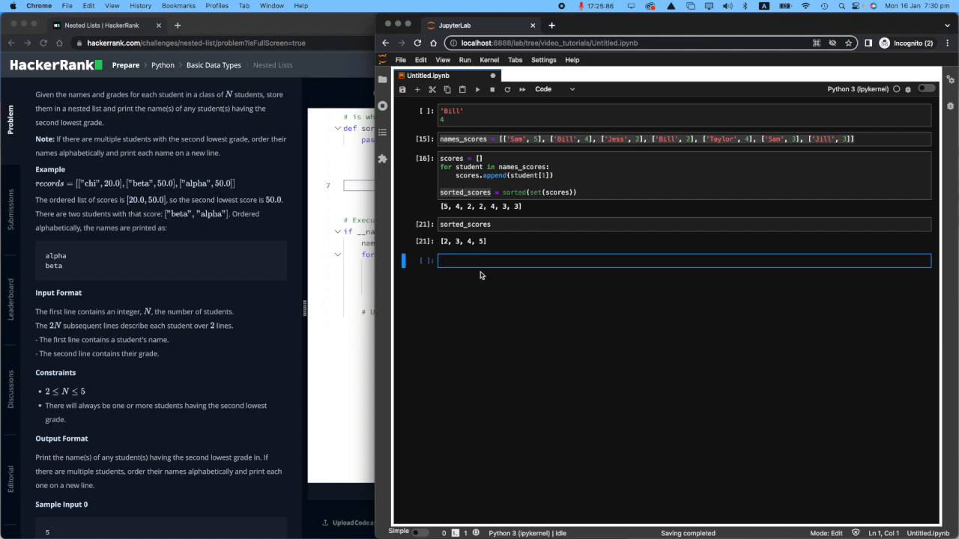
mouse_move(461, 255)
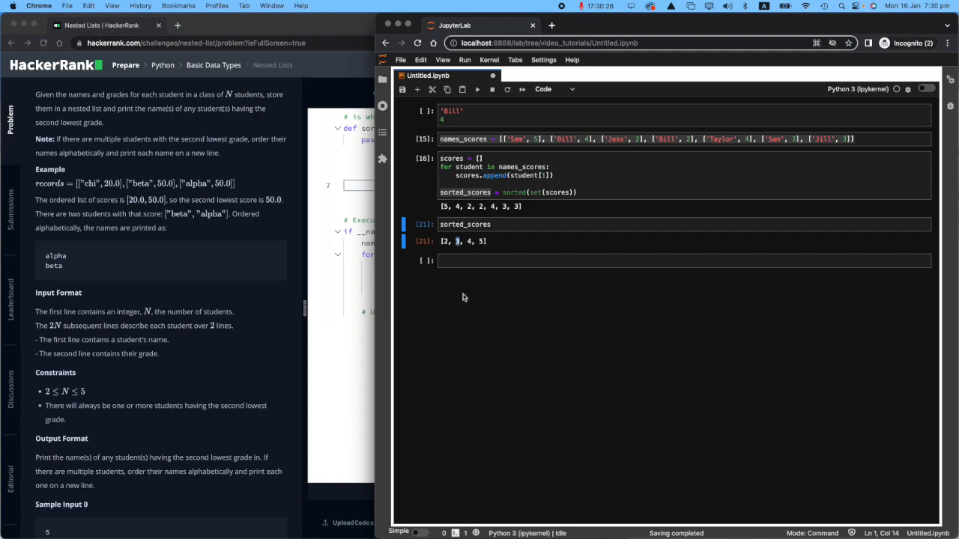
- Assign second_lowest = sorted_scores[1] and evaluate it, returning 3
click(502, 224)
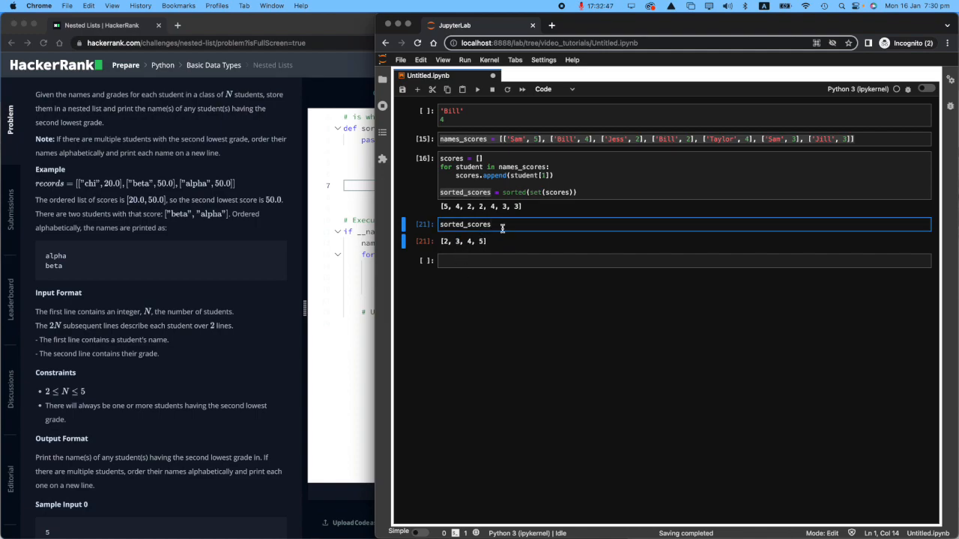
text(second_lowest =)
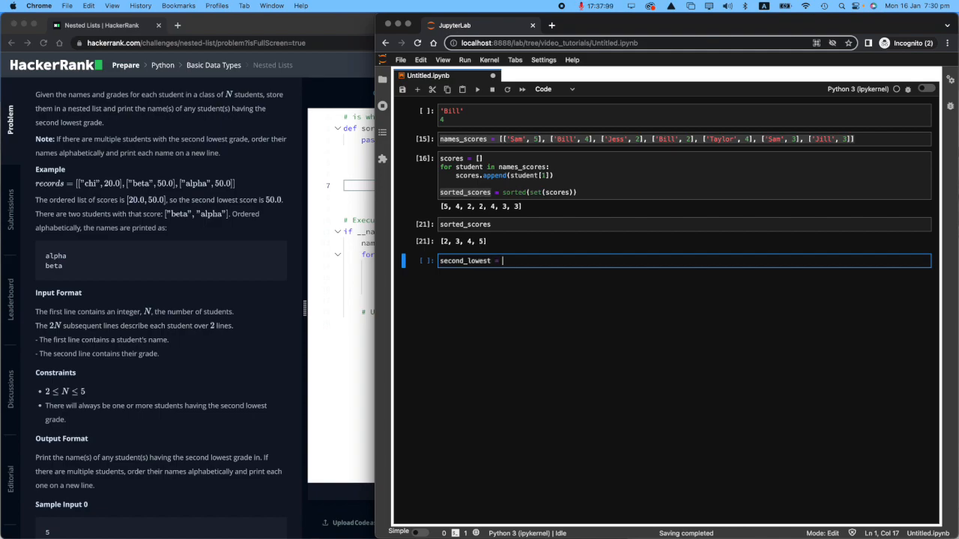
text(sorted_s)
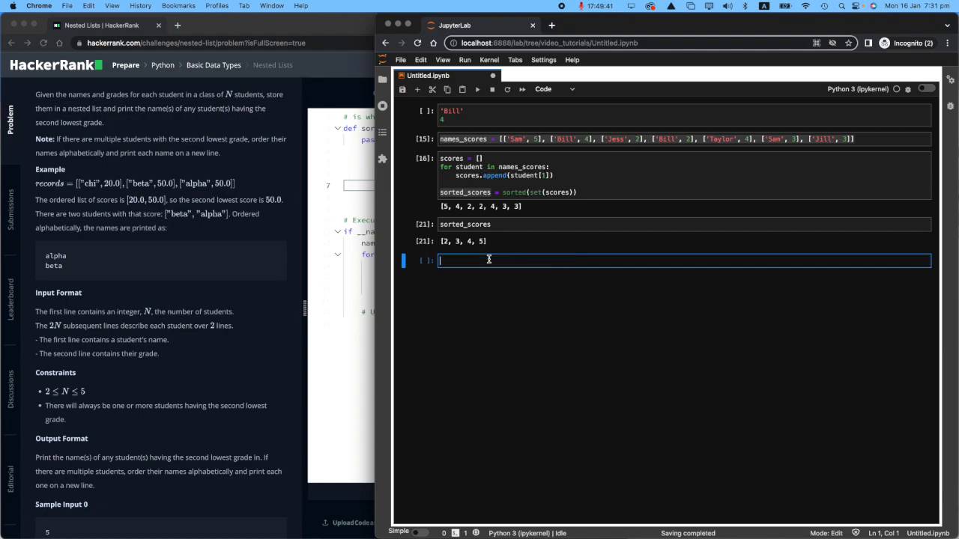
text(second_lowest = sorted_scores[1])
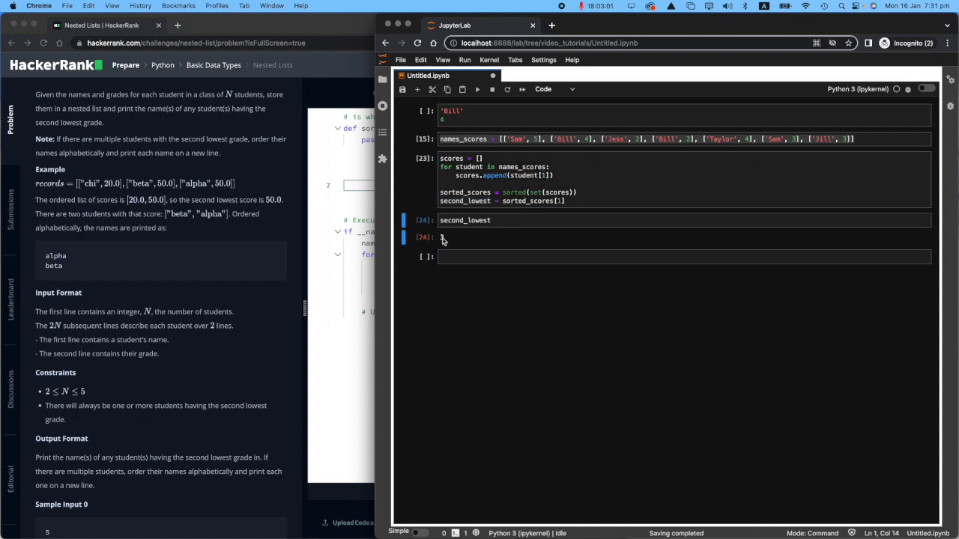
mouse_move(454, 243)
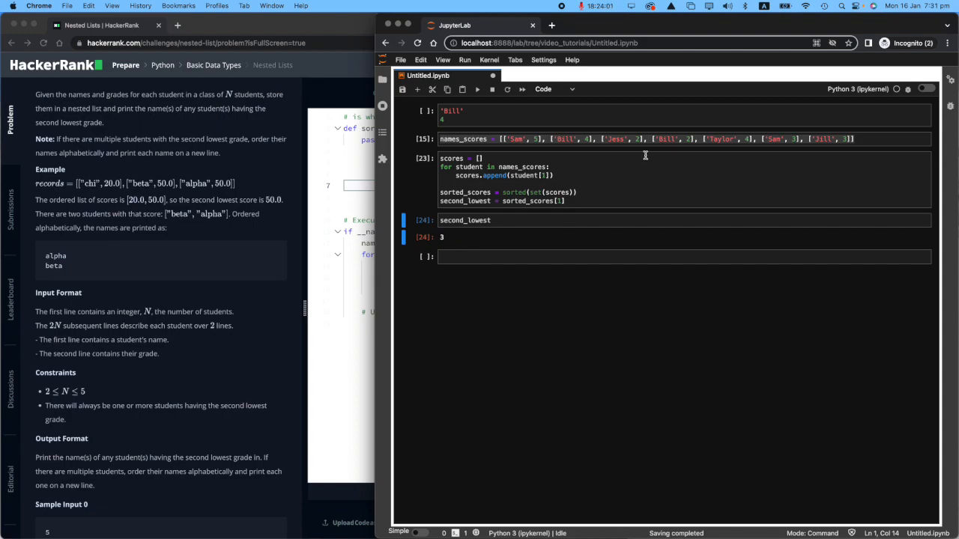
- Replace the second_lowest cell with a loop over names_scores printing all seven student pairs
click(562, 138)
text(for)
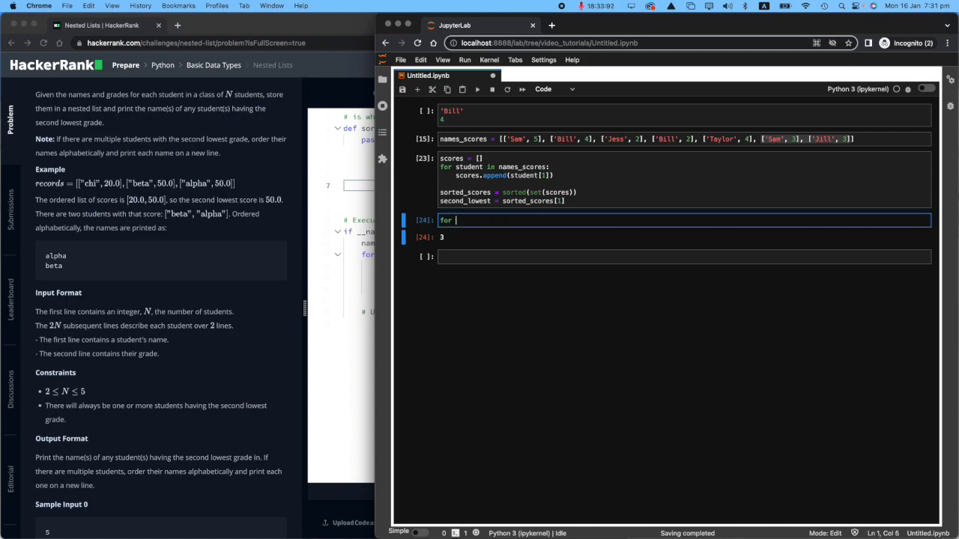
text(student in)
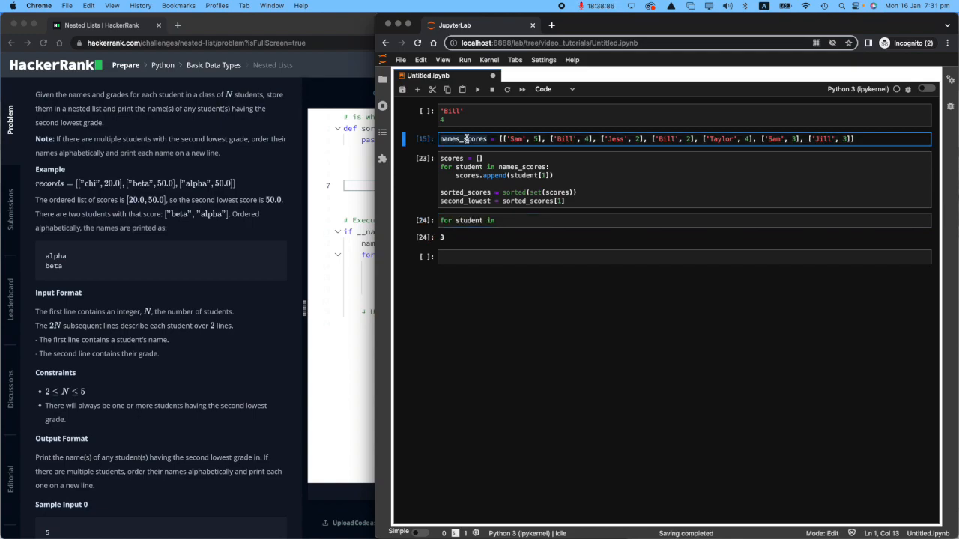
click(512, 221)
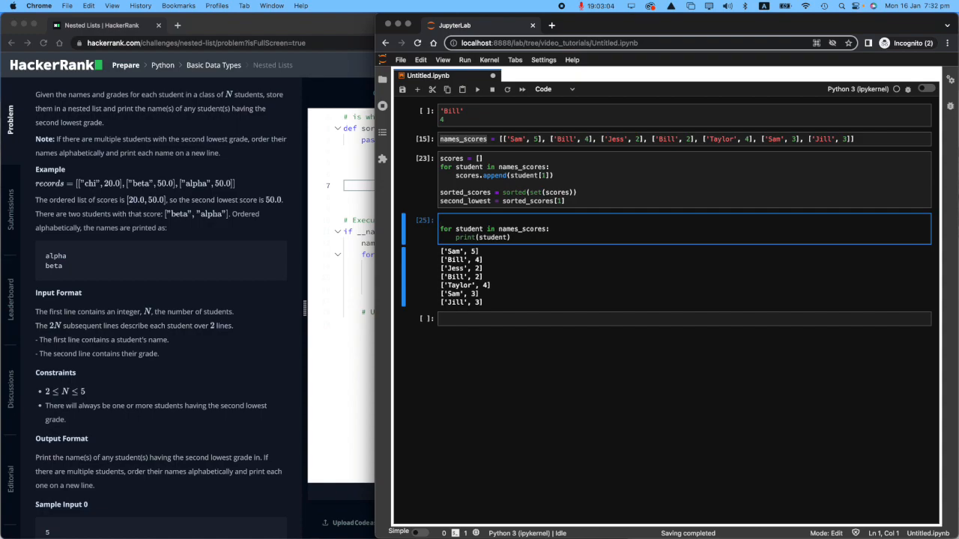
- Start names_second_lowest = [] and append student[0] when student[1] == second_lowest
text(names_second_lowest = [)
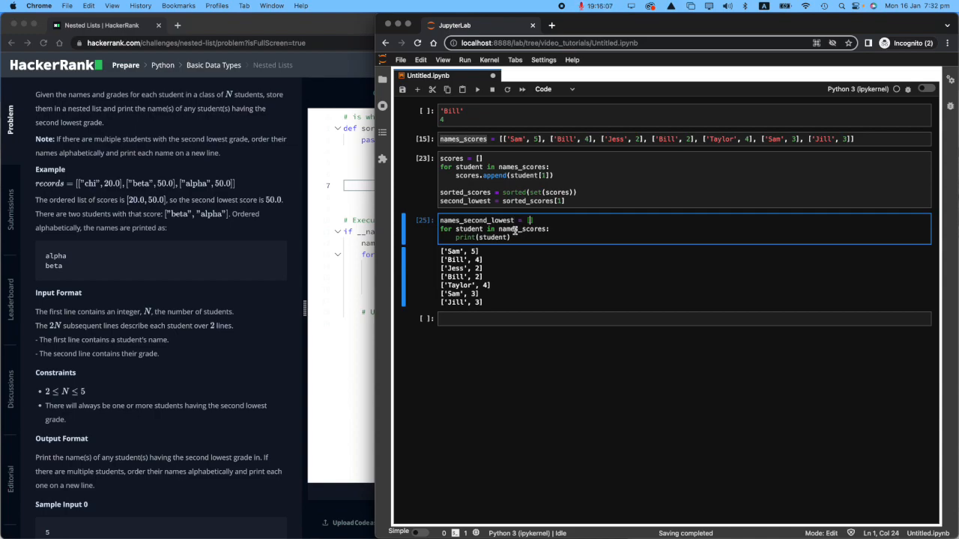
text(if student[1)
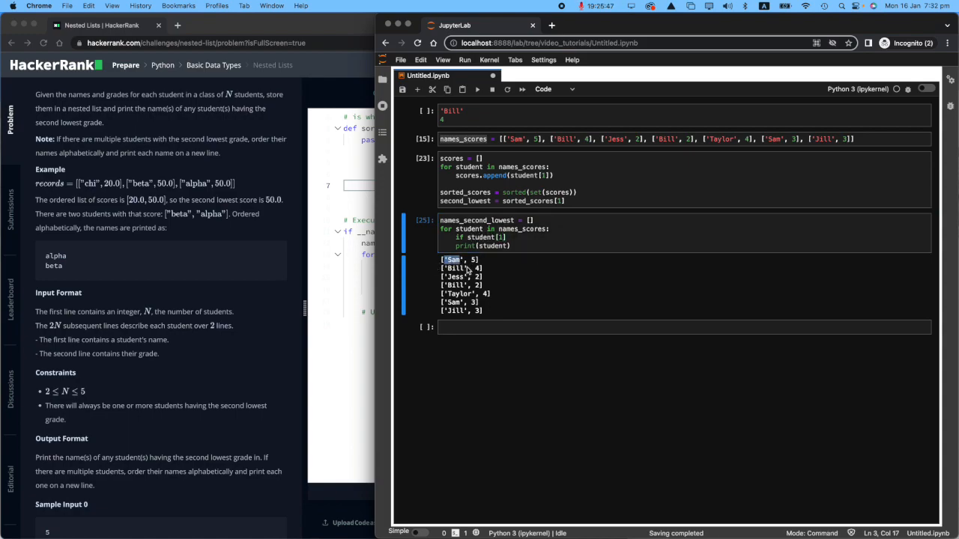
text(==)
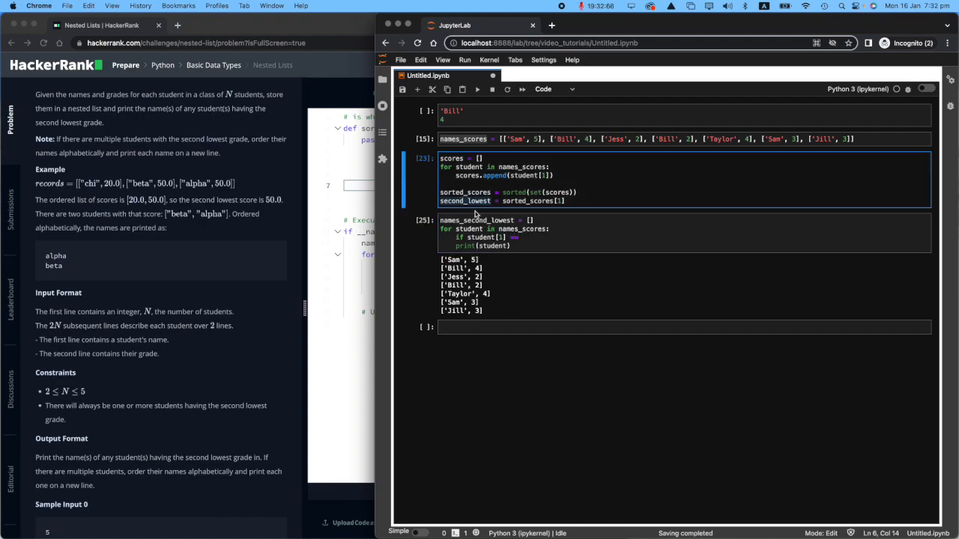
text(second_lowest:)
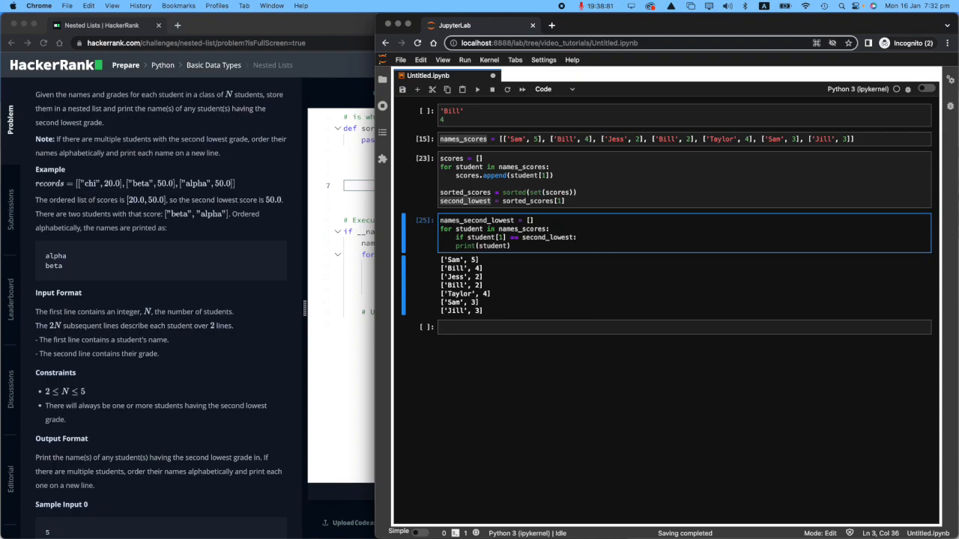
text(names_)
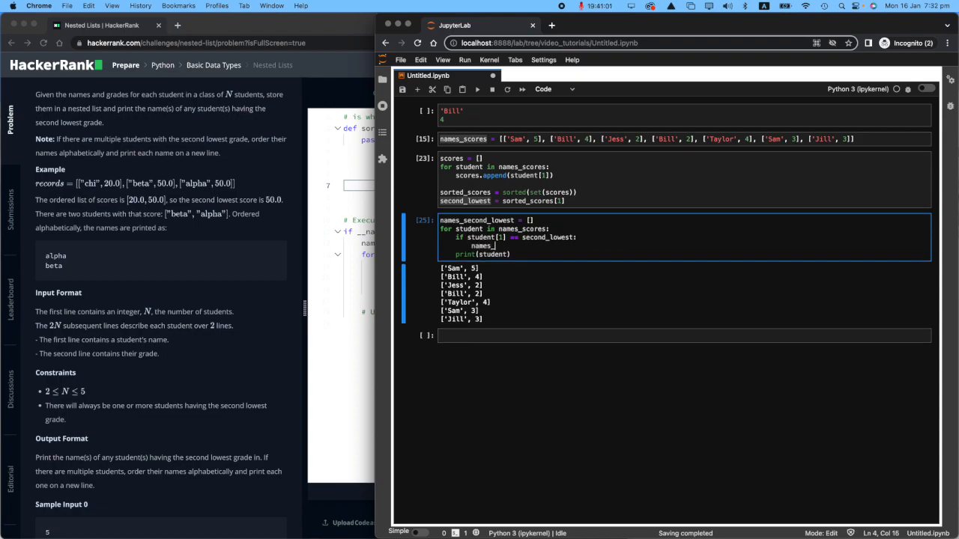
text(second_lowest.append()
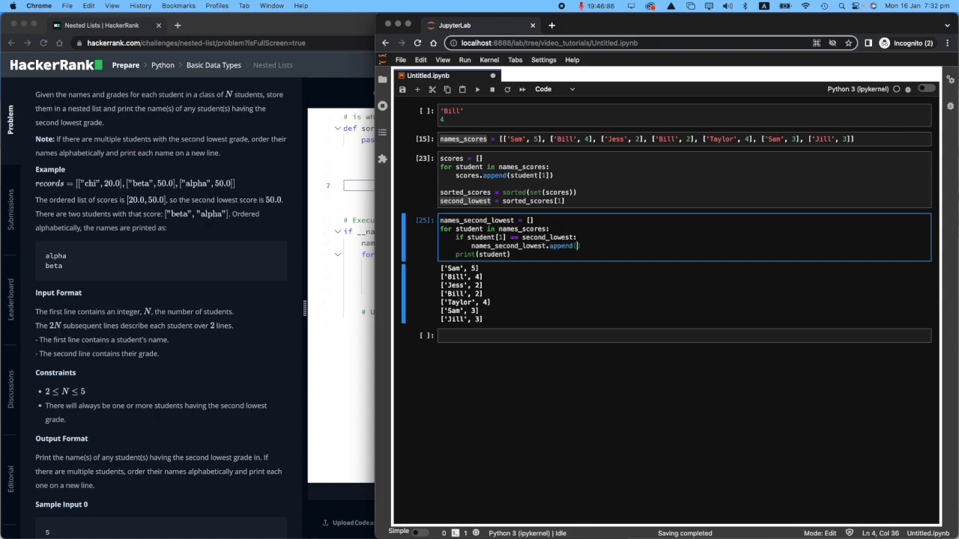
text(stu)
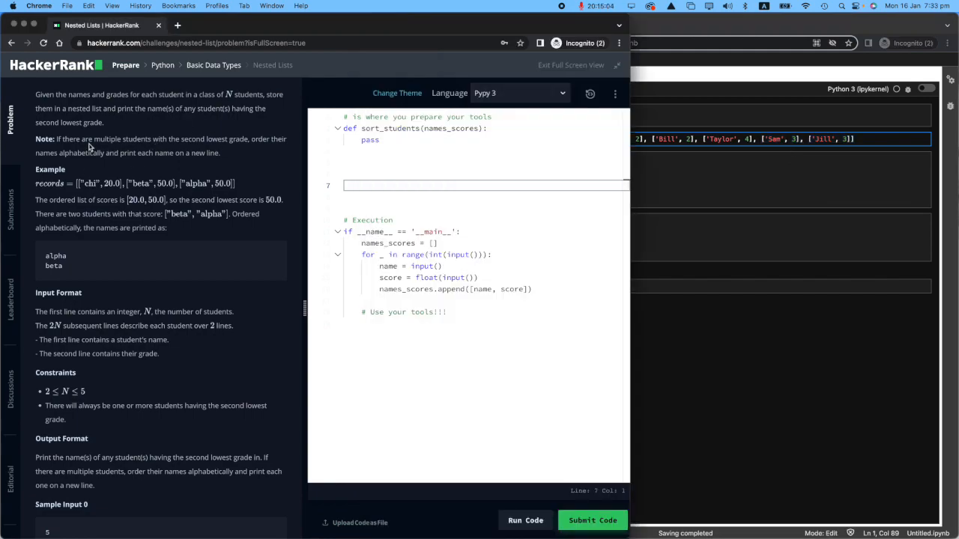
- Reassign names_second_lowest to its sorted version so it evaluates to ['Jill', 'Sam']
drag(105, 137, 243, 138)
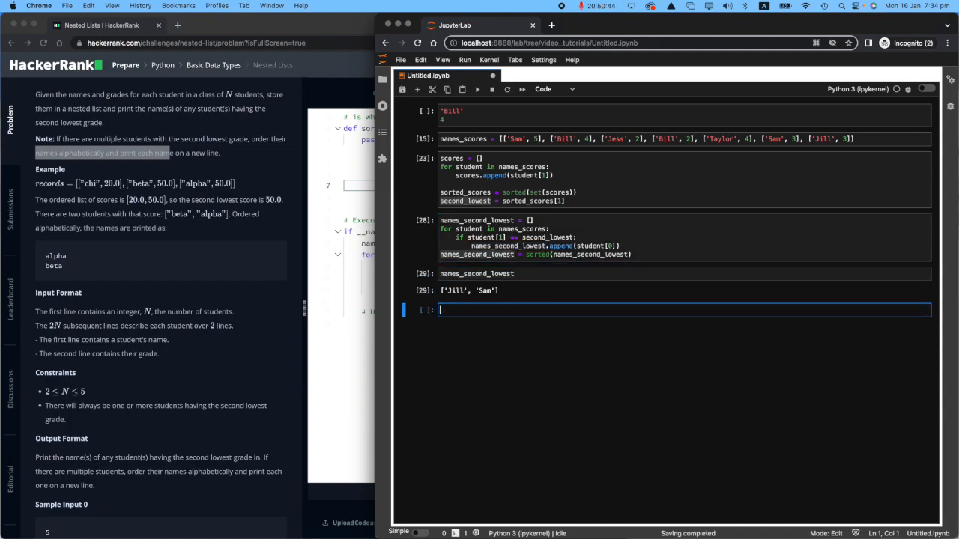
- Write 'for name in names_second_lowest: print(name)', printing Jill and Sam on separate lines
click(525, 255)
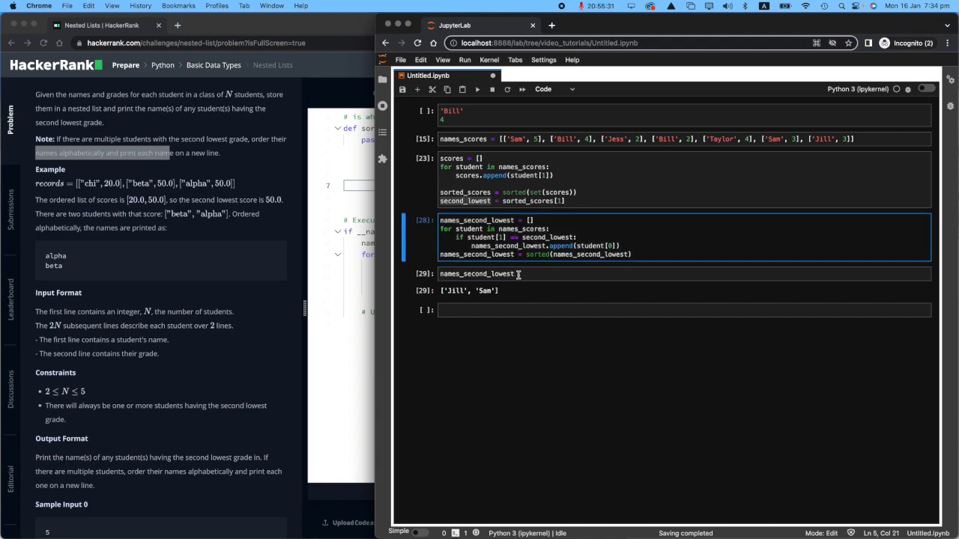
text(for name in)
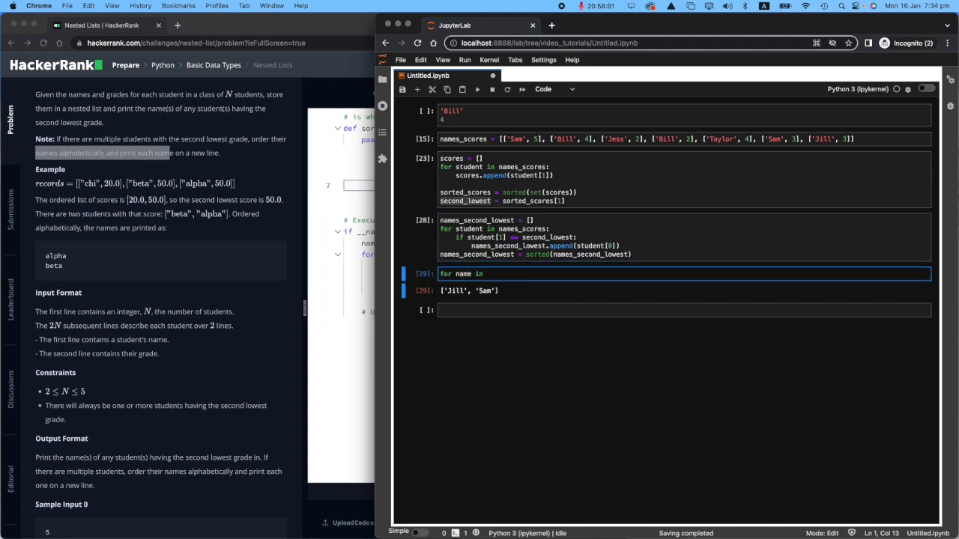
text(names_second_lowest:)
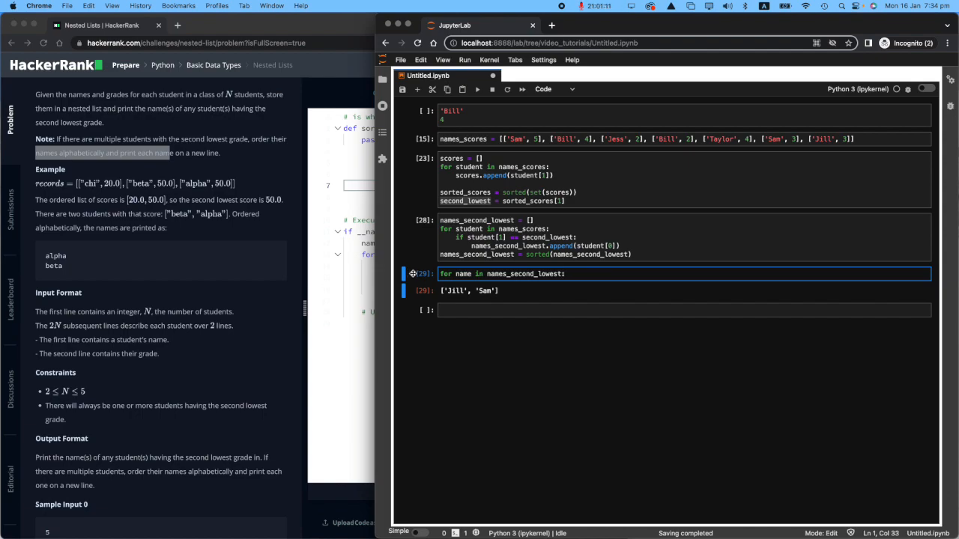
text(print(name)
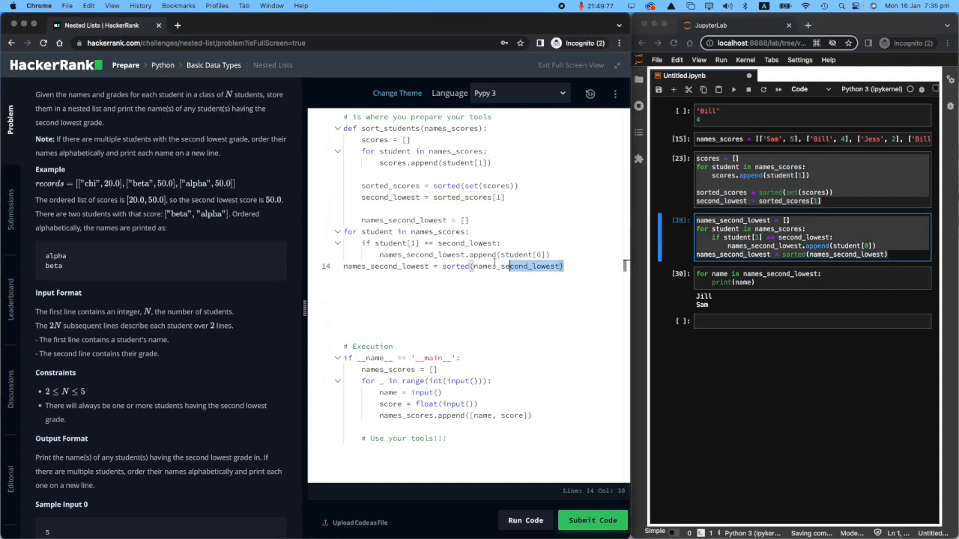
- Select the pasted list-building and sorting lines in sort_students and fix their indentation
drag(362, 231, 581, 267)
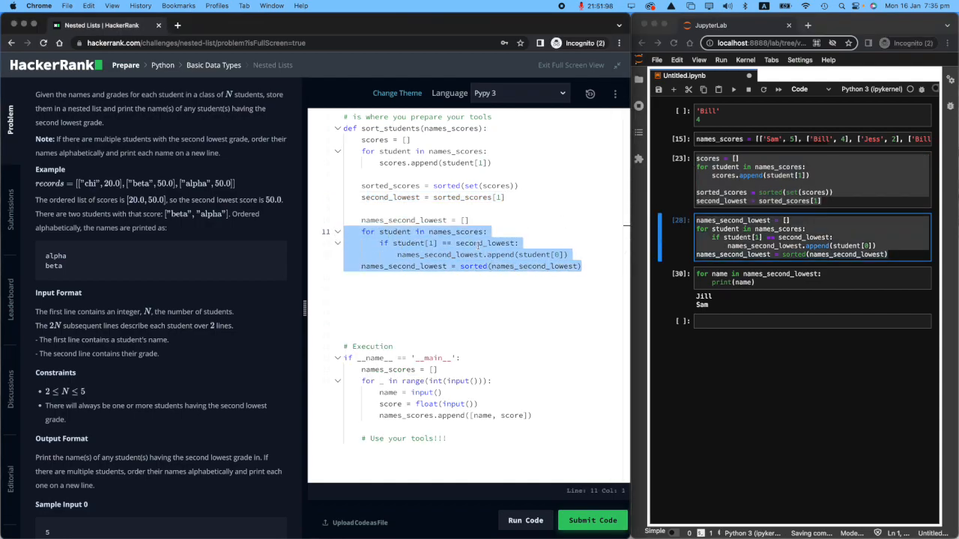
click(476, 242)
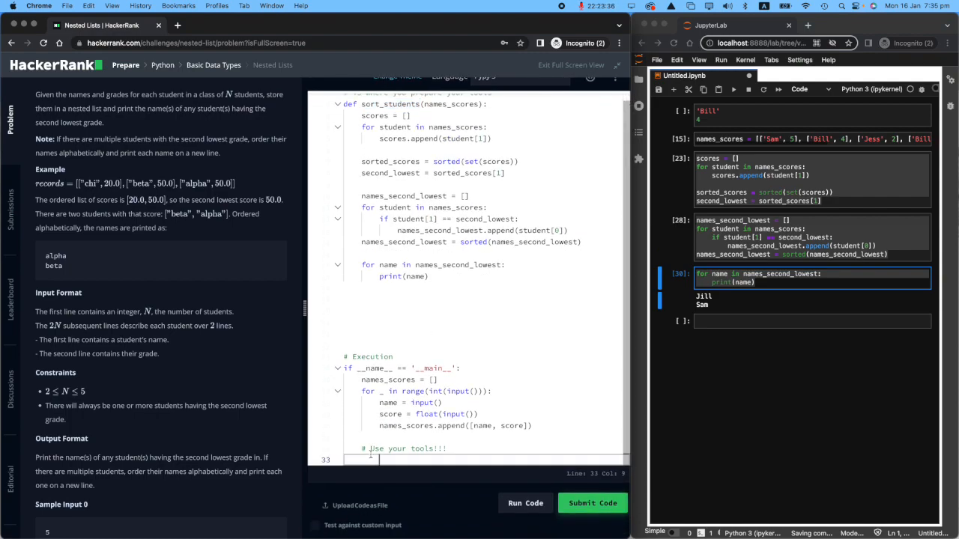
- Add the call sort_students(names_scores) at the end of main and submit the code
text(sort_students()
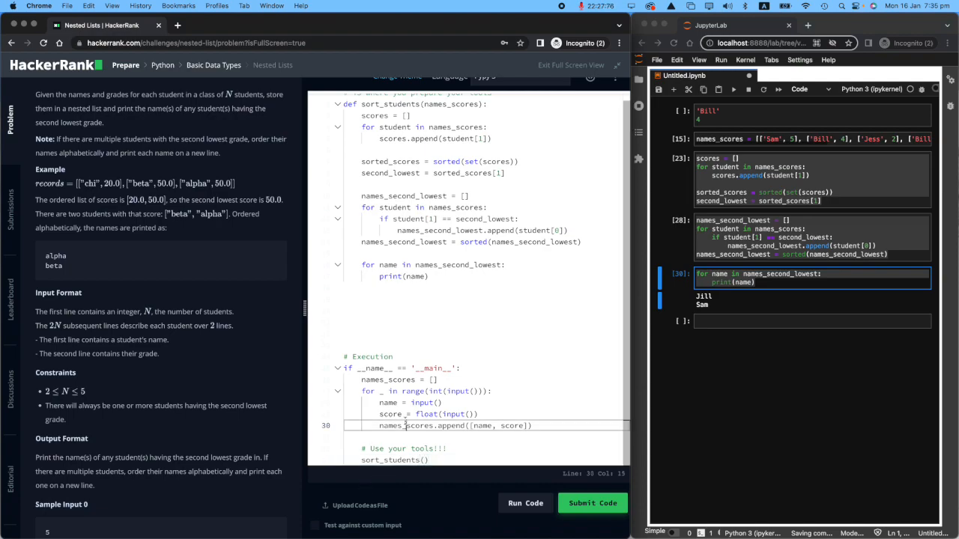
double_click(405, 426)
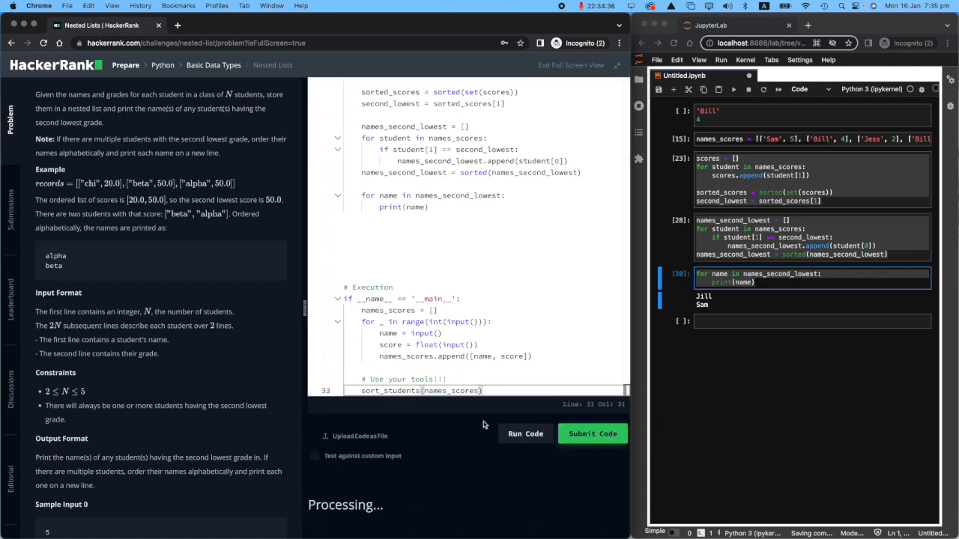
click(525, 435)
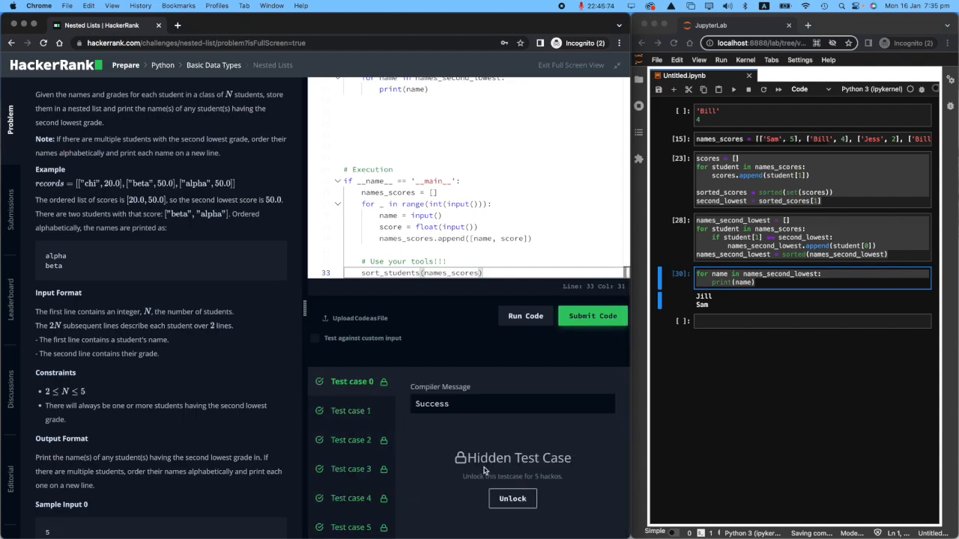
- Scroll the results panel to the Congratulations message showing 10 points earned
click(592, 315)
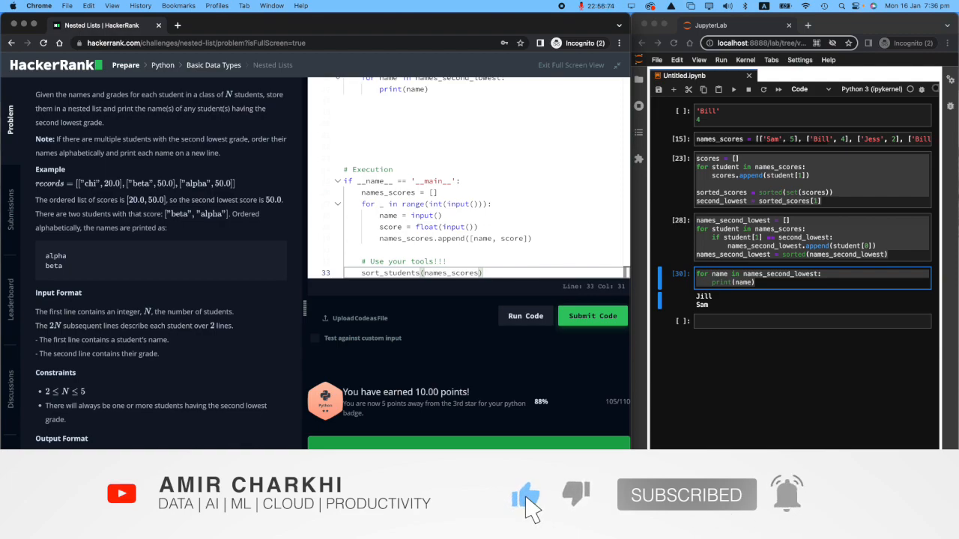
click(592, 315)
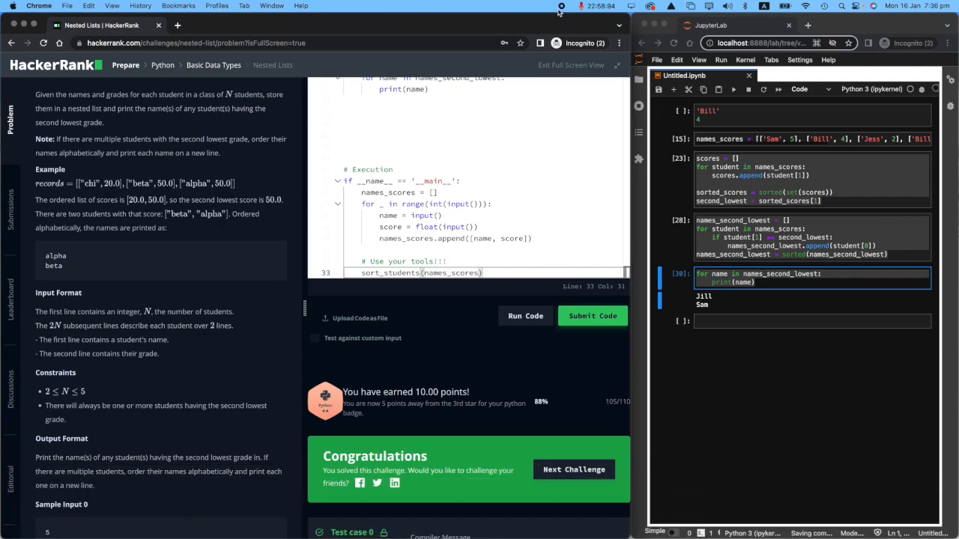